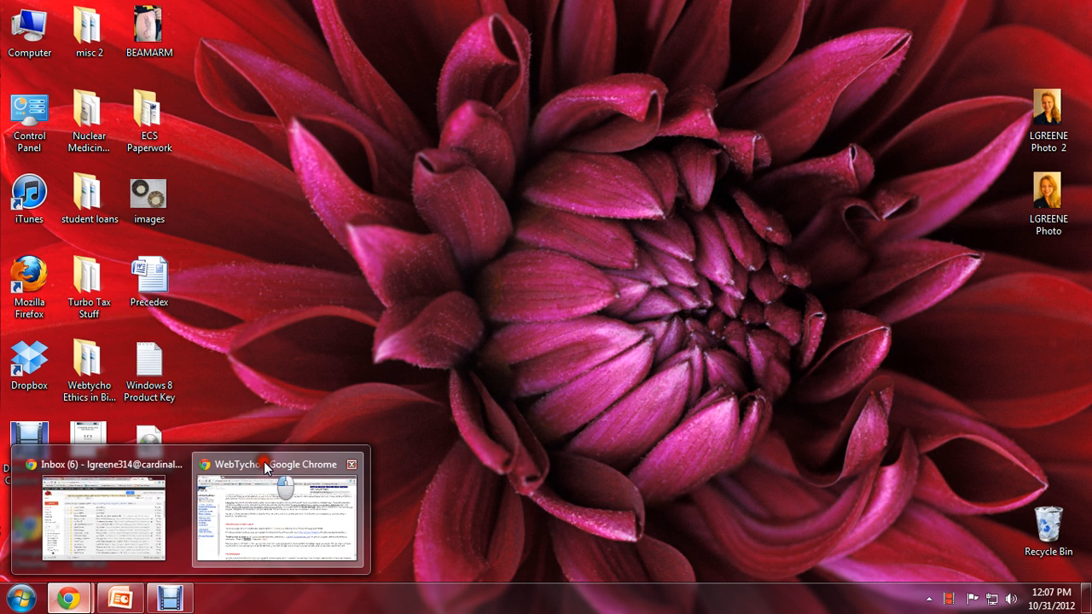
Step: Restore the WebTycho Chrome window showing the research paper Turnitin submission instructions
{"action": "left_click", "coordinate": [278, 507]}
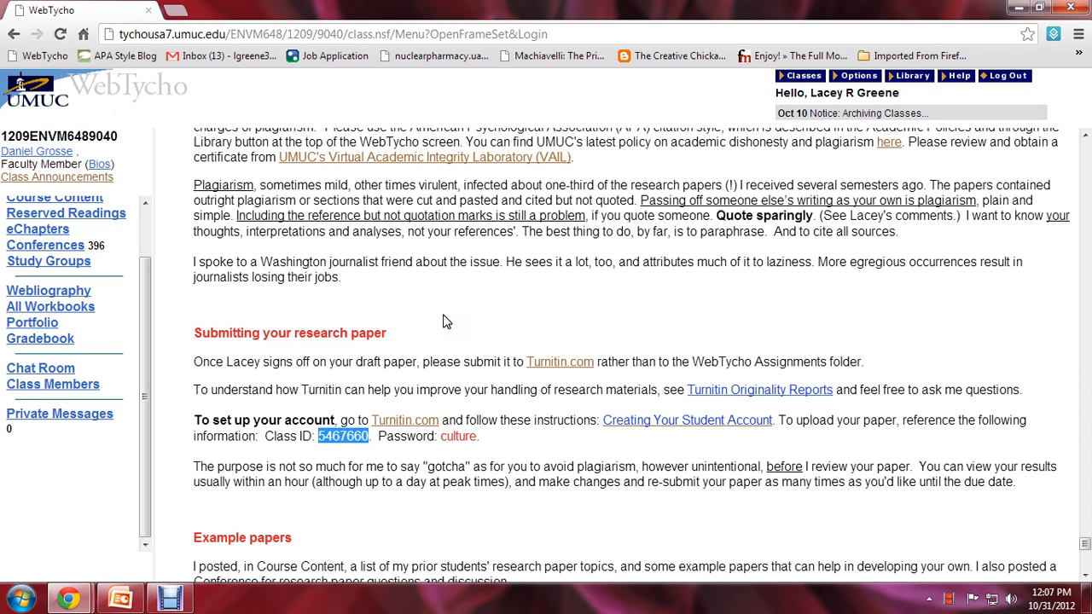
{"action": "mouse_move", "coordinate": [552, 404]}
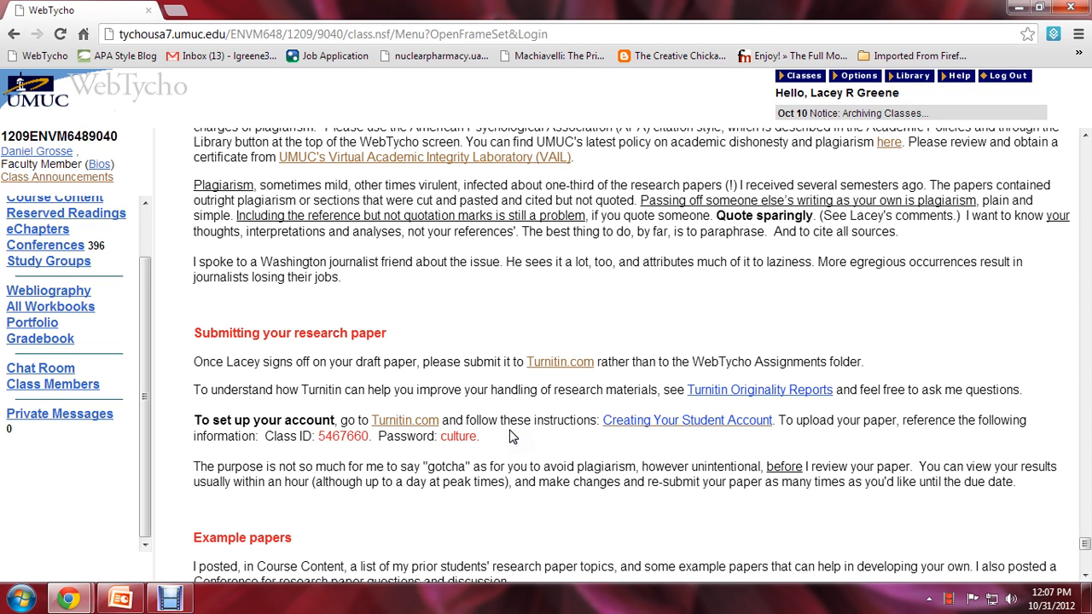
{"action": "mouse_move", "coordinate": [1084, 547]}
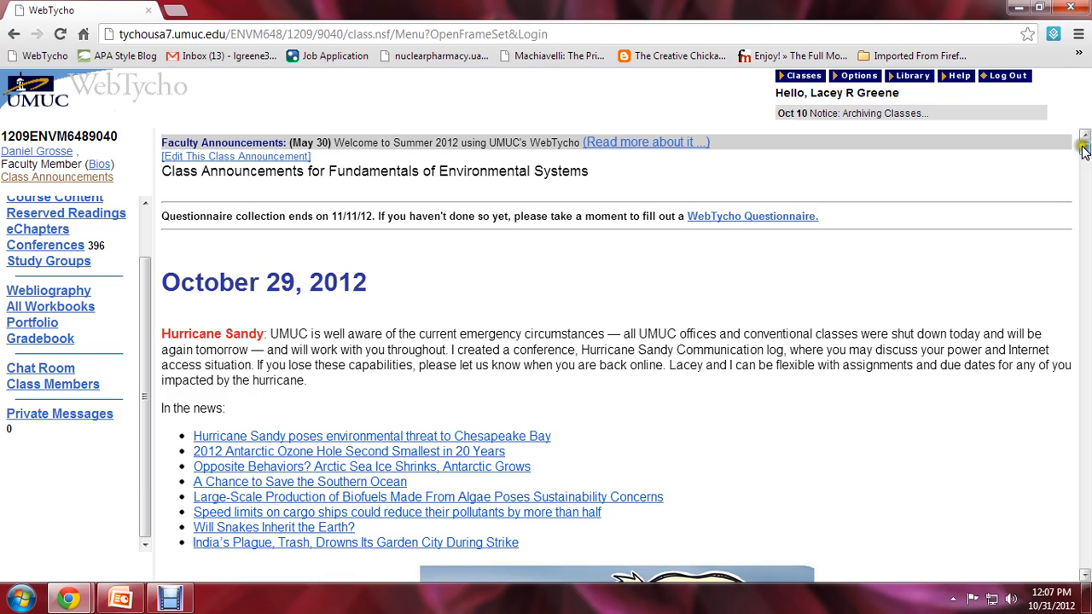
{"action": "scroll", "scroll_direction": "down", "scroll_amount": 3}
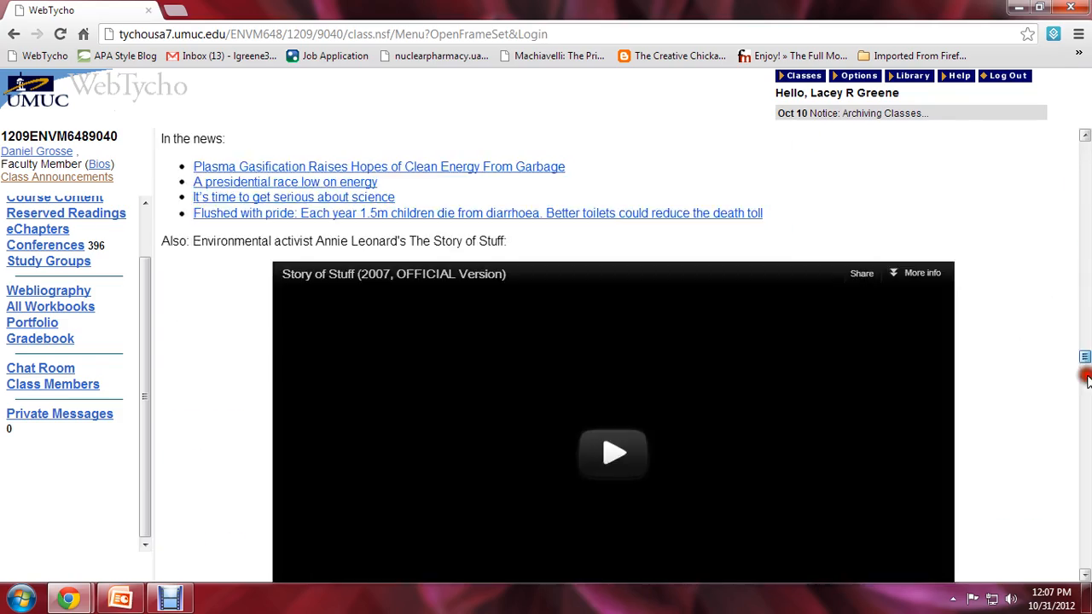
{"action": "scroll", "scroll_direction": "down", "scroll_amount": 3}
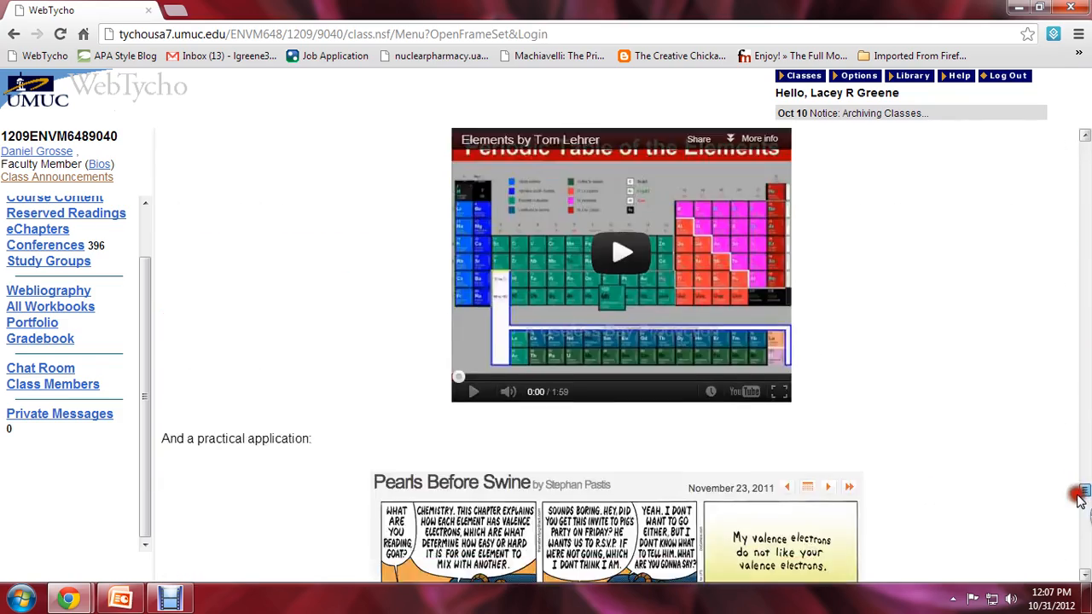
{"action": "scroll", "scroll_direction": "down", "scroll_amount": 3}
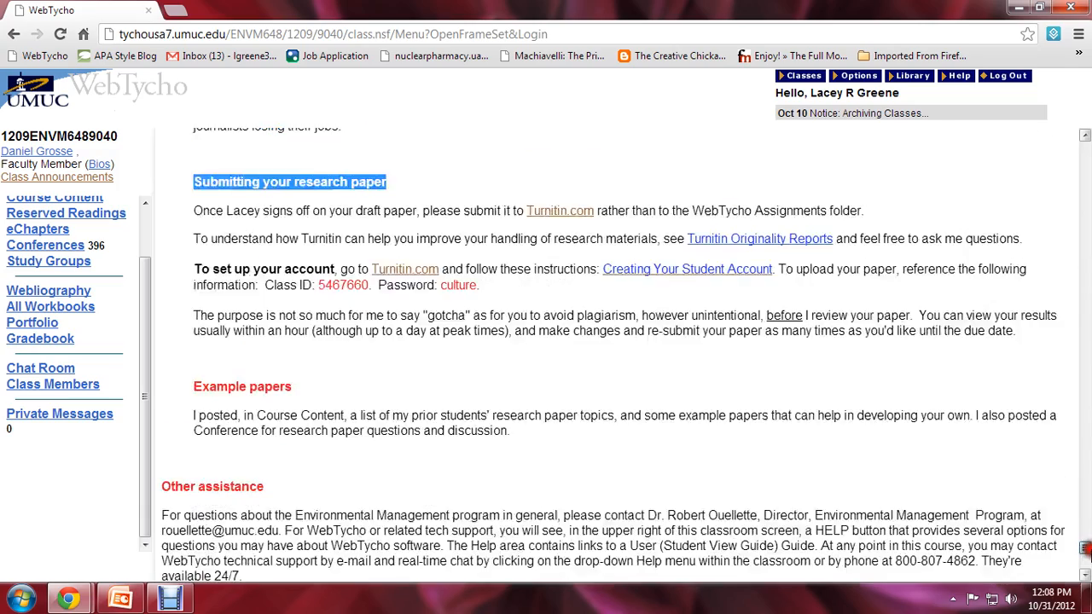
{"action": "scroll", "scroll_direction": "down", "scroll_amount": 3}
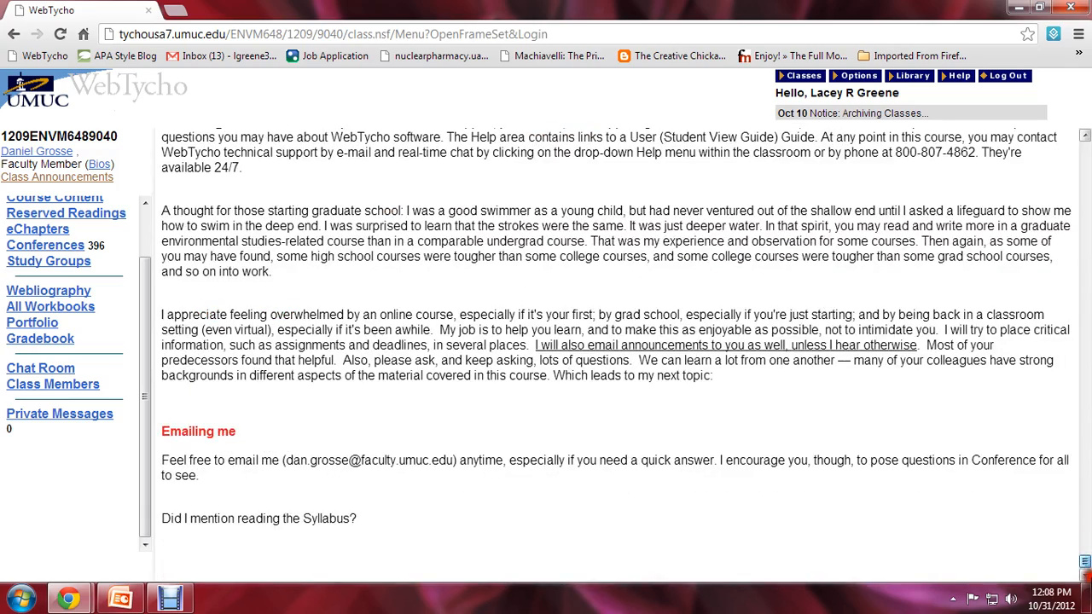
{"action": "scroll", "scroll_direction": "down", "scroll_amount": 3}
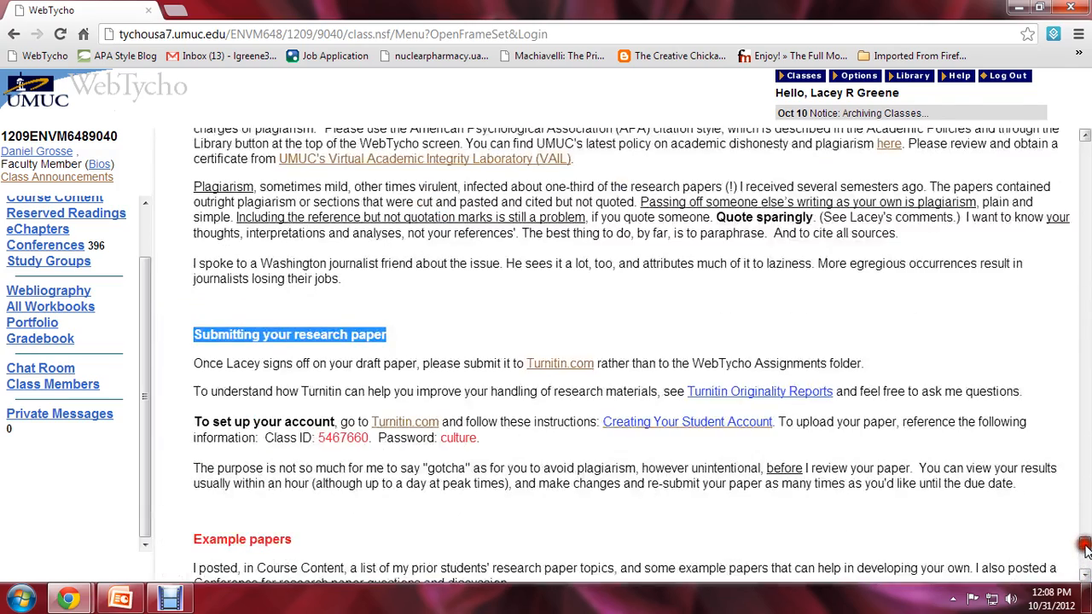
{"action": "scroll", "scroll_direction": "down", "scroll_amount": 3}
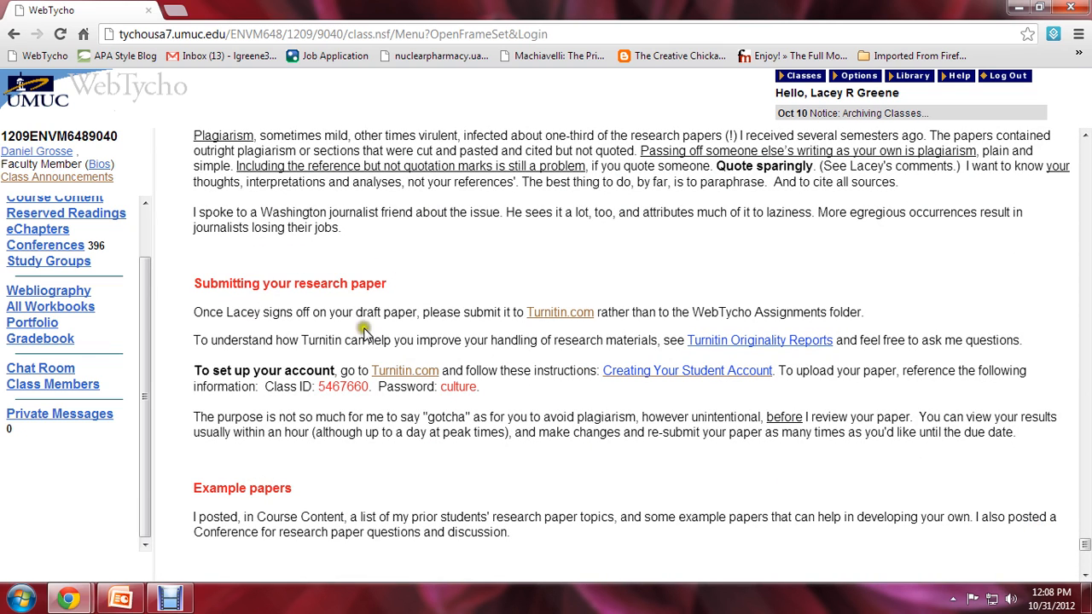
{"action": "mouse_move", "coordinate": [235, 350]}
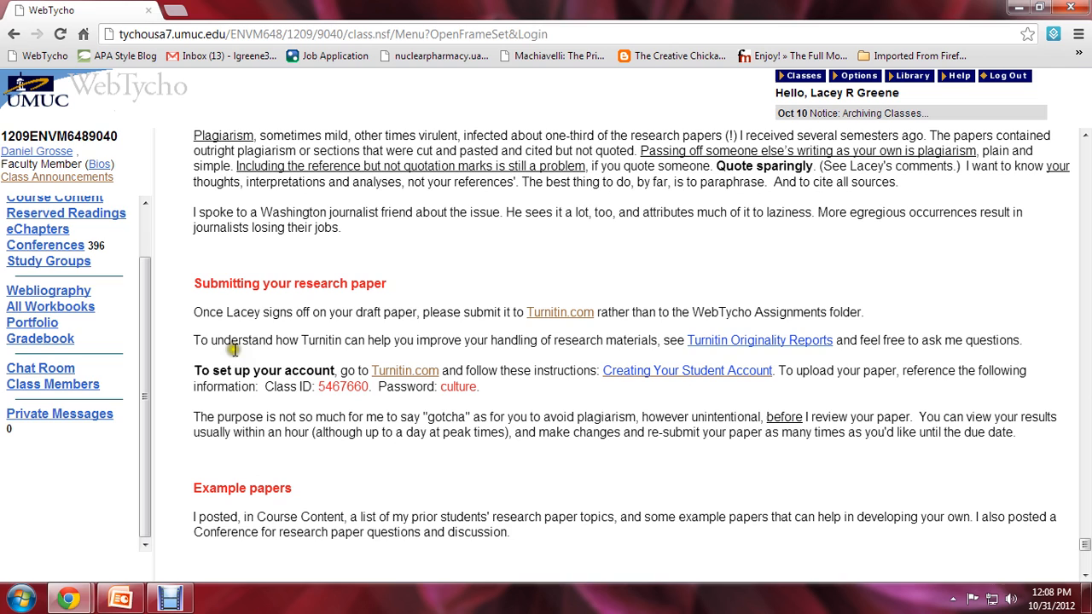
{"action": "mouse_move", "coordinate": [606, 294]}
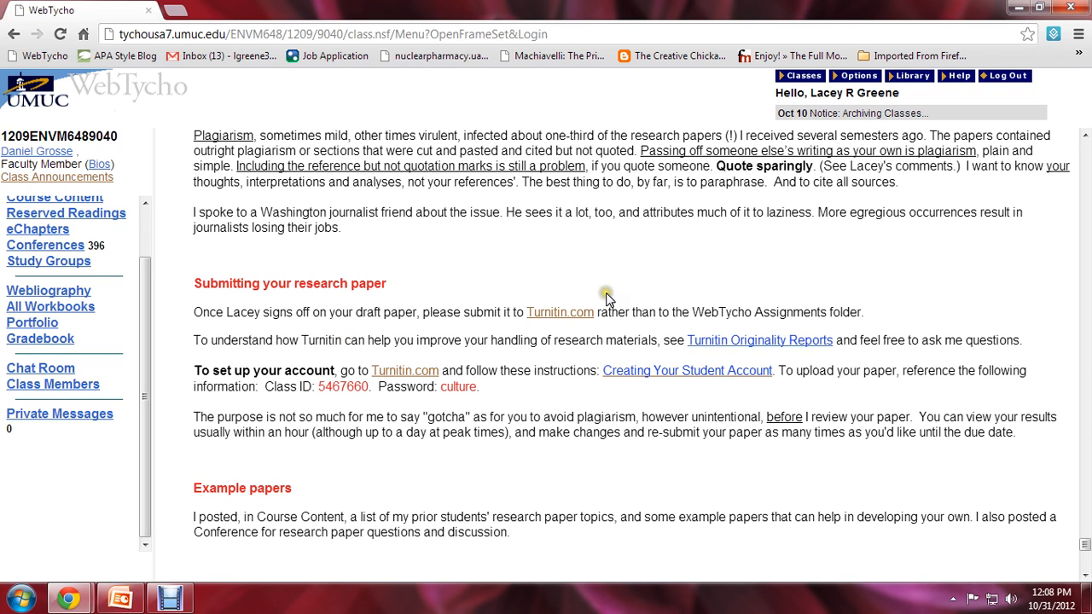
{"action": "mouse_move", "coordinate": [624, 329]}
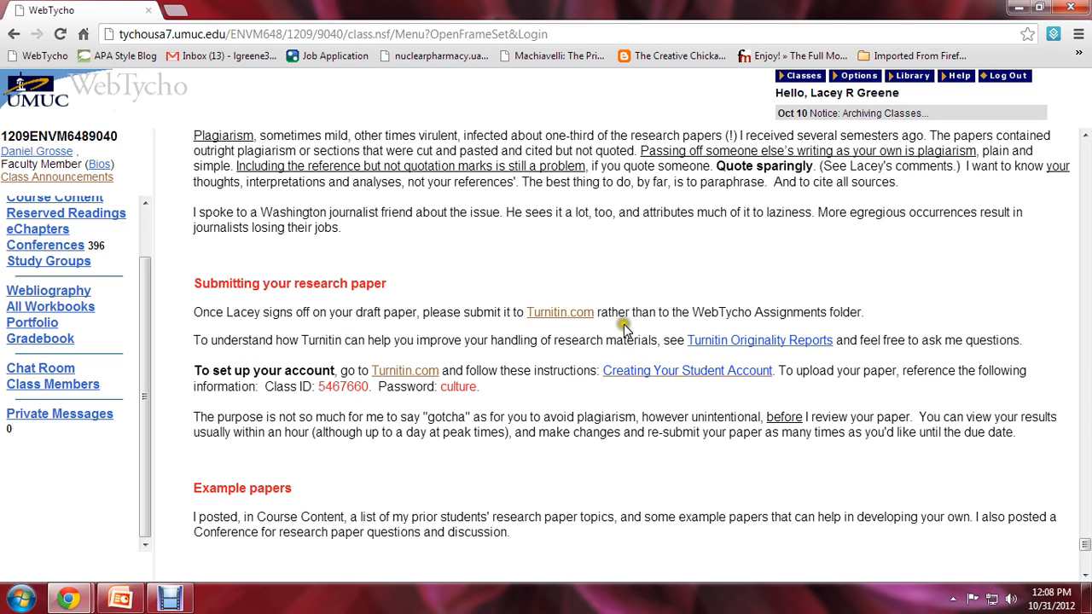
{"action": "mouse_move", "coordinate": [526, 335]}
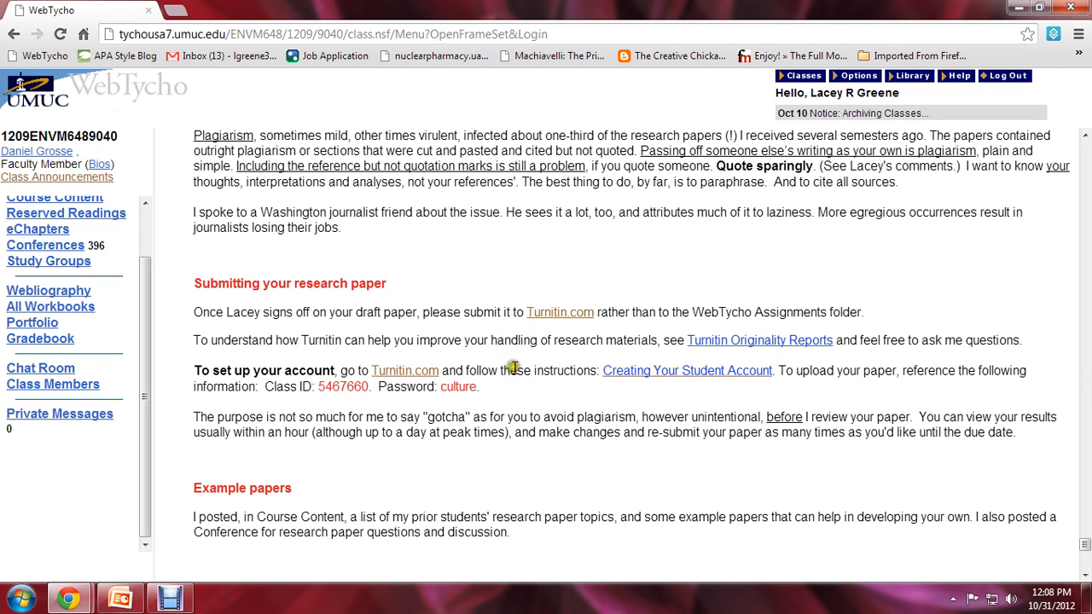
{"action": "mouse_move", "coordinate": [248, 382]}
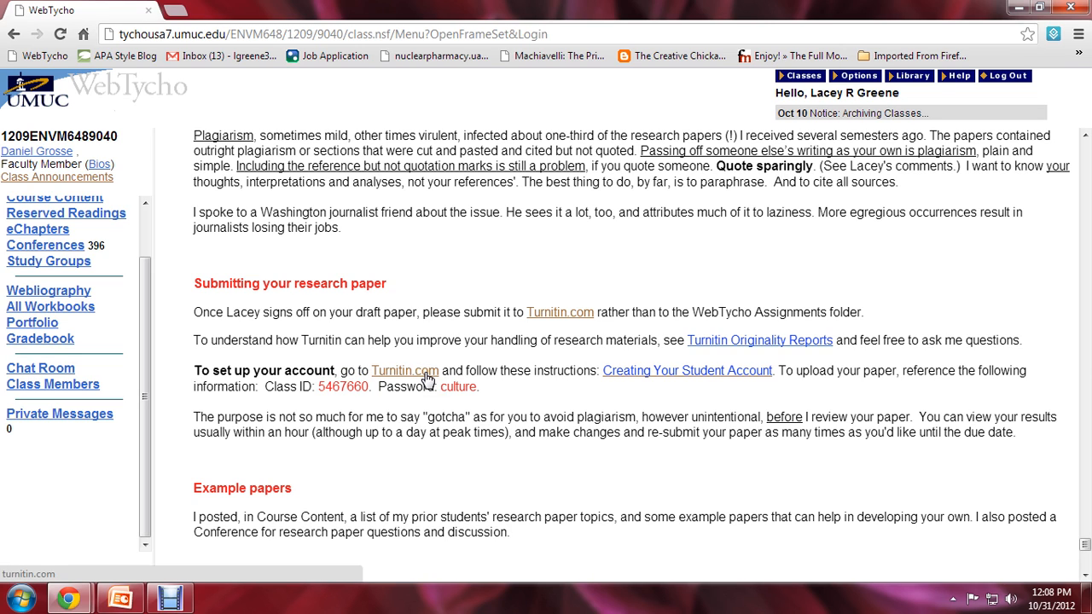
Step: Open Turnitin.com and the 'Creating Your Student Account' library instructions in new tabs
{"action": "right_click", "coordinate": [405, 370]}
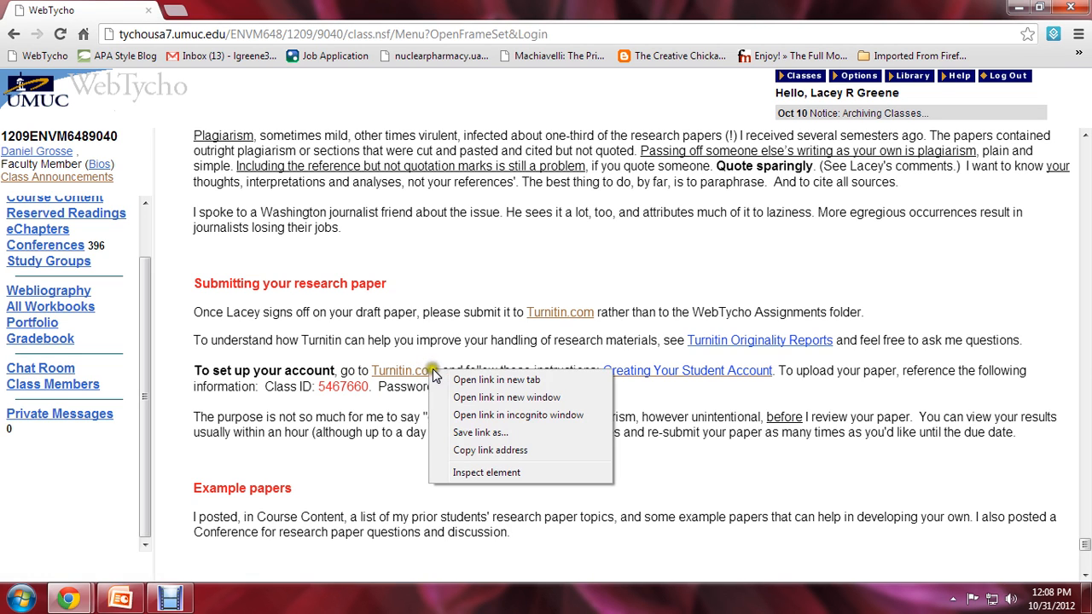
{"action": "left_click", "coordinate": [496, 380]}
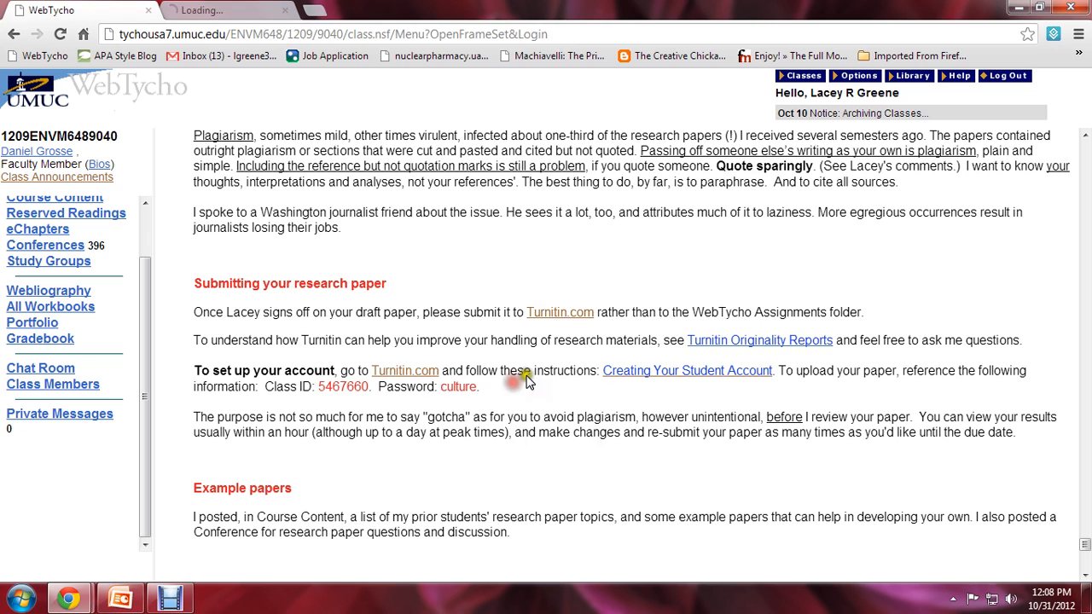
{"action": "left_click", "coordinate": [404, 370]}
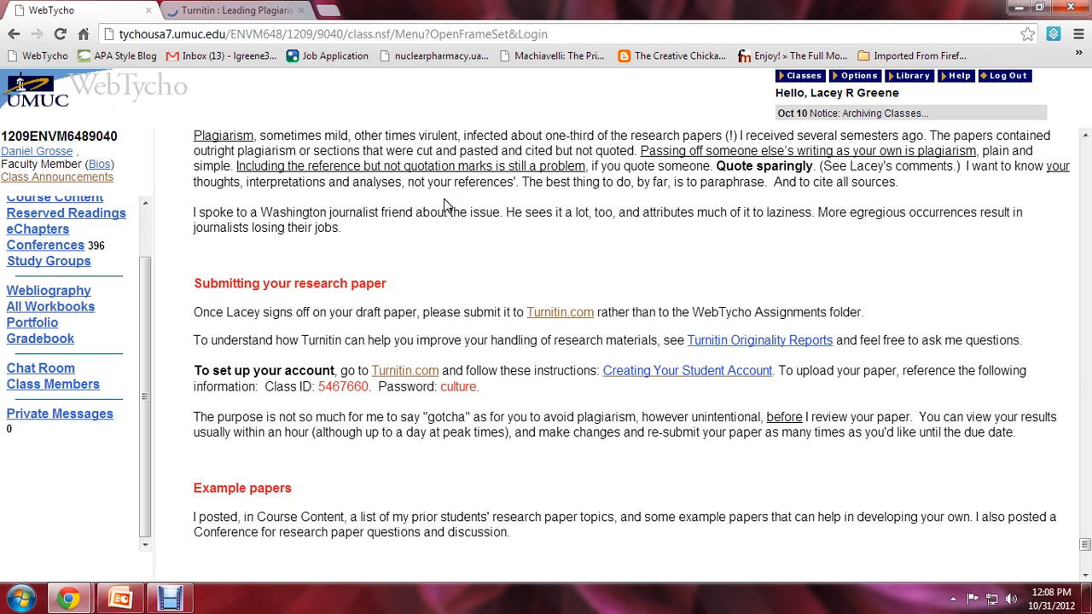
{"action": "mouse_move", "coordinate": [237, 10]}
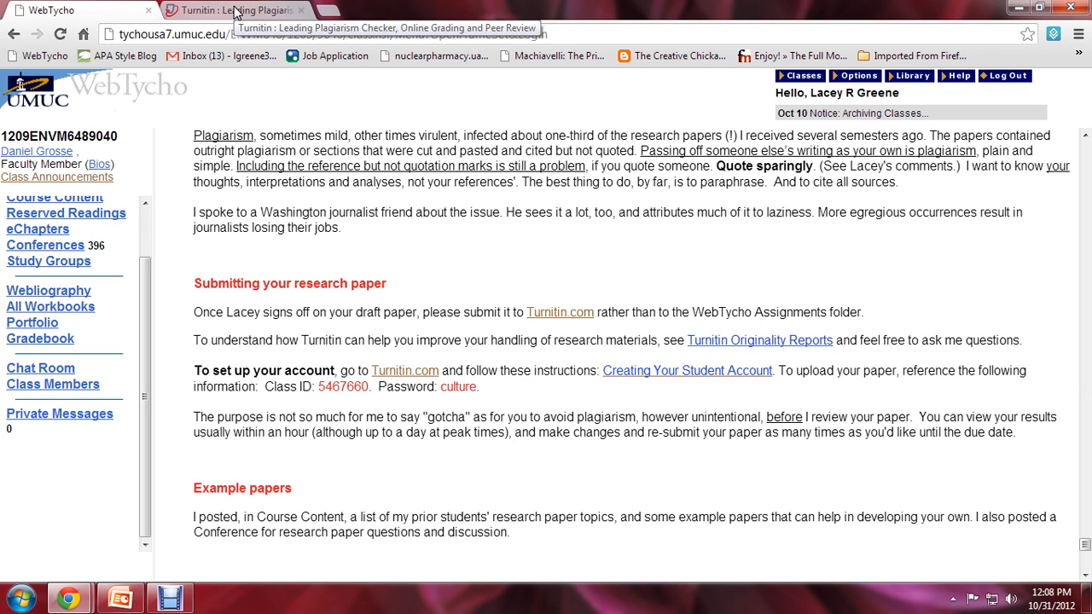
{"action": "left_click", "coordinate": [236, 10]}
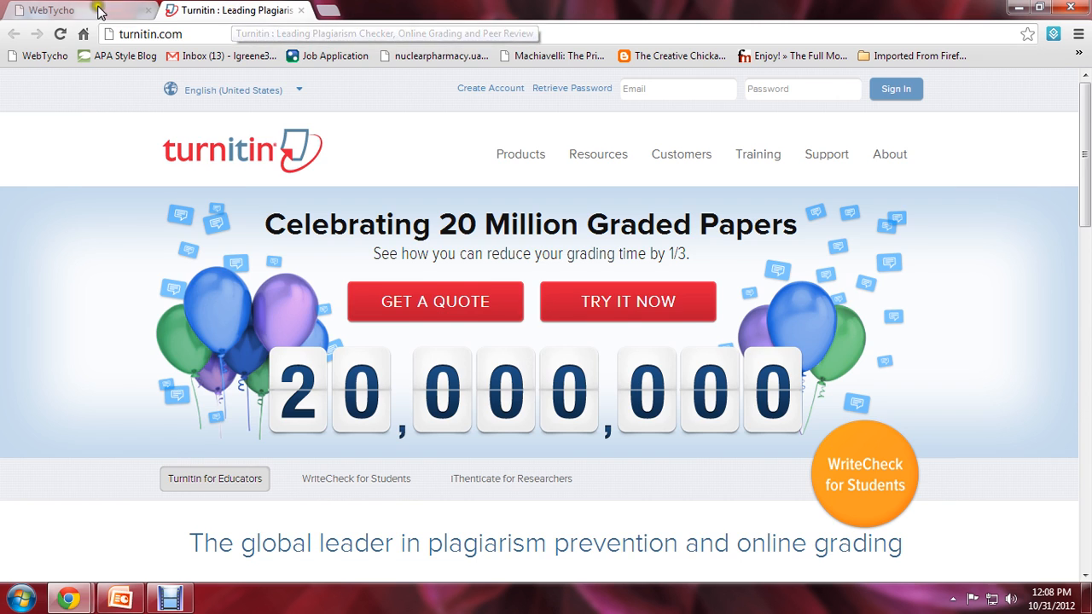
{"action": "left_click", "coordinate": [51, 10]}
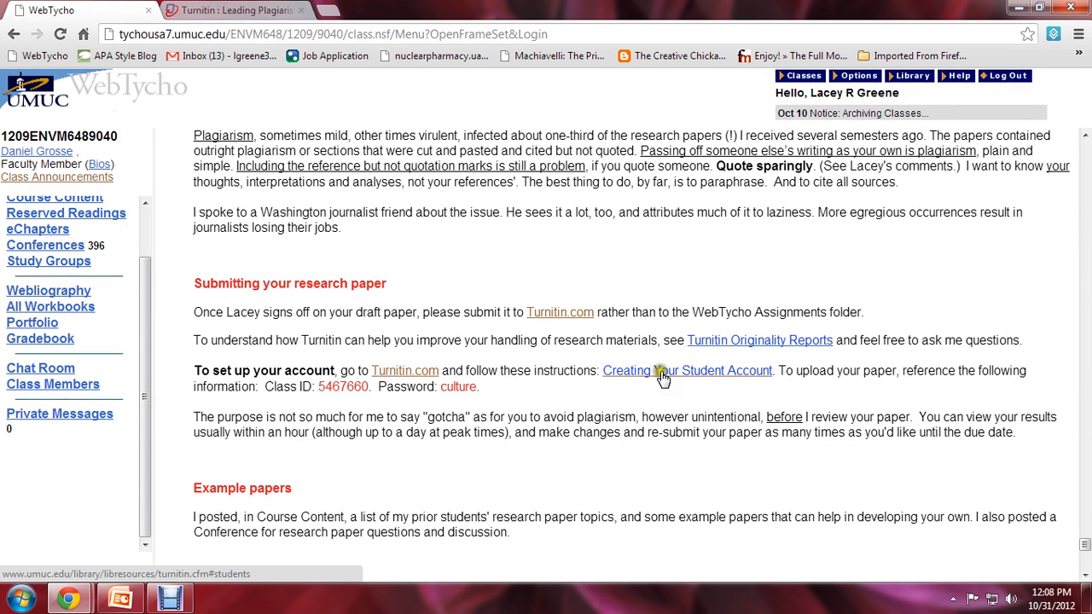
{"action": "left_click", "coordinate": [686, 370]}
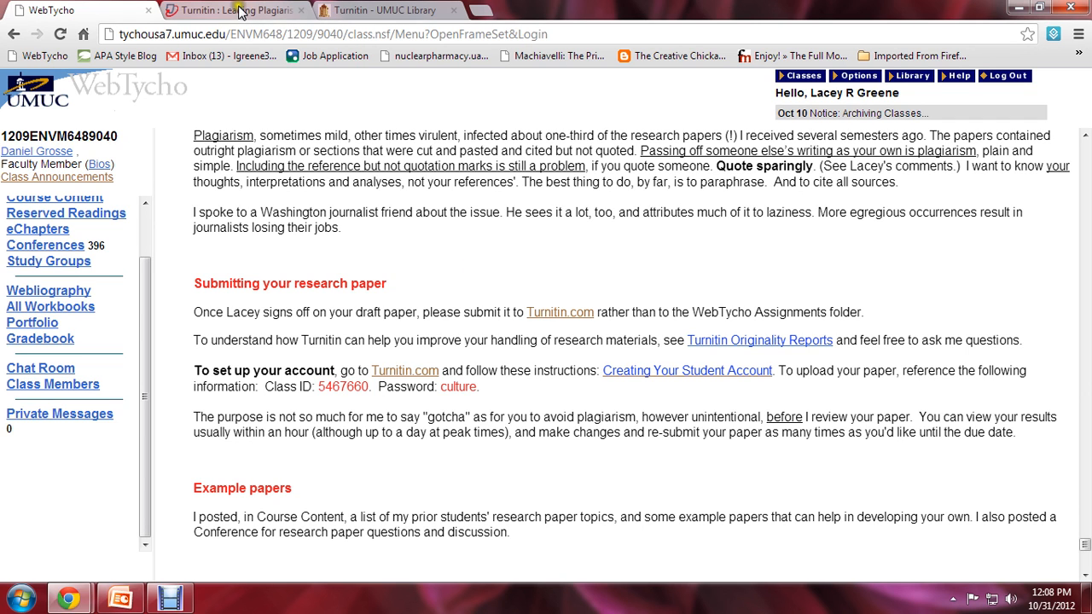
Step: Read the UMUC Library's Turnitin new-user profile steps, then return to the Turnitin tab
{"action": "left_click", "coordinate": [388, 10]}
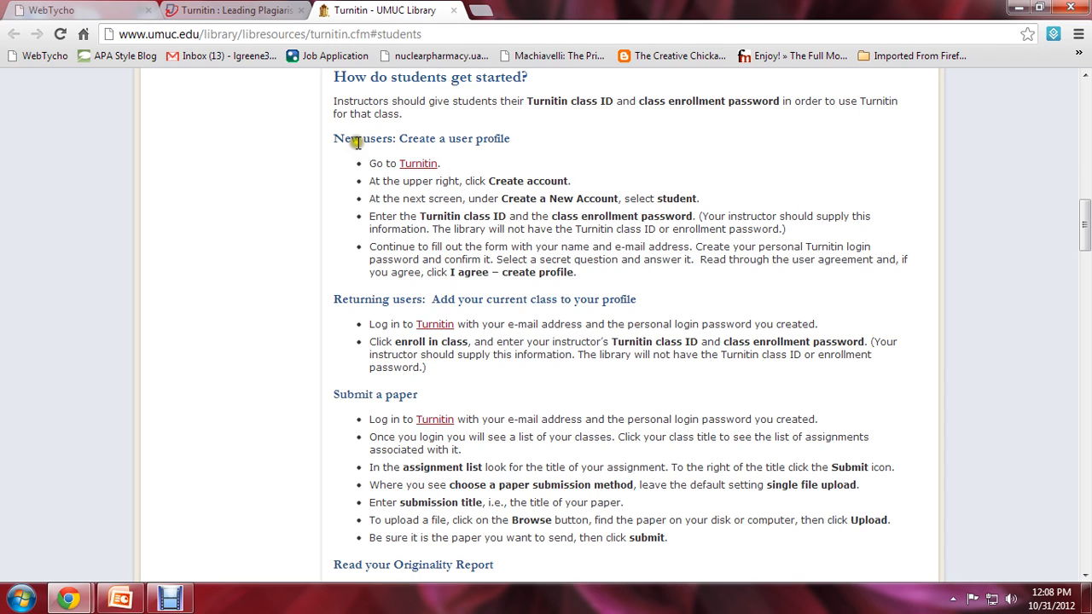
{"action": "mouse_move", "coordinate": [515, 143]}
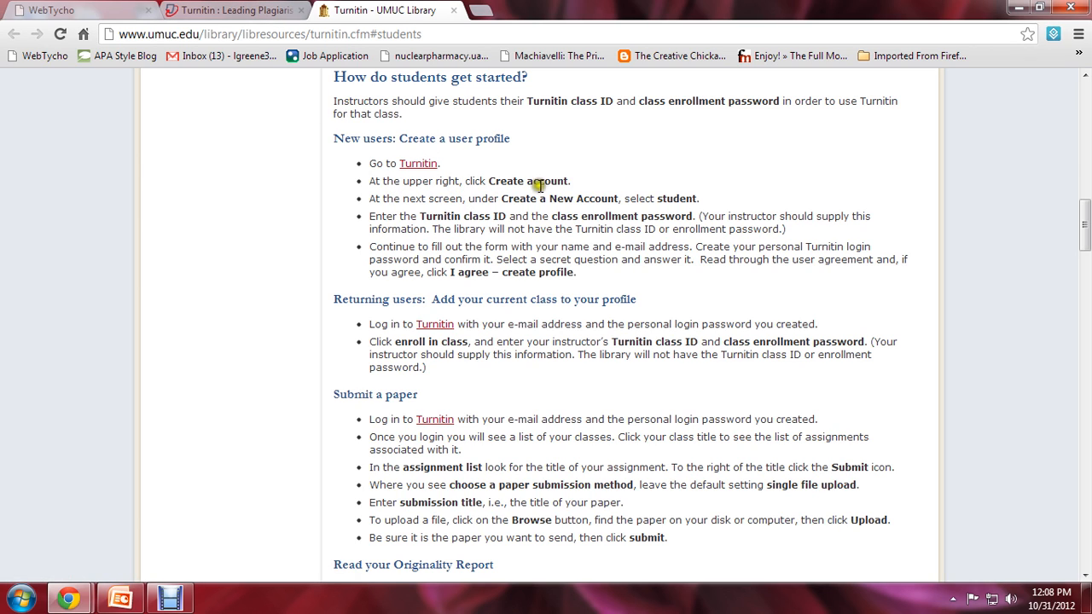
{"action": "mouse_move", "coordinate": [420, 215]}
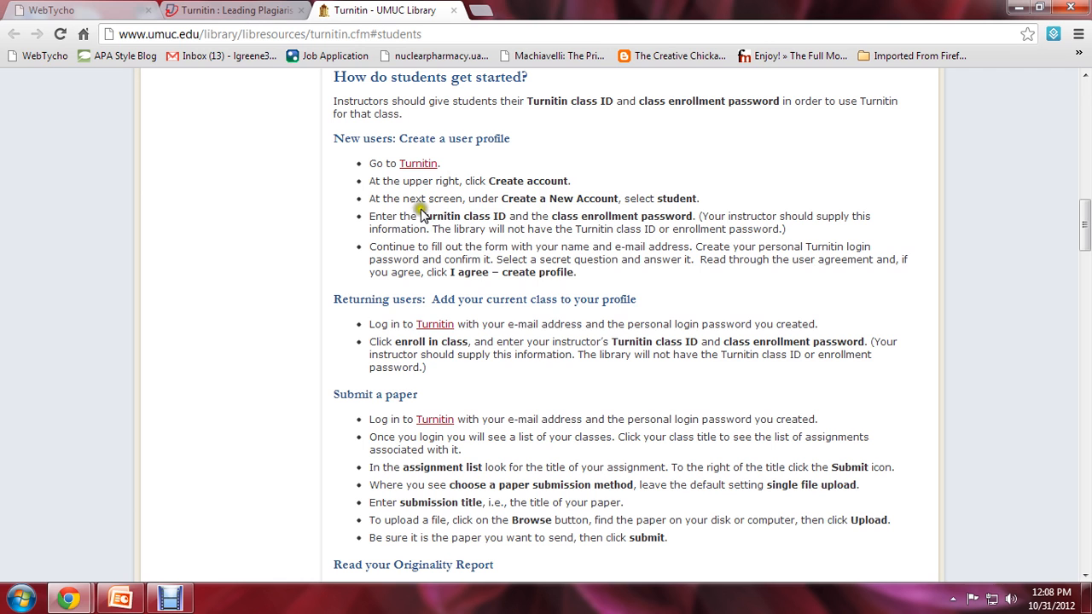
{"action": "mouse_move", "coordinate": [633, 209]}
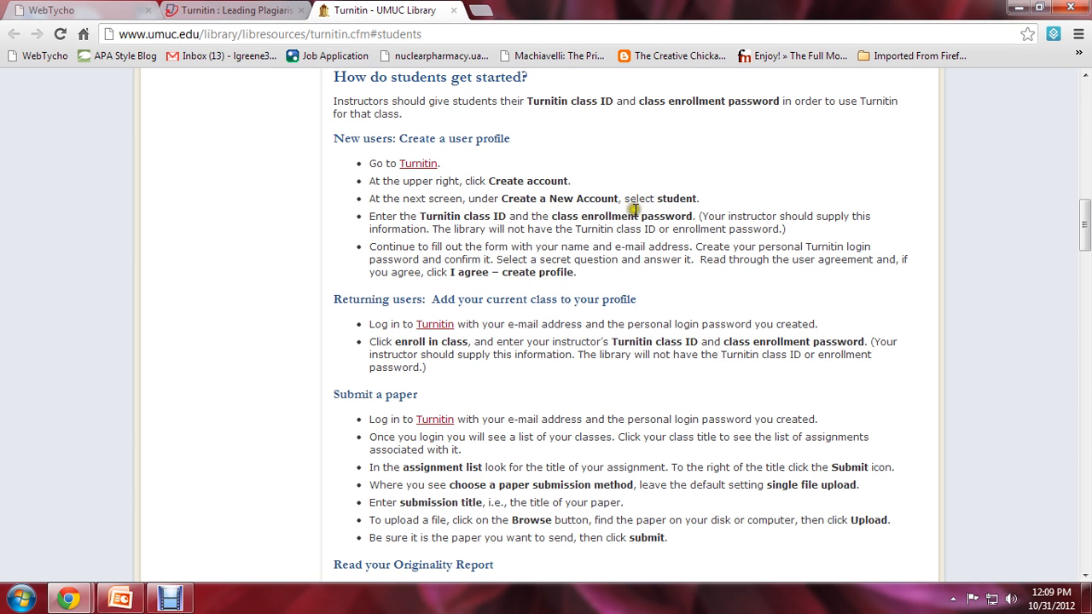
{"action": "left_click", "coordinate": [234, 9]}
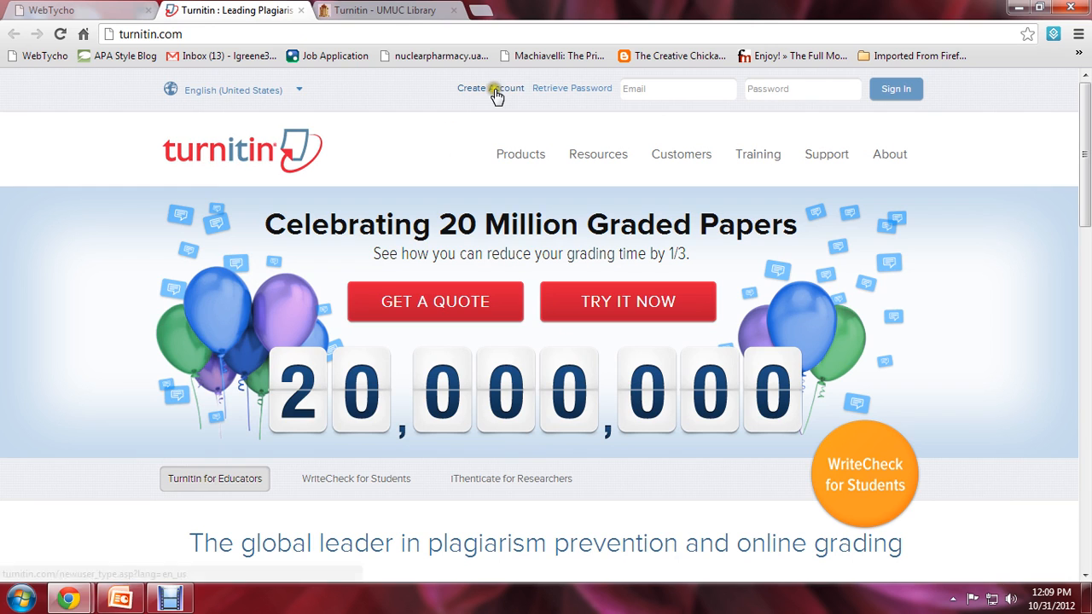
Step: Open Turnitin's 'Create a New Student Account' form and select the class ID field
{"action": "left_click", "coordinate": [490, 88]}
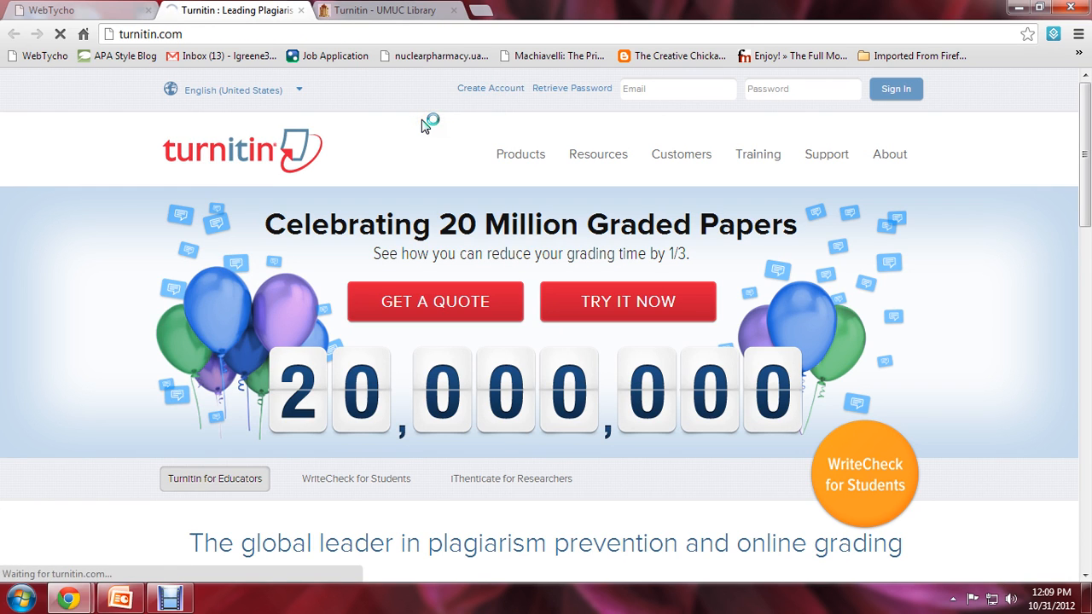
{"action": "left_click", "coordinate": [490, 87]}
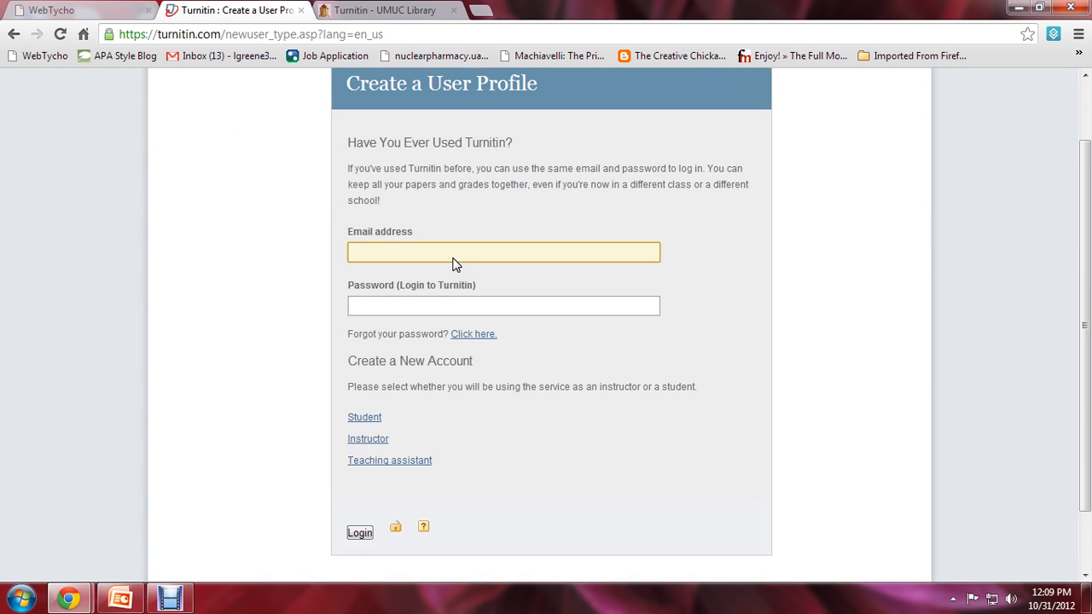
{"action": "mouse_move", "coordinate": [364, 417]}
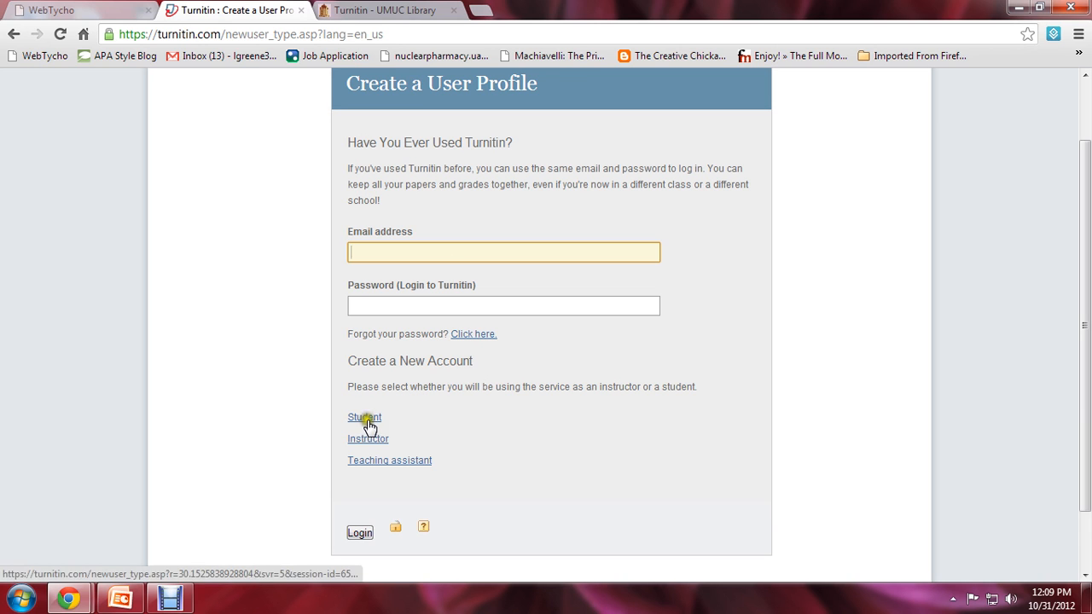
{"action": "left_click", "coordinate": [365, 417]}
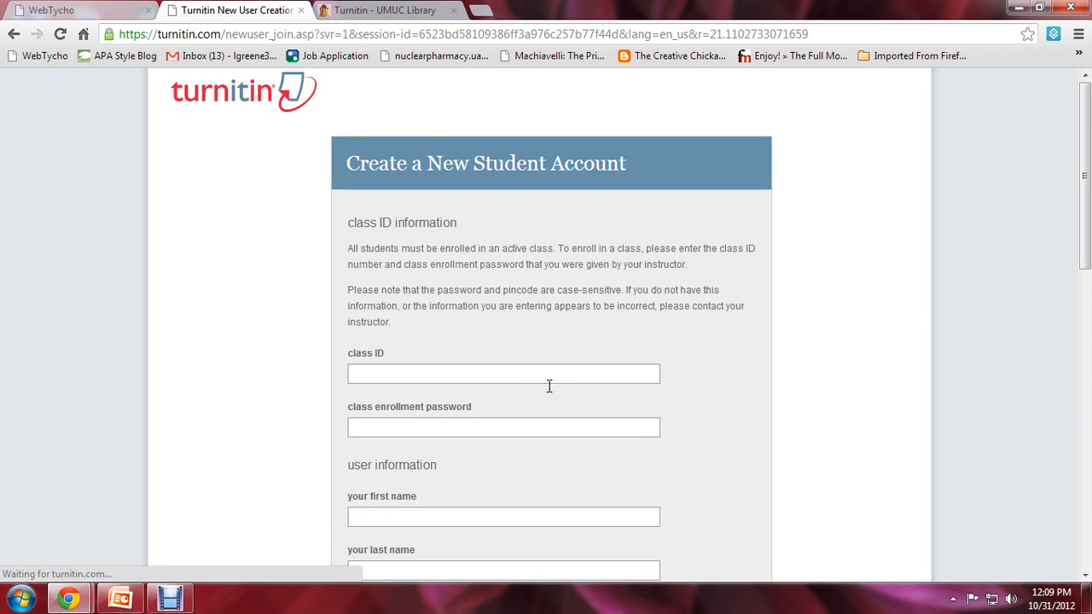
{"action": "left_click", "coordinate": [503, 374]}
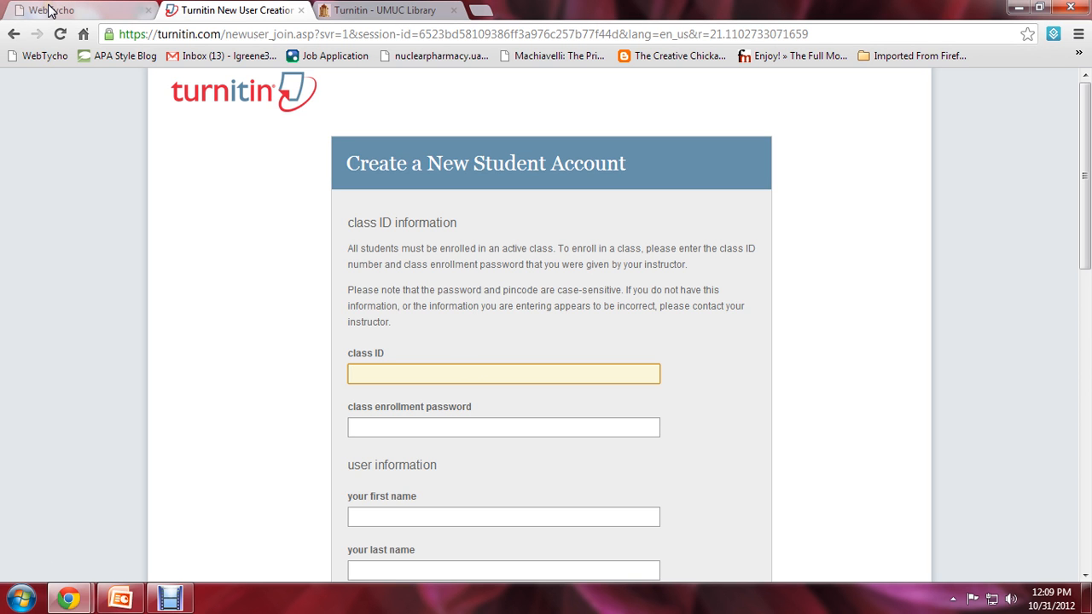
{"action": "left_click", "coordinate": [77, 10]}
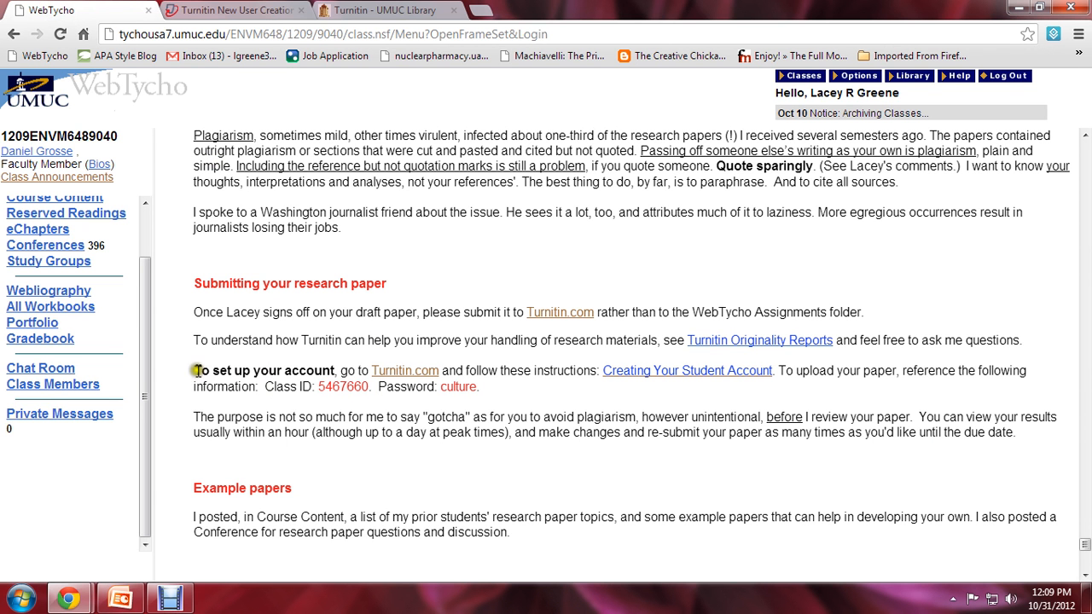
{"action": "double_click", "coordinate": [343, 387]}
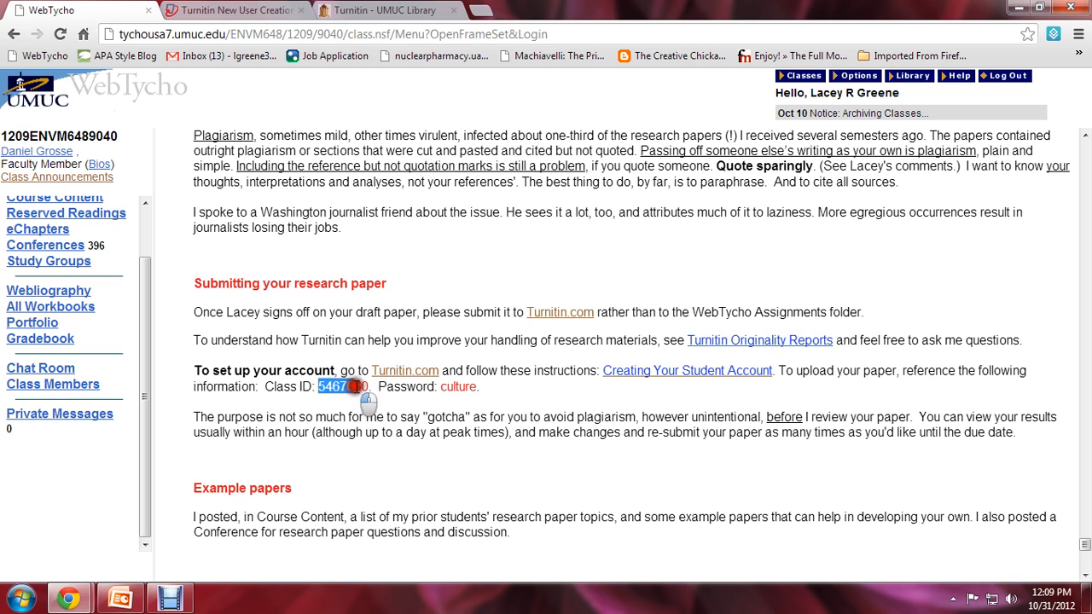
{"action": "right_click", "coordinate": [350, 387]}
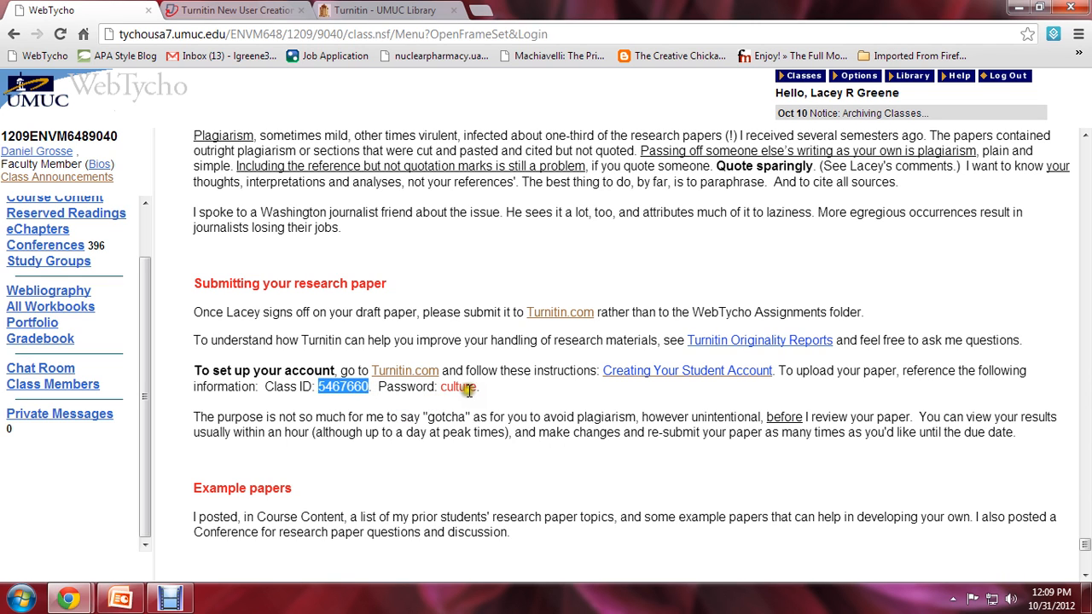
{"action": "left_click", "coordinate": [235, 10]}
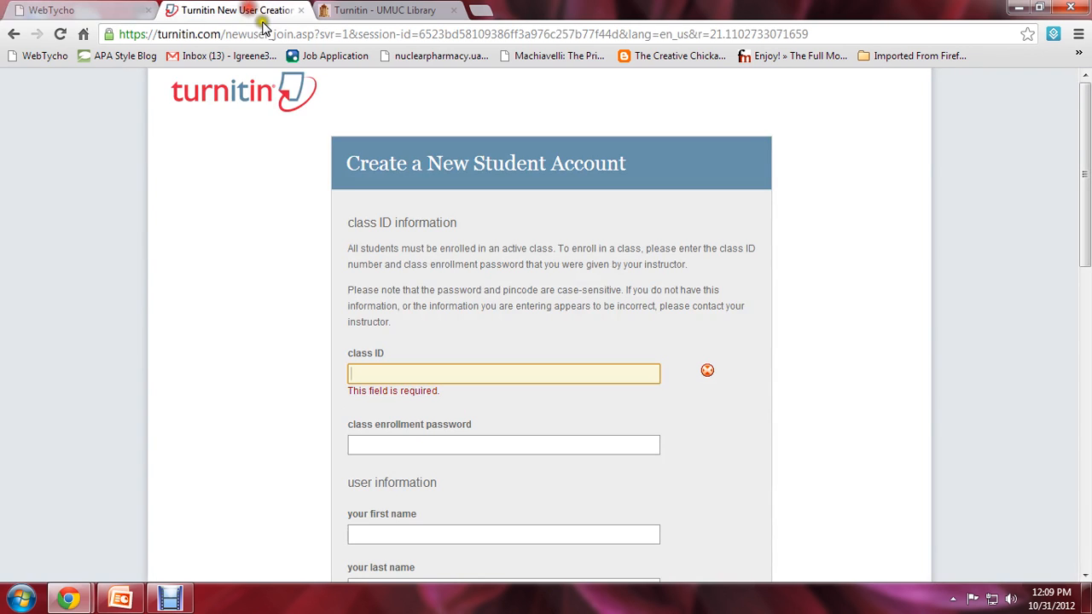
{"action": "mouse_move", "coordinate": [399, 366]}
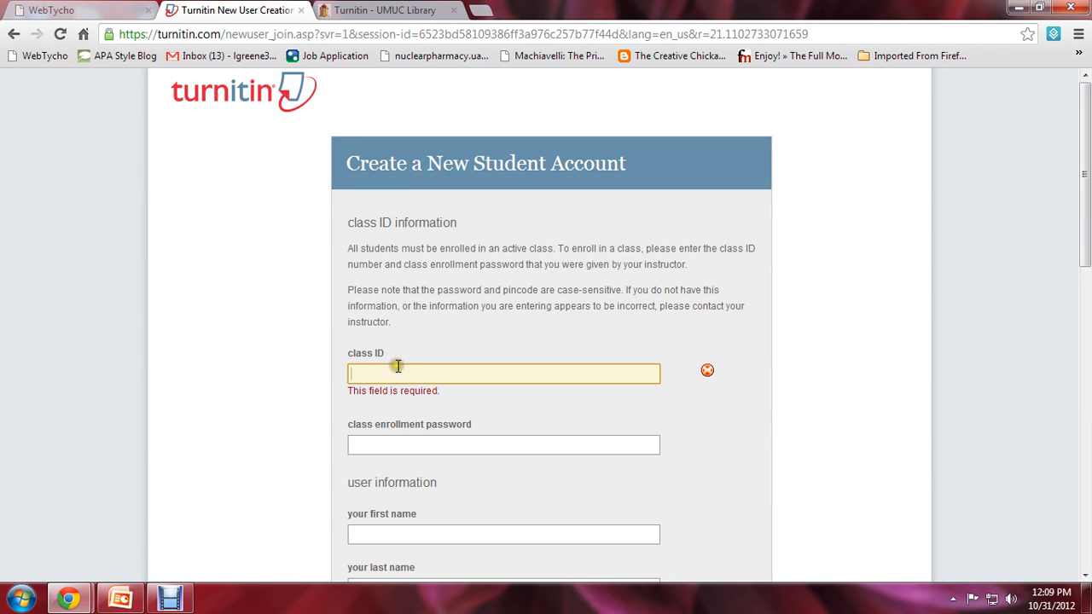
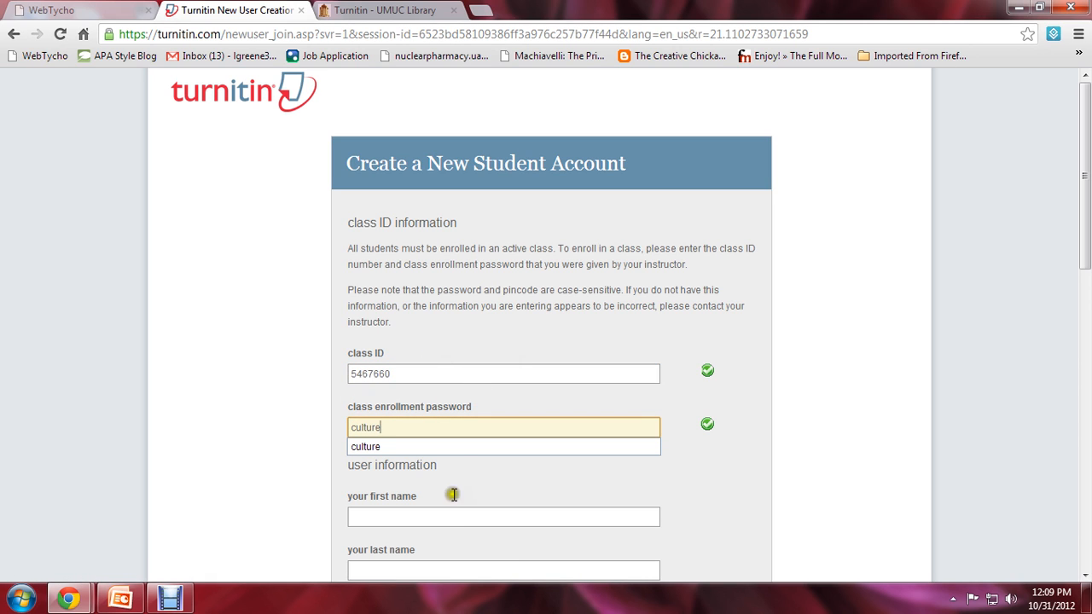
{"action": "scroll", "scroll_direction": "down", "scroll_amount": 3}
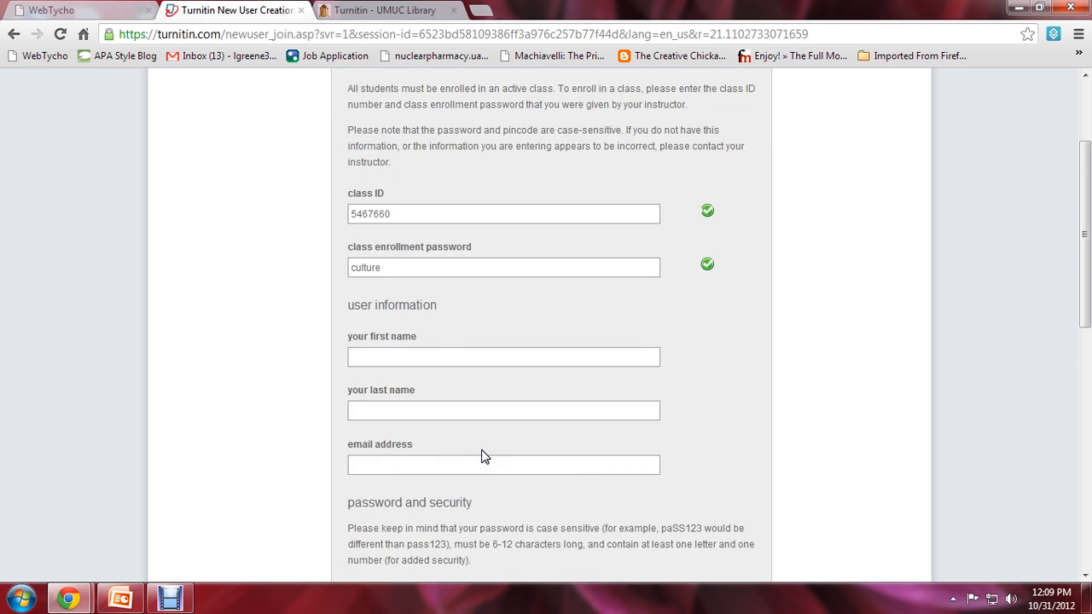
{"action": "scroll", "scroll_direction": "down", "scroll_amount": 3}
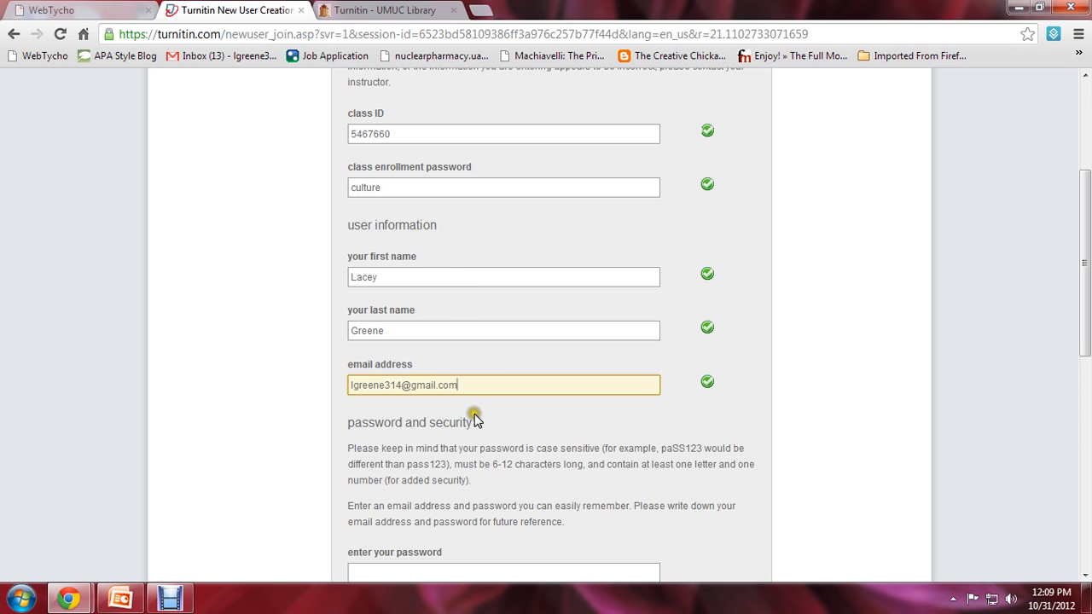
{"action": "scroll", "scroll_direction": "down", "scroll_amount": 3}
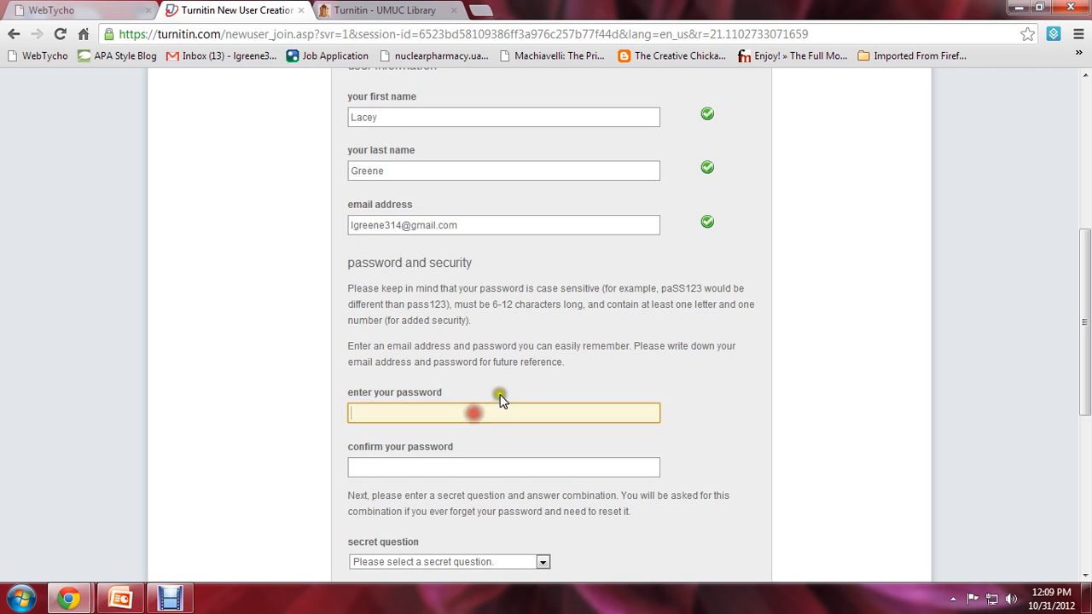
{"action": "type", "text": "•"}
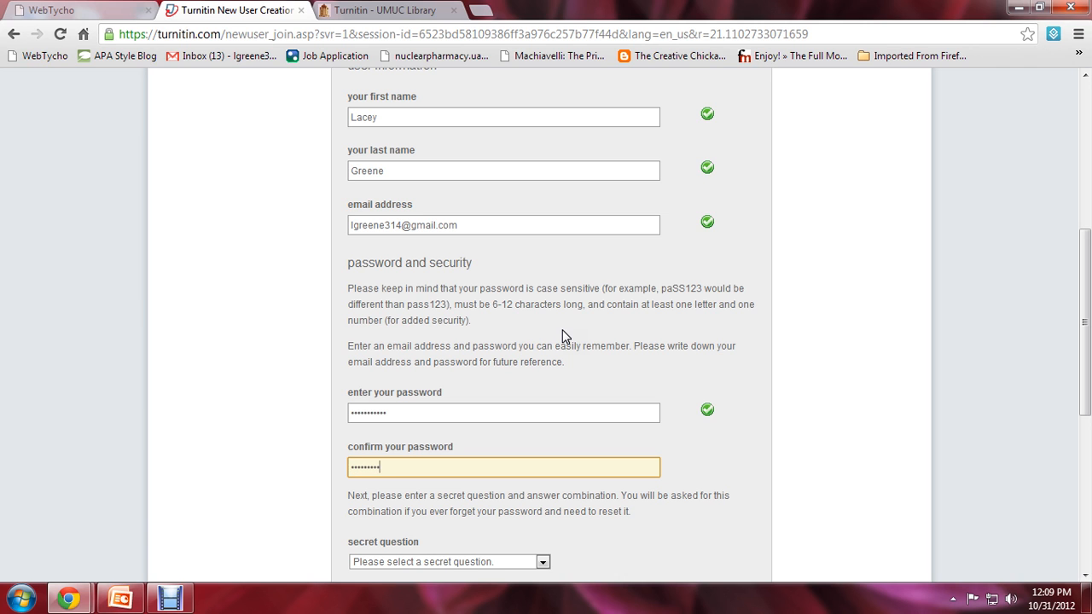
{"action": "scroll", "scroll_direction": "down", "scroll_amount": 3}
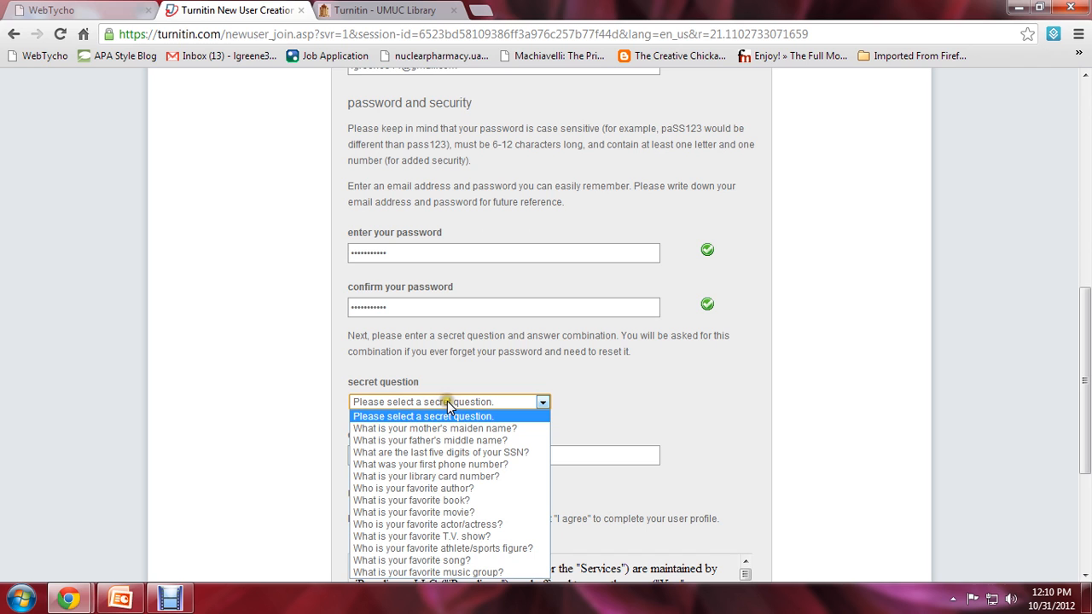
{"action": "left_click", "coordinate": [430, 441]}
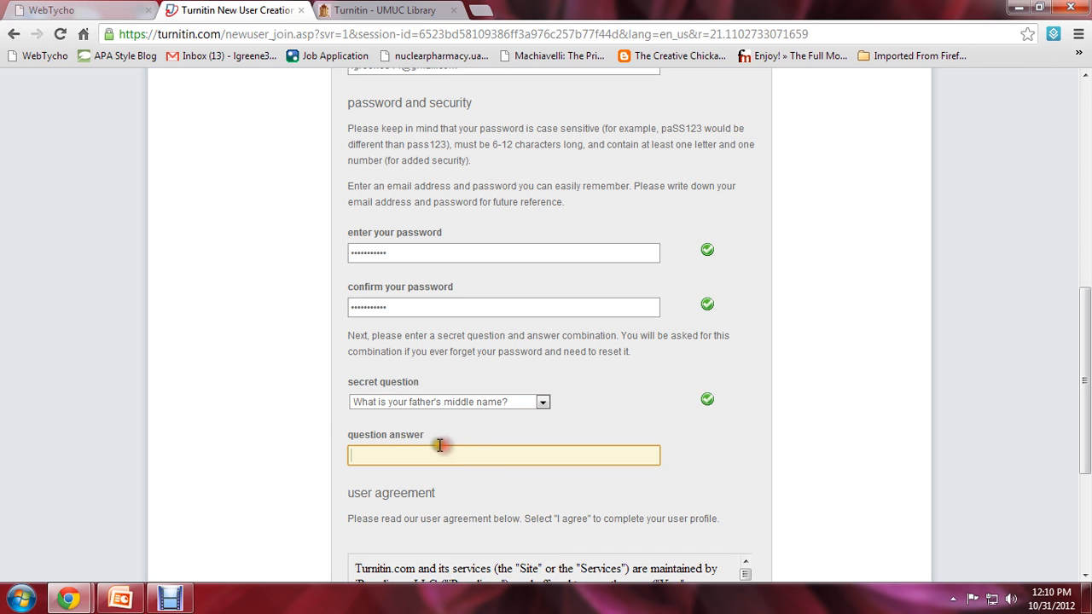
{"action": "type", "text": "Richard"}
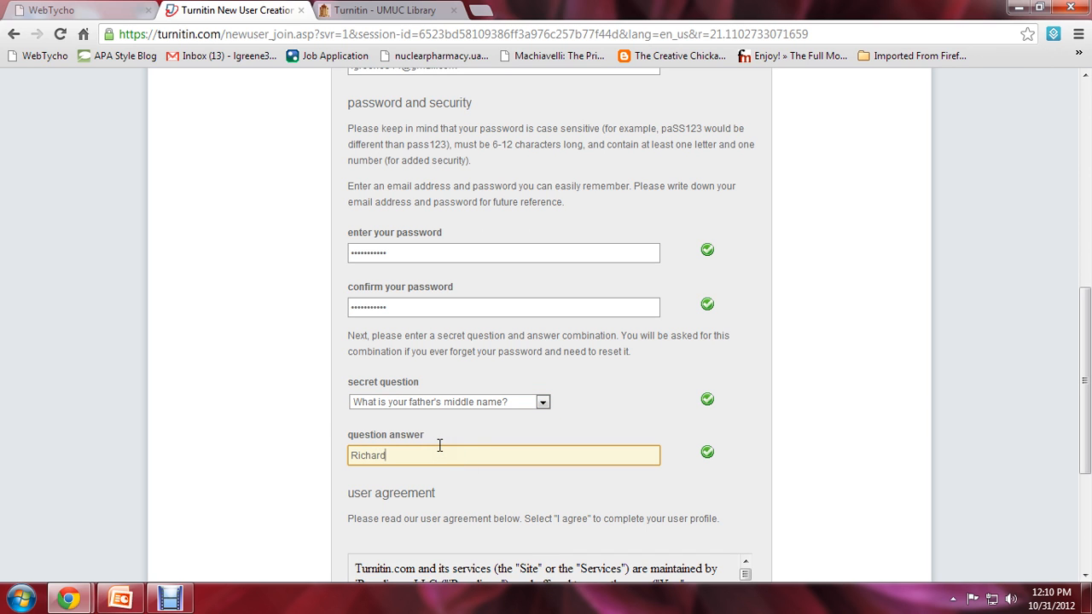
{"action": "scroll", "scroll_direction": "down", "scroll_amount": 3}
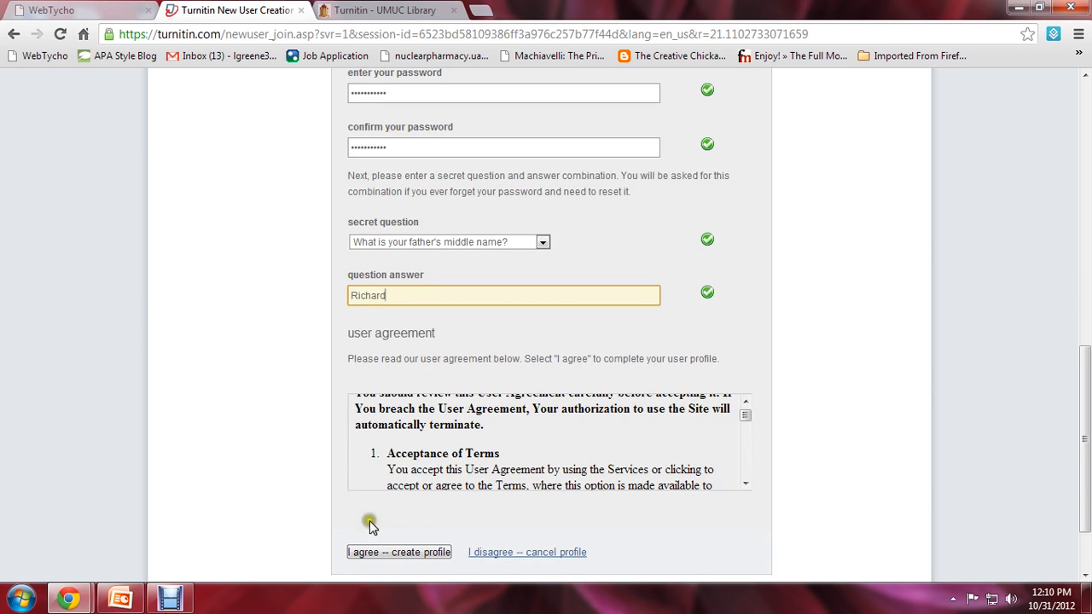
{"action": "left_click", "coordinate": [398, 552]}
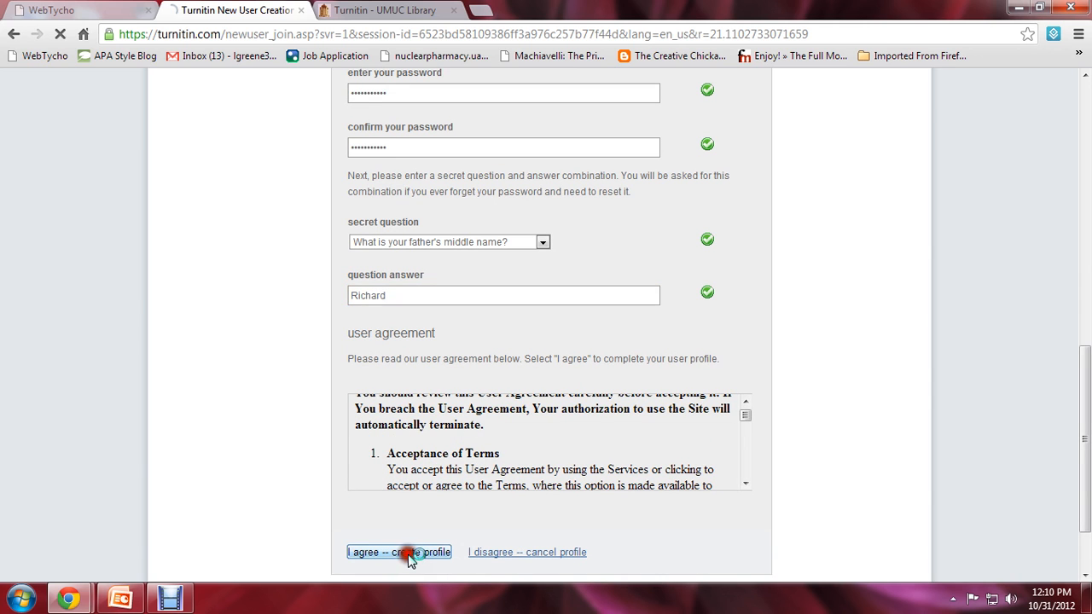
{"action": "left_click", "coordinate": [398, 552]}
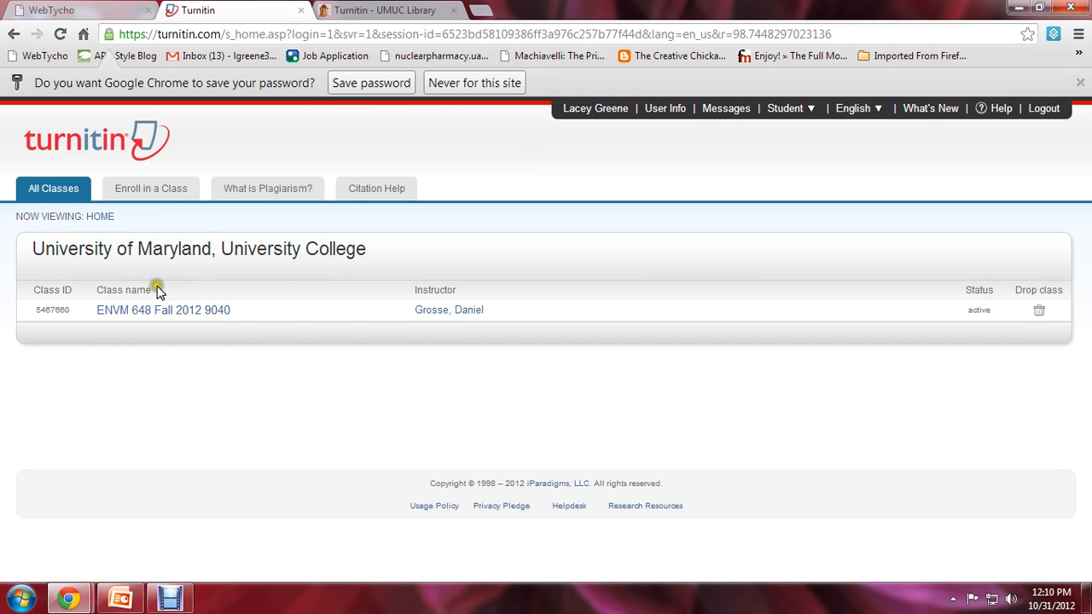
{"action": "mouse_move", "coordinate": [169, 331]}
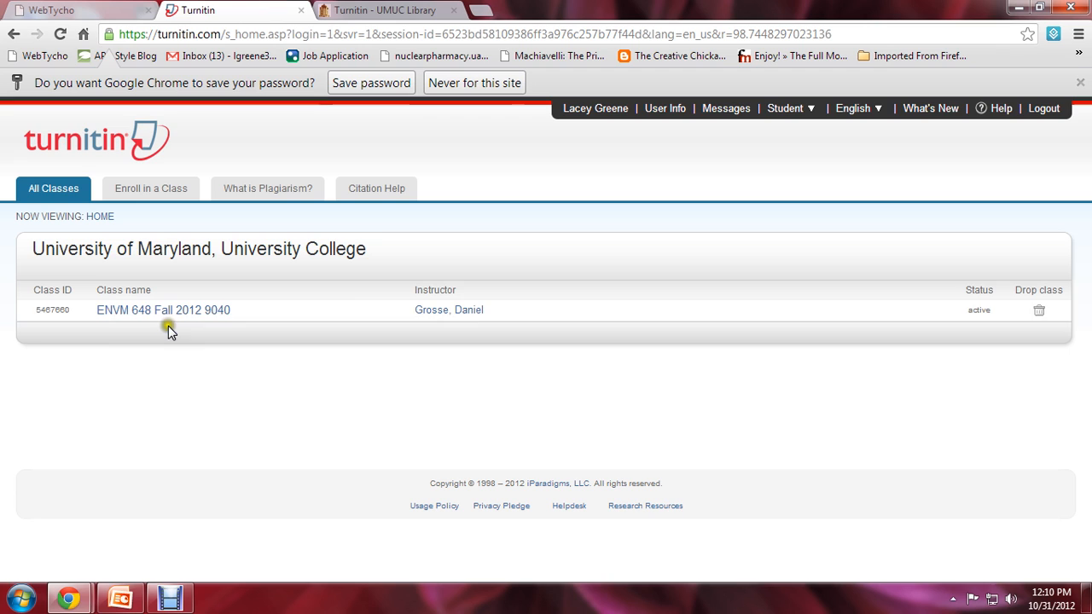
{"action": "mouse_move", "coordinate": [235, 330]}
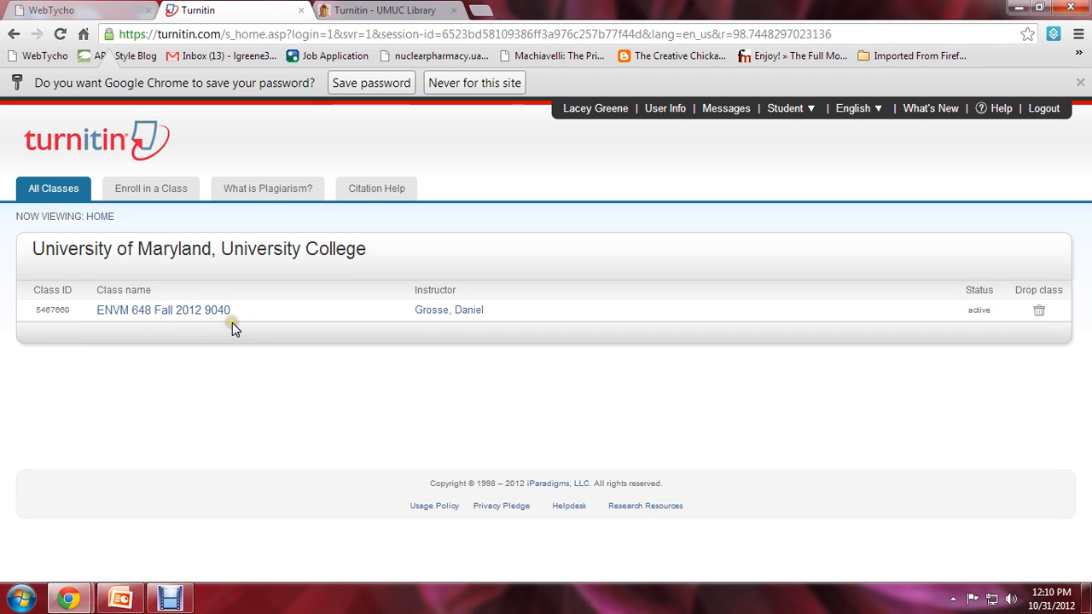
{"action": "mouse_move", "coordinate": [237, 374]}
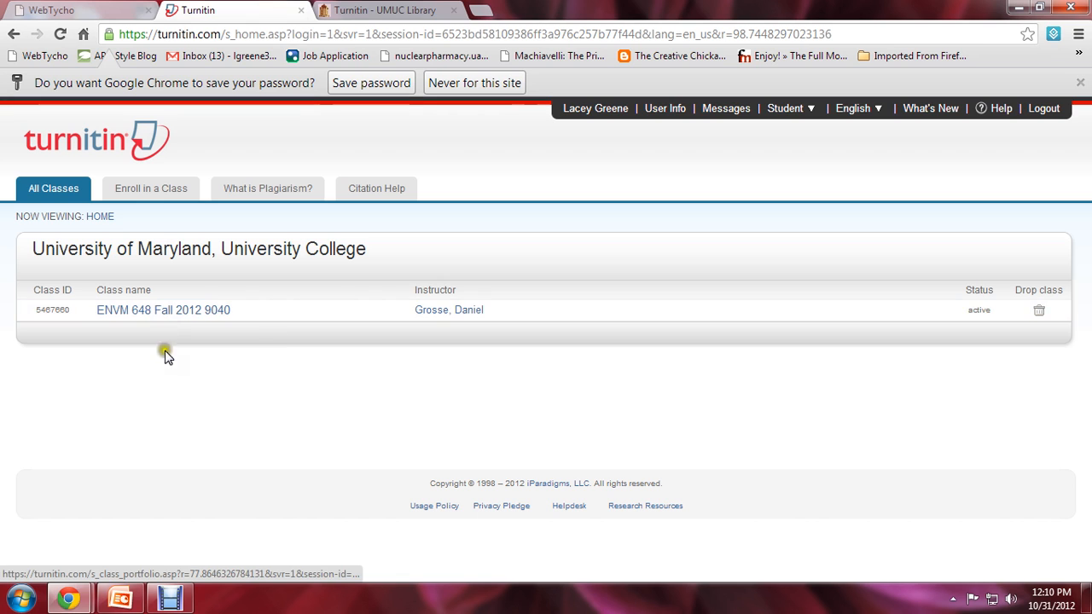
Step: Open the ENVM 648 Fall 2012 9040 class and start a Research paper submission
{"action": "left_click", "coordinate": [162, 309]}
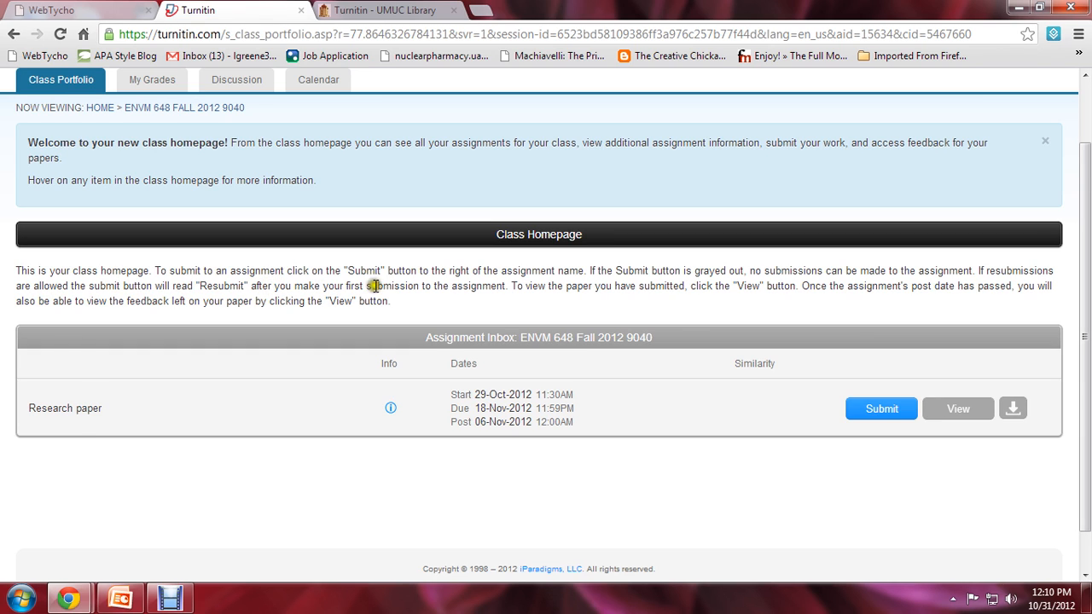
{"action": "mouse_move", "coordinate": [791, 569]}
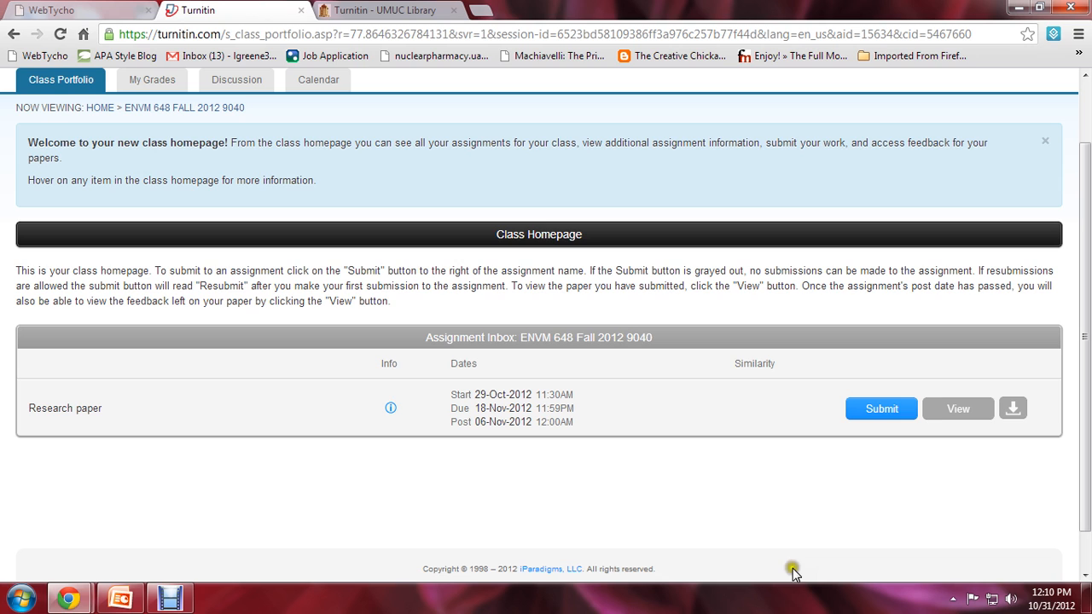
{"action": "mouse_move", "coordinate": [863, 447]}
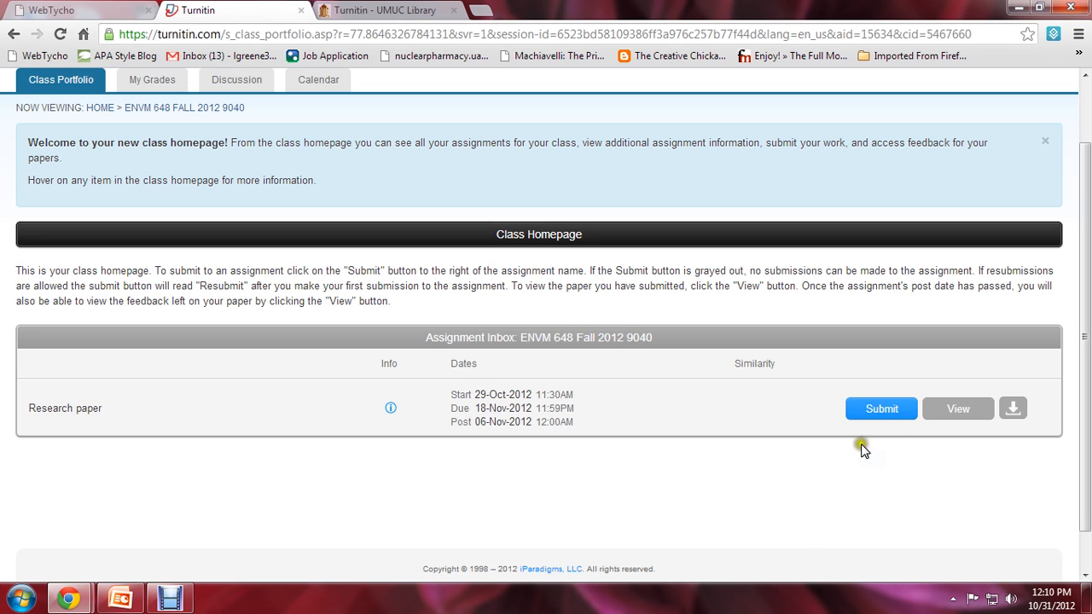
{"action": "left_click", "coordinate": [881, 408]}
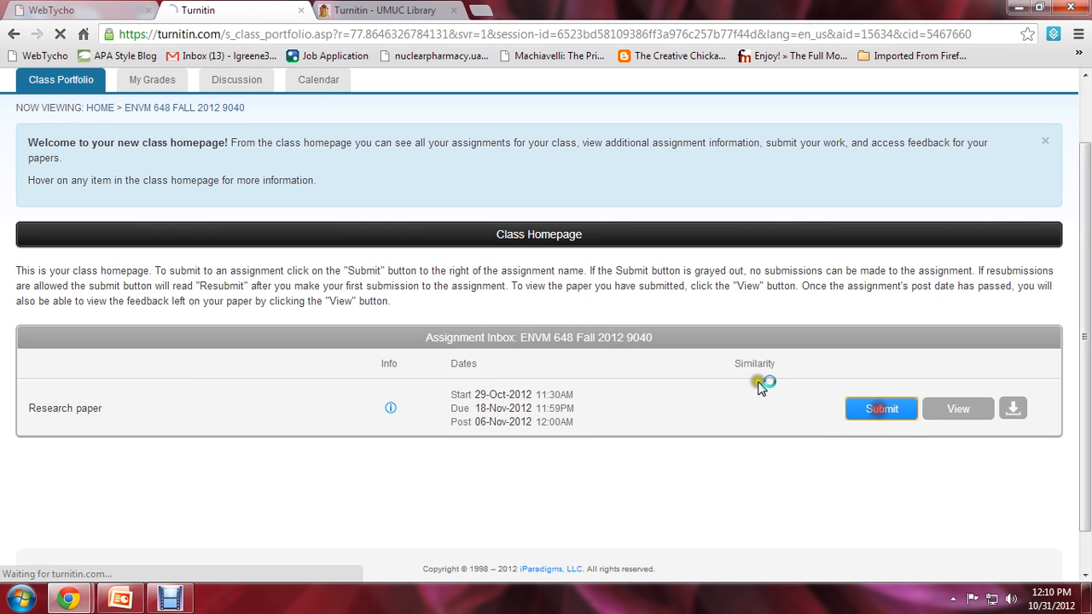
Step: Enter 'CCK Paper' as the submission title on the single file upload form
{"action": "left_click", "coordinate": [880, 409]}
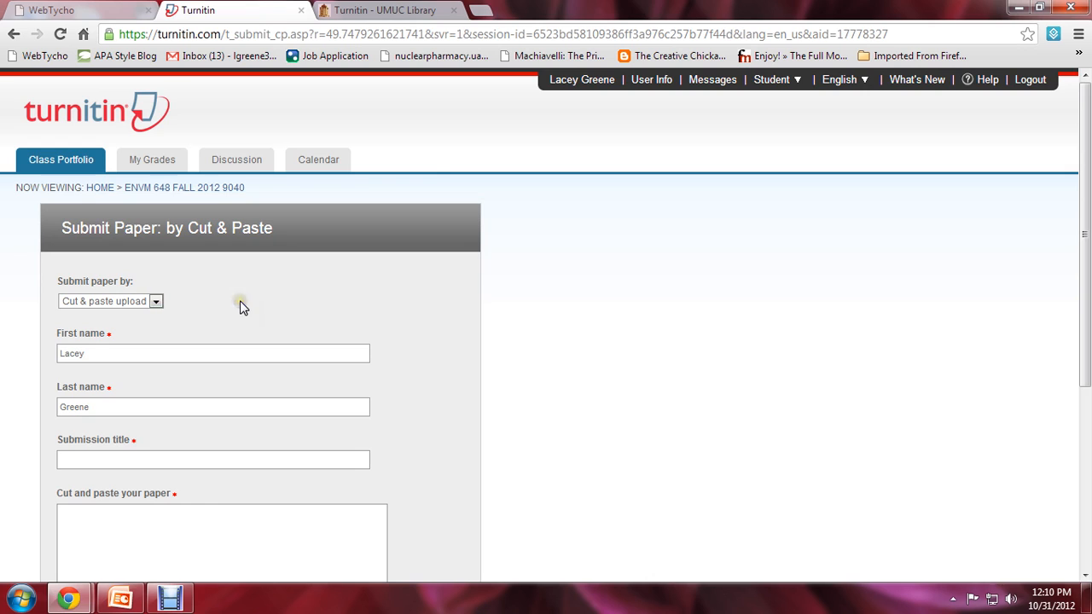
{"action": "mouse_move", "coordinate": [128, 307]}
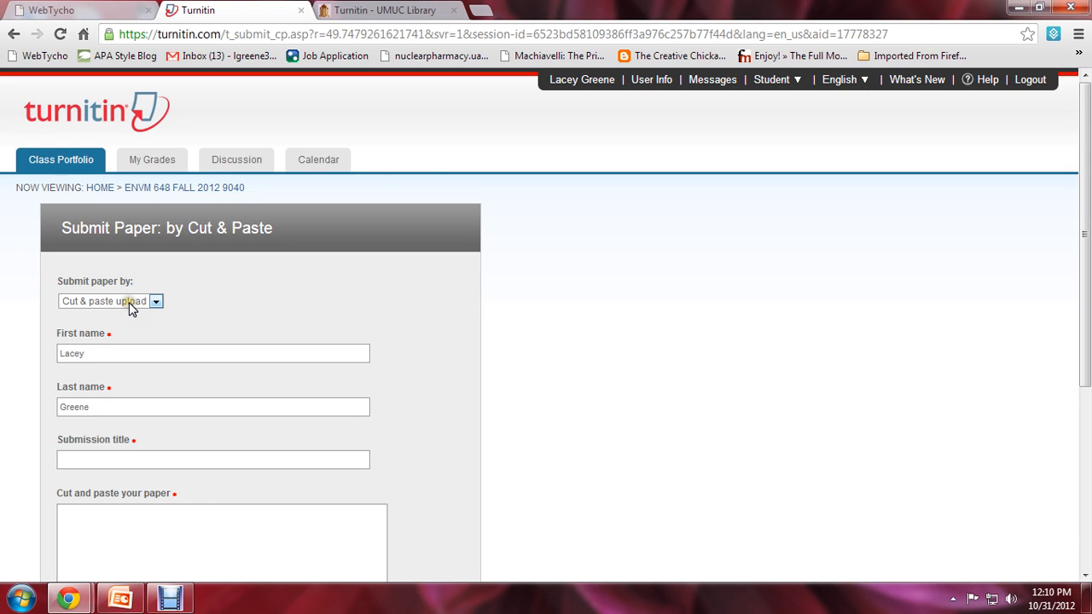
{"action": "mouse_move", "coordinate": [117, 307]}
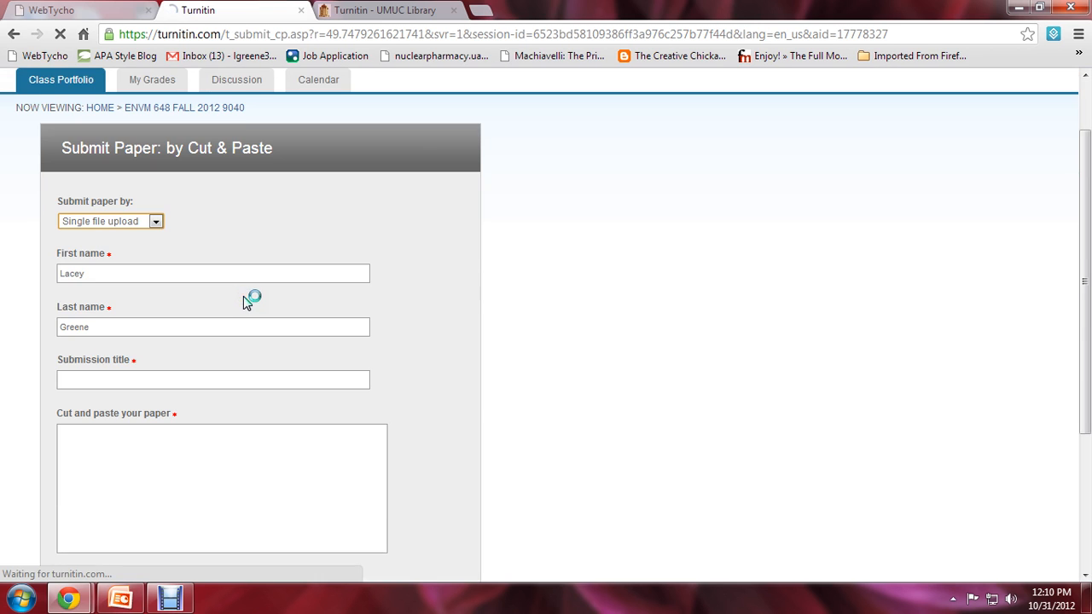
{"action": "scroll", "scroll_direction": "down", "scroll_amount": 3}
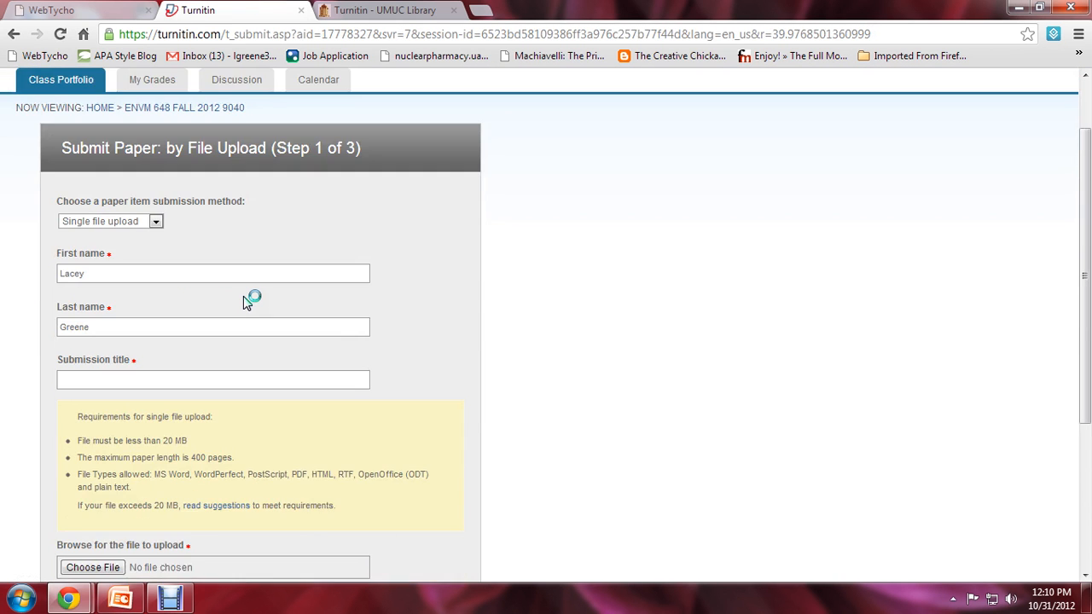
{"action": "scroll", "scroll_direction": "down", "scroll_amount": 3}
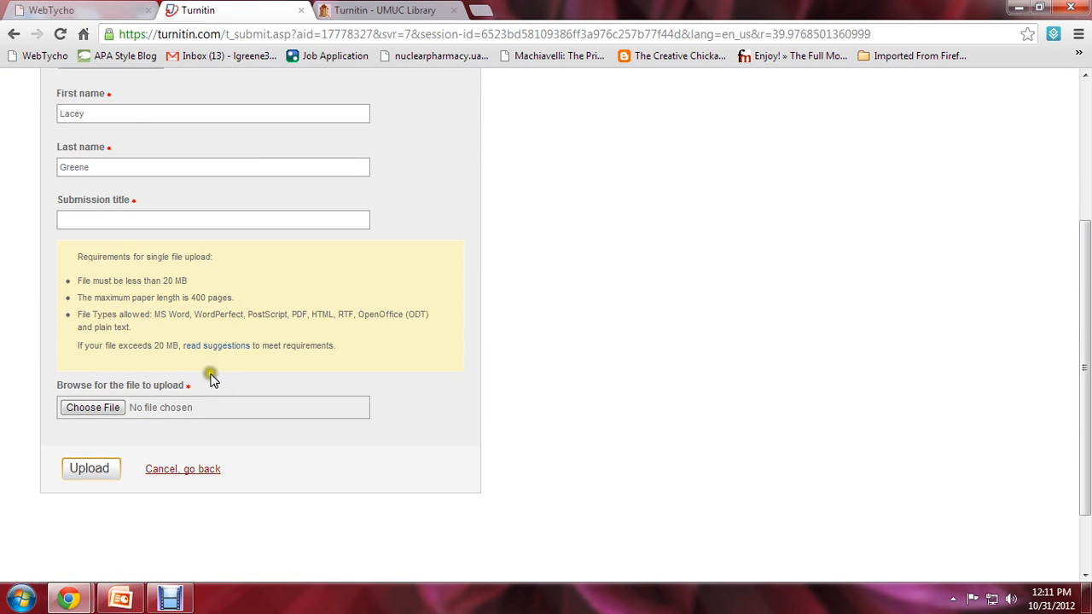
{"action": "scroll", "scroll_direction": "up", "scroll_amount": 3}
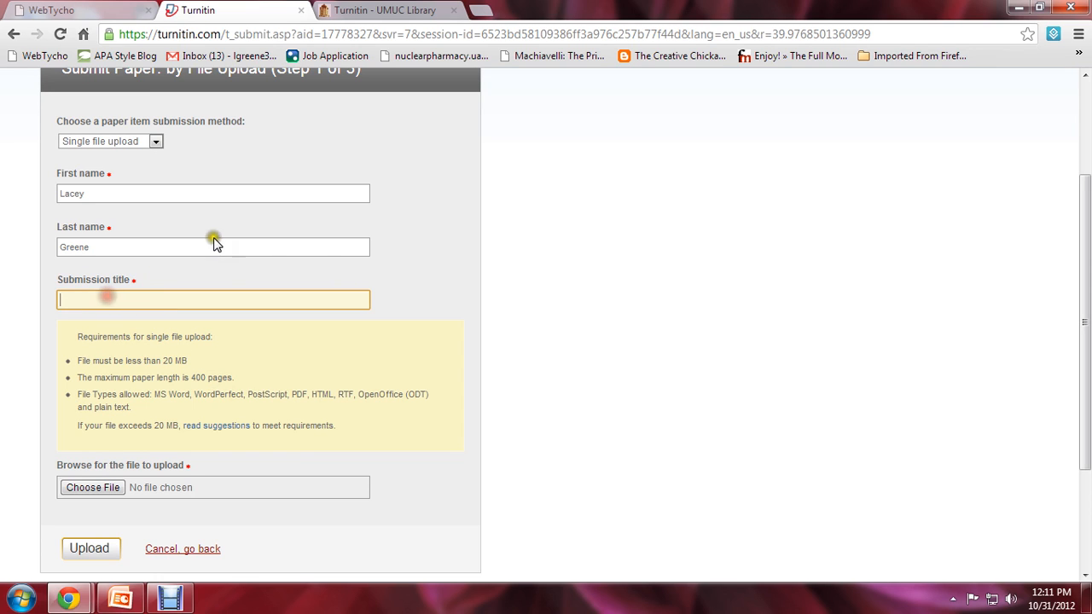
{"action": "mouse_move", "coordinate": [475, 247]}
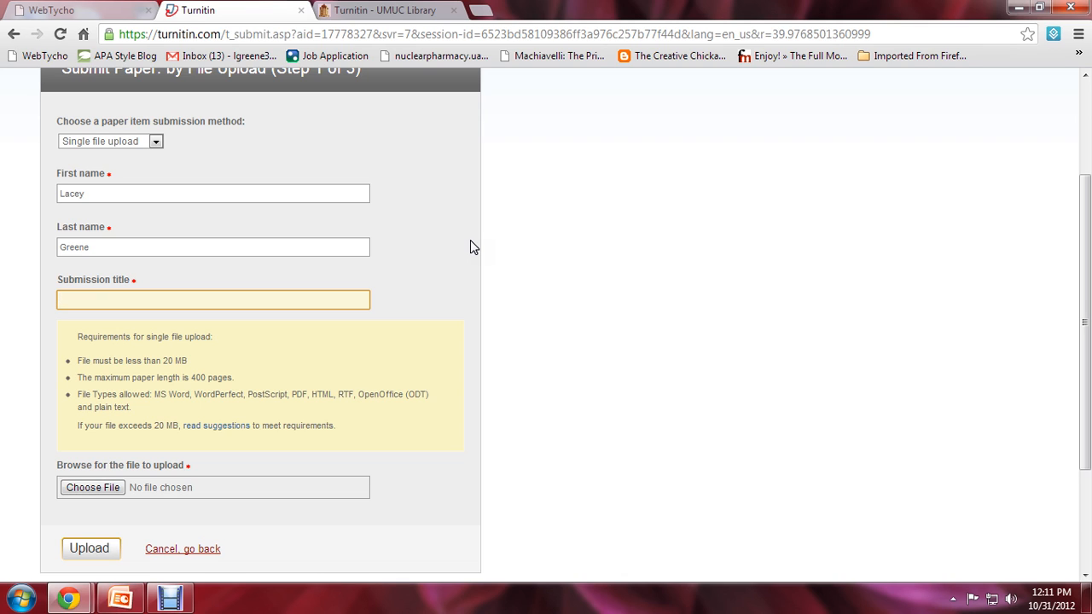
{"action": "type", "text": "CCK"}
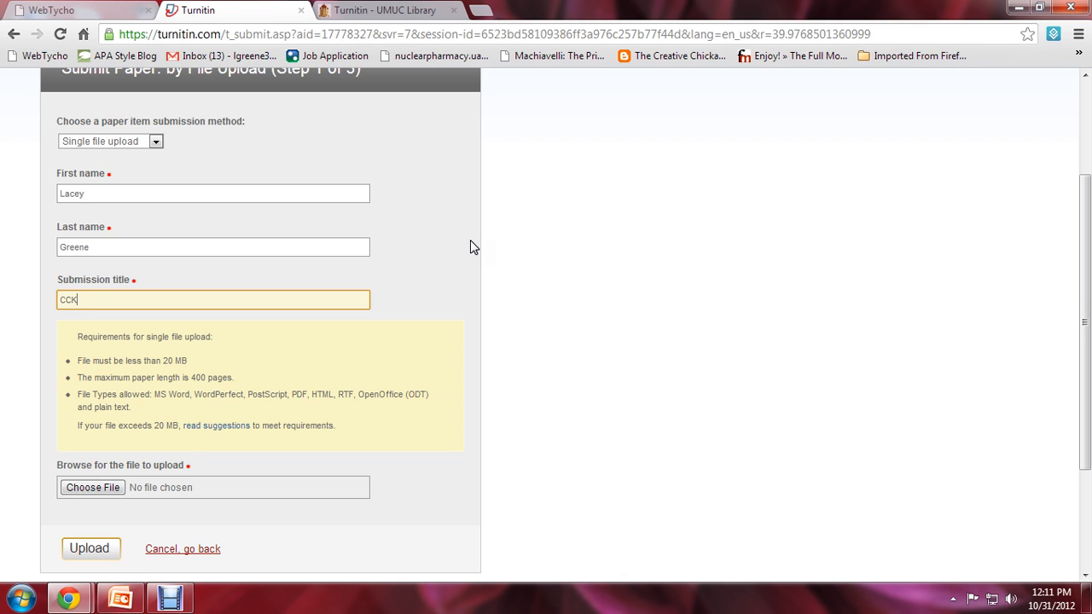
{"action": "type", "text": "Paper"}
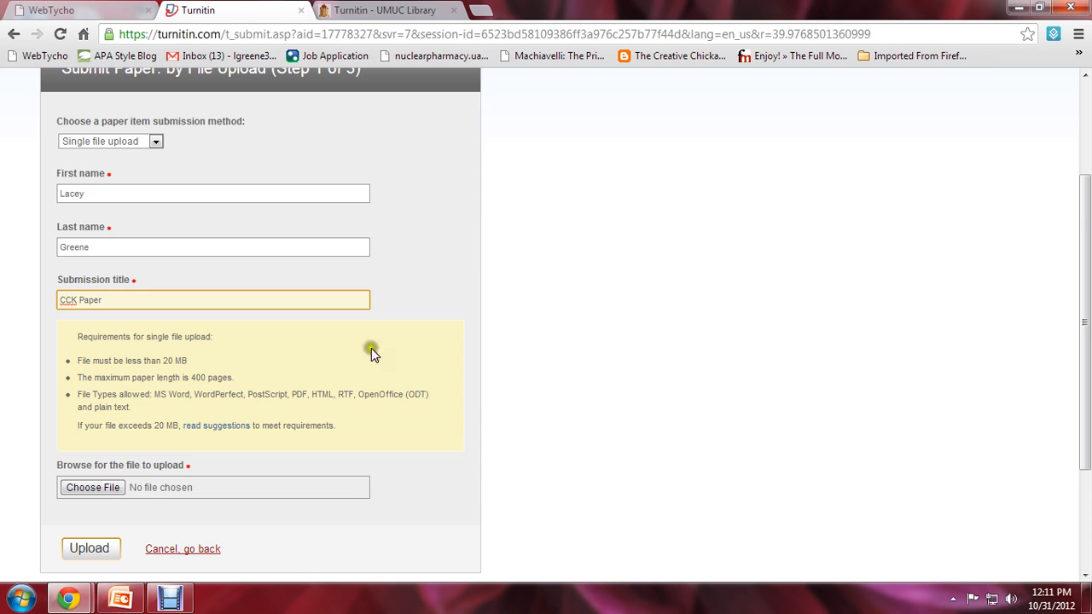
{"action": "scroll", "scroll_direction": "down", "scroll_amount": 3}
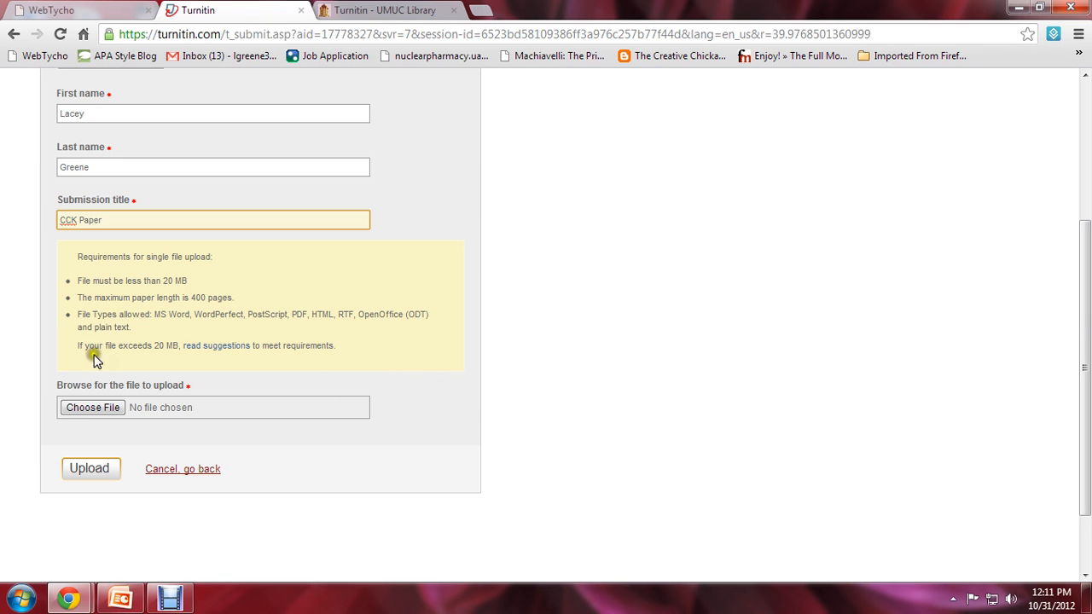
{"action": "left_click", "coordinate": [92, 407]}
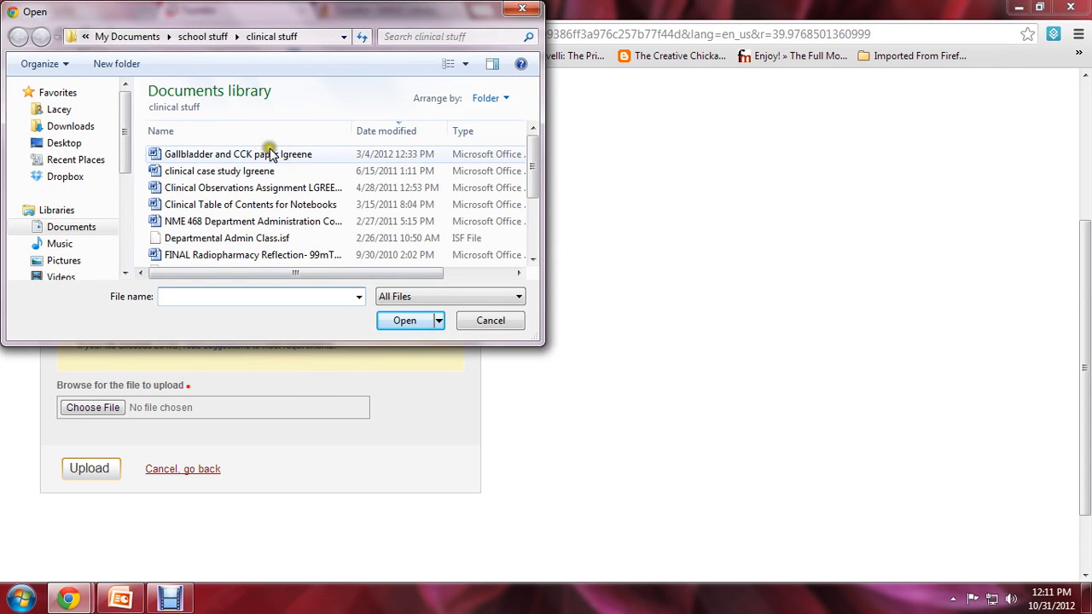
{"action": "mouse_move", "coordinate": [282, 162]}
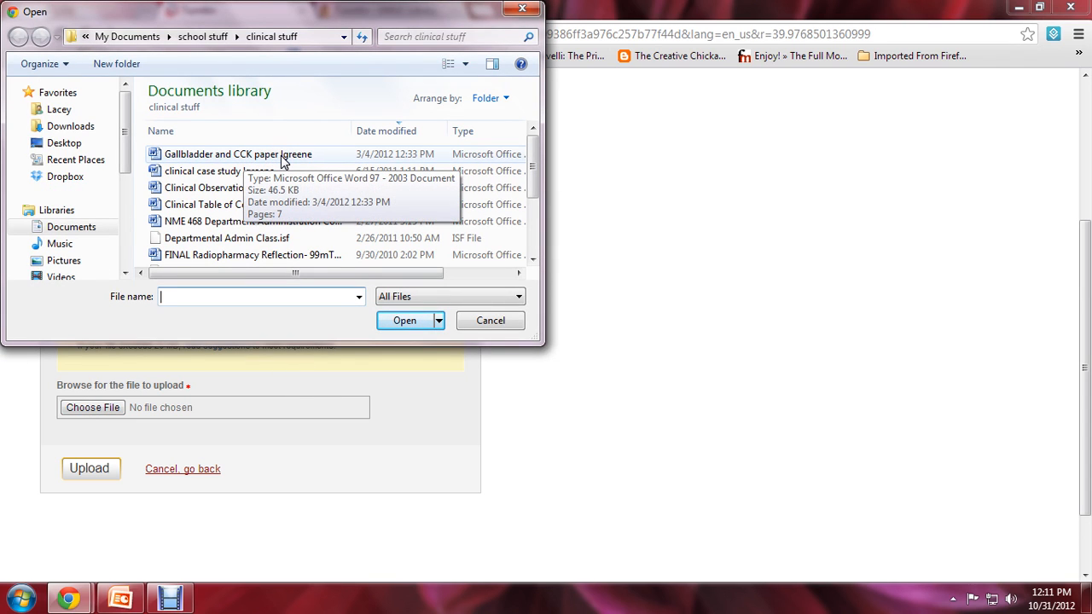
{"action": "mouse_move", "coordinate": [56, 278]}
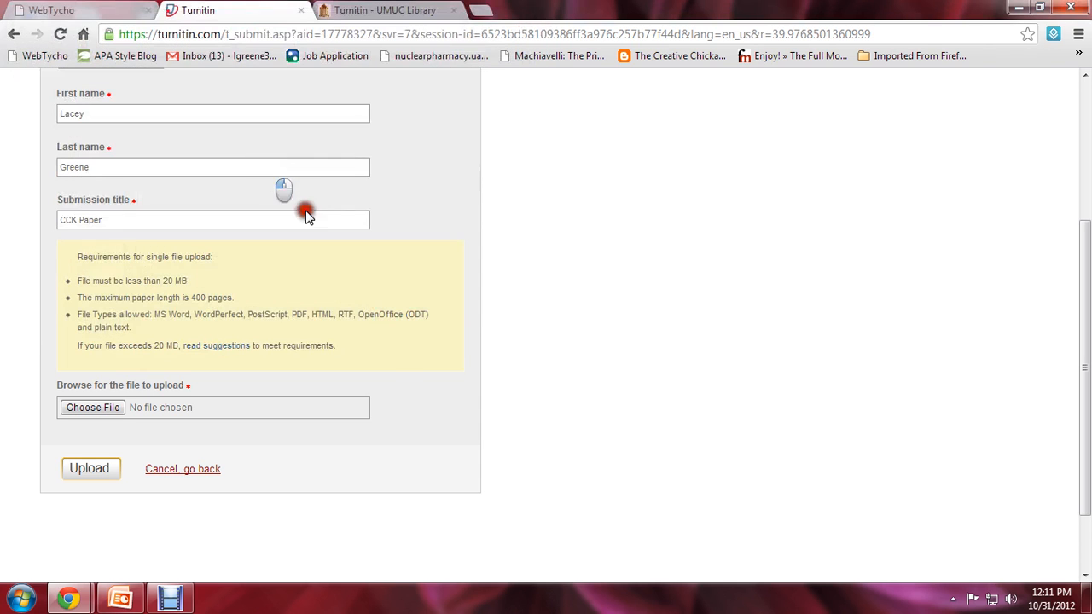
{"action": "mouse_move", "coordinate": [385, 375]}
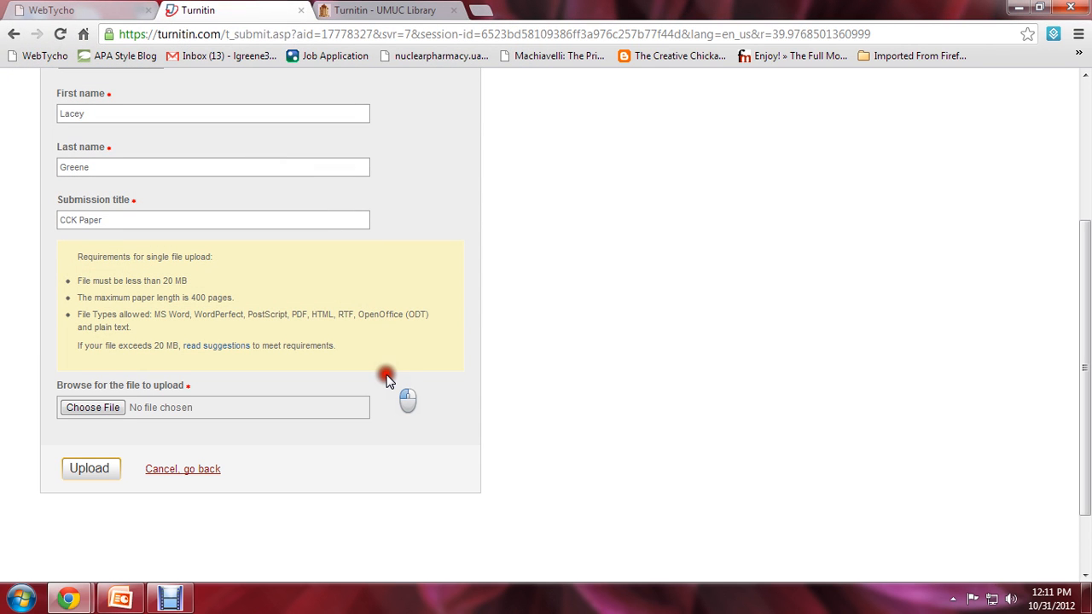
Step: Upload the 'Gallbladder and CCK paper' document to reach Submit Paper step 2 of 3
{"action": "left_click", "coordinate": [92, 407]}
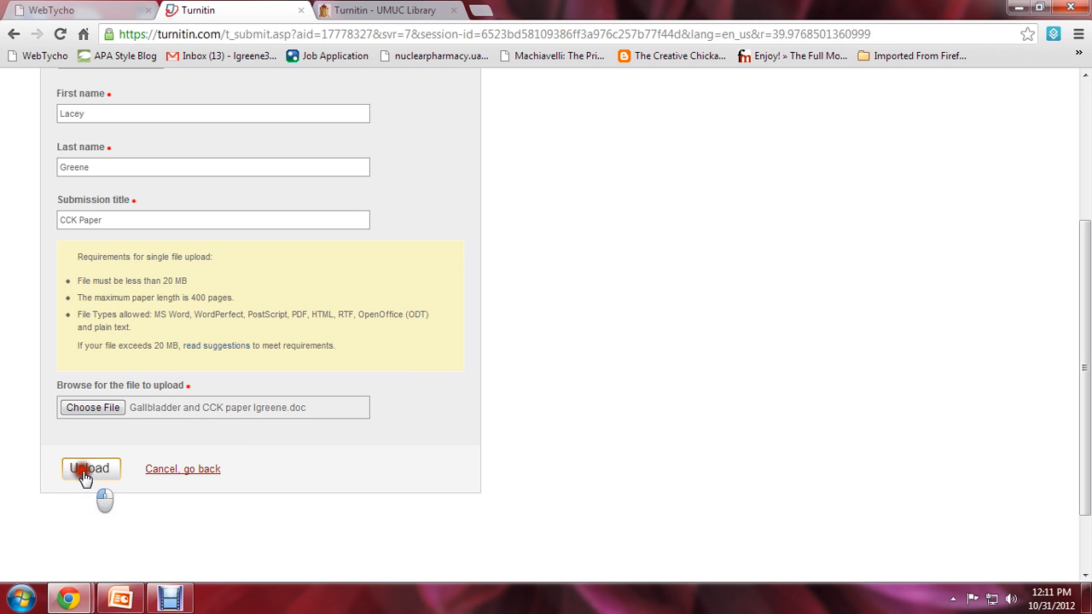
{"action": "left_click", "coordinate": [89, 468]}
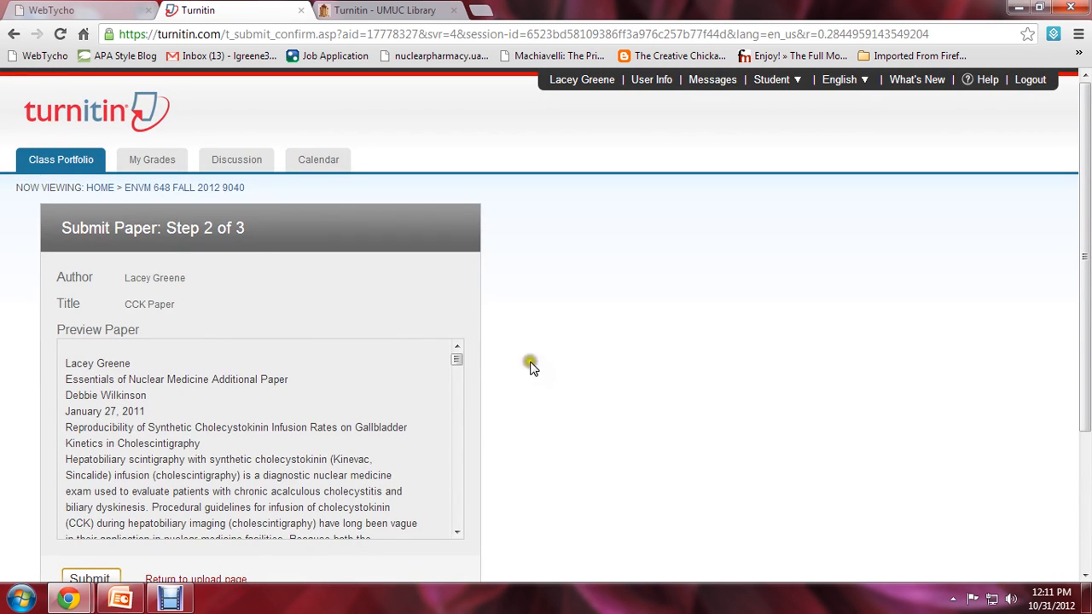
Step: Review the CCK Paper text preview and submit it to get the digital receipt
{"action": "scroll", "scroll_direction": "down", "scroll_amount": 3}
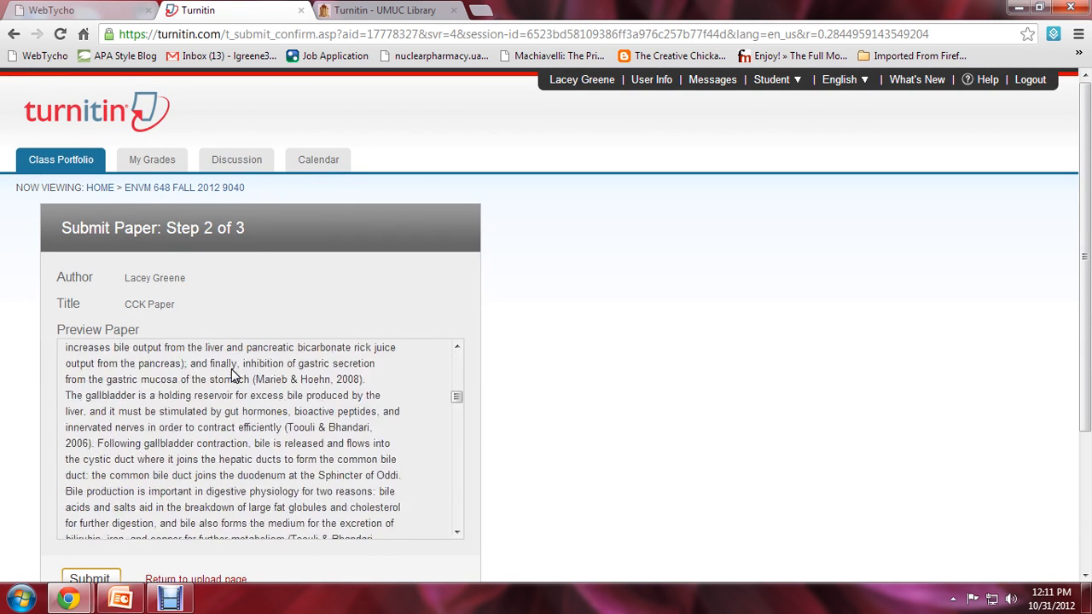
{"action": "scroll", "scroll_direction": "down", "scroll_amount": 3}
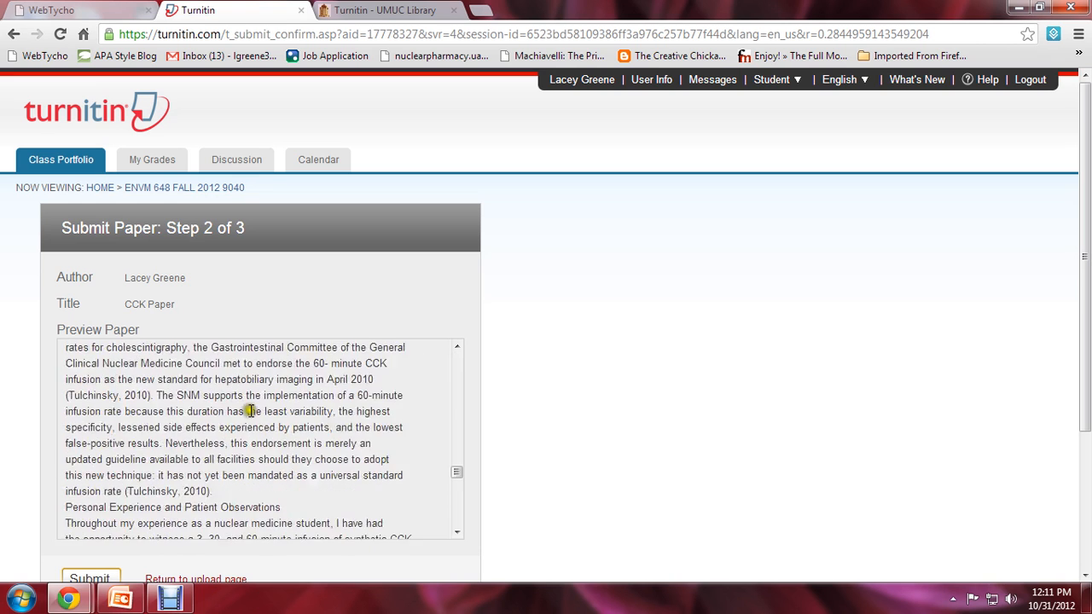
{"action": "scroll", "scroll_direction": "down", "scroll_amount": 3}
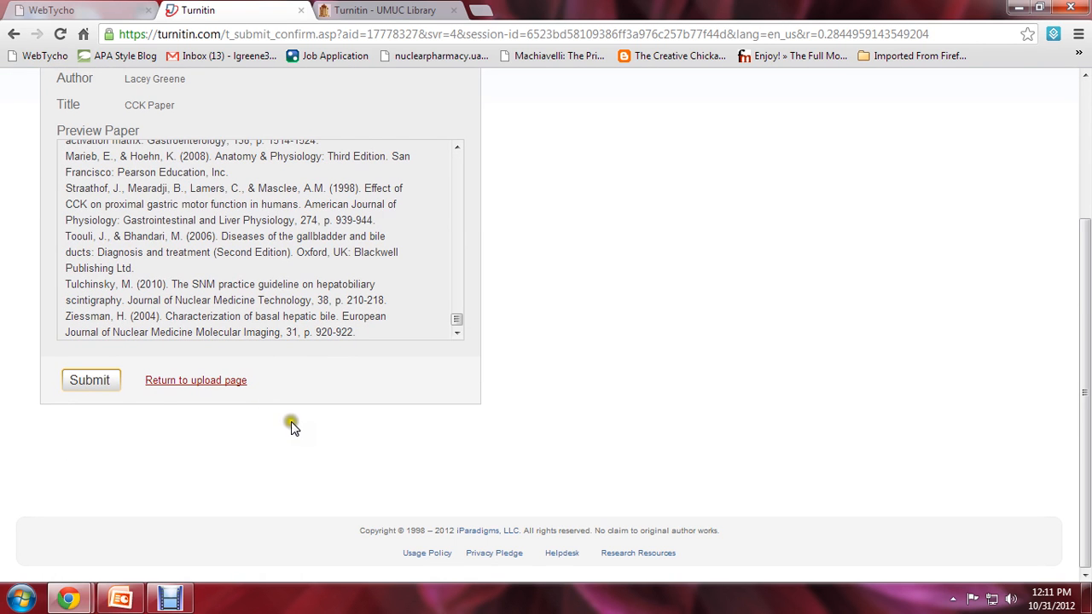
{"action": "left_click", "coordinate": [90, 380]}
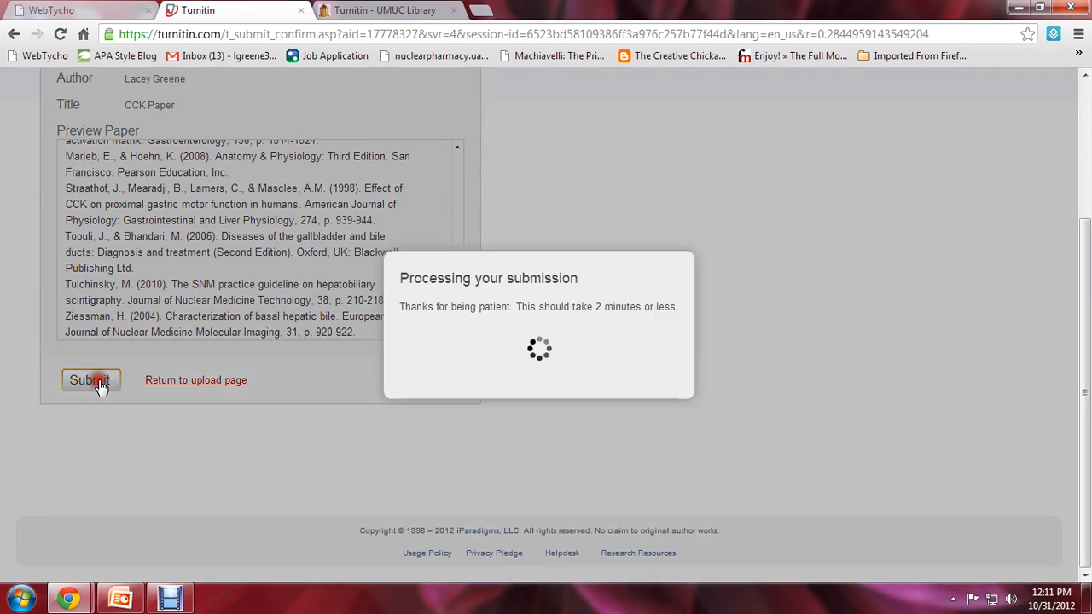
{"action": "left_click", "coordinate": [89, 379]}
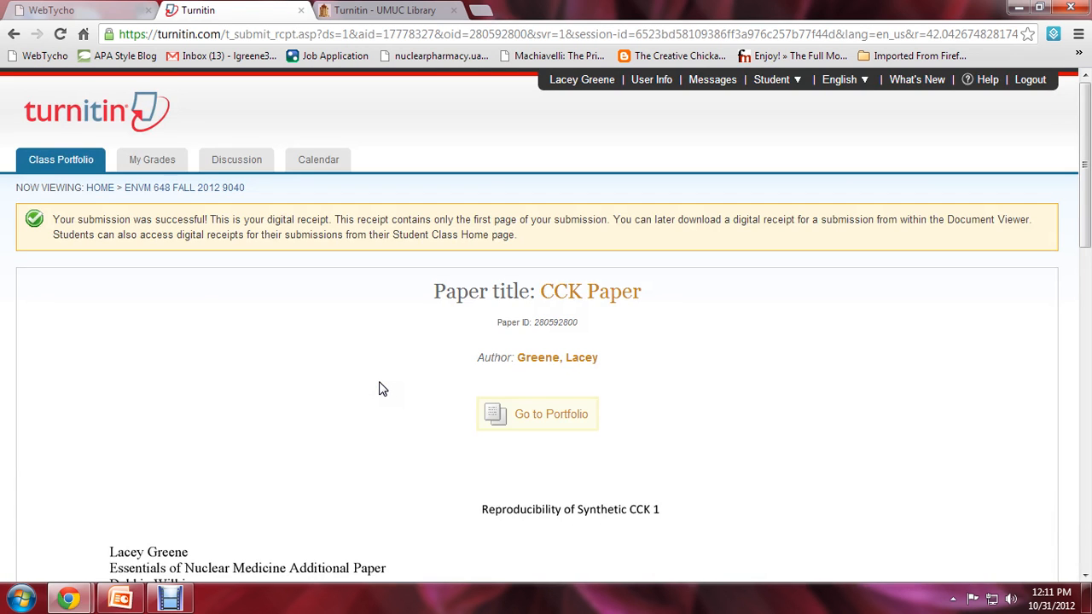
{"action": "mouse_move", "coordinate": [291, 391]}
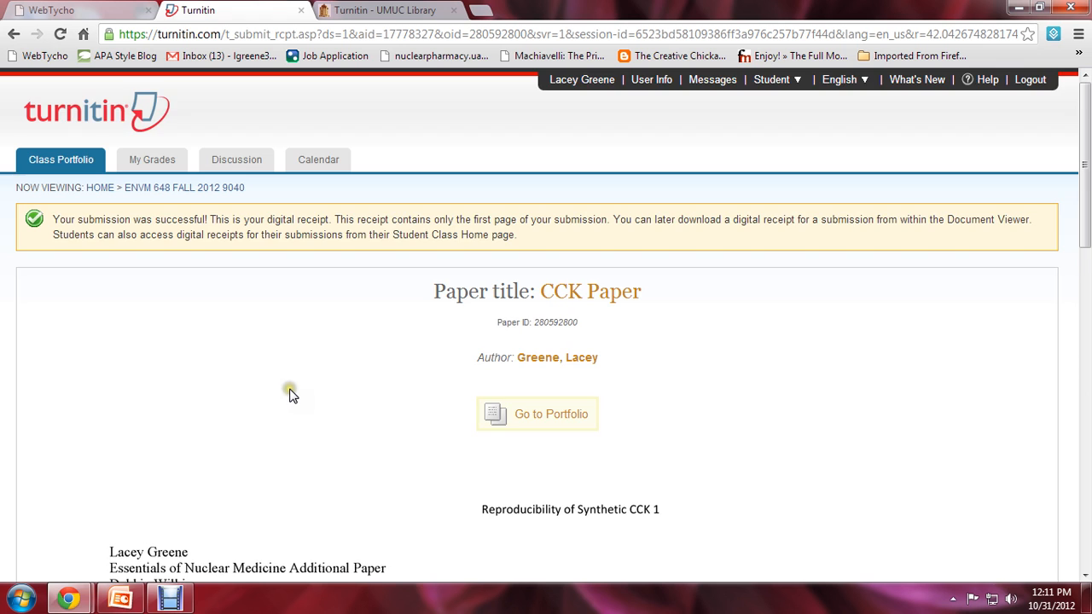
Step: Look over the CCK Paper digital receipt, then go to the class portfolio
{"action": "scroll", "scroll_direction": "down", "scroll_amount": 3}
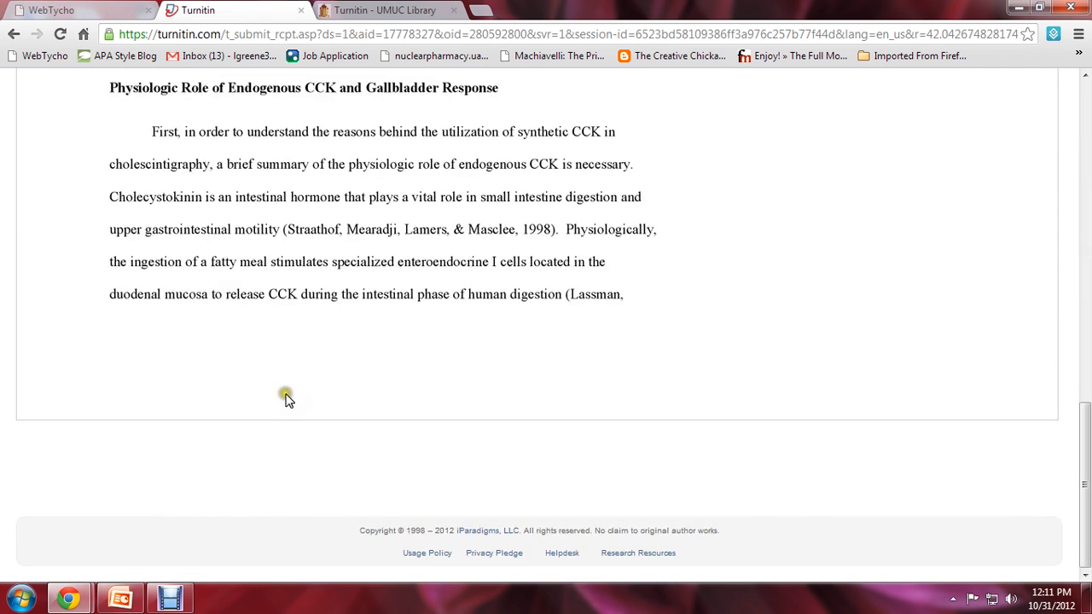
{"action": "scroll", "scroll_direction": "up", "scroll_amount": 3}
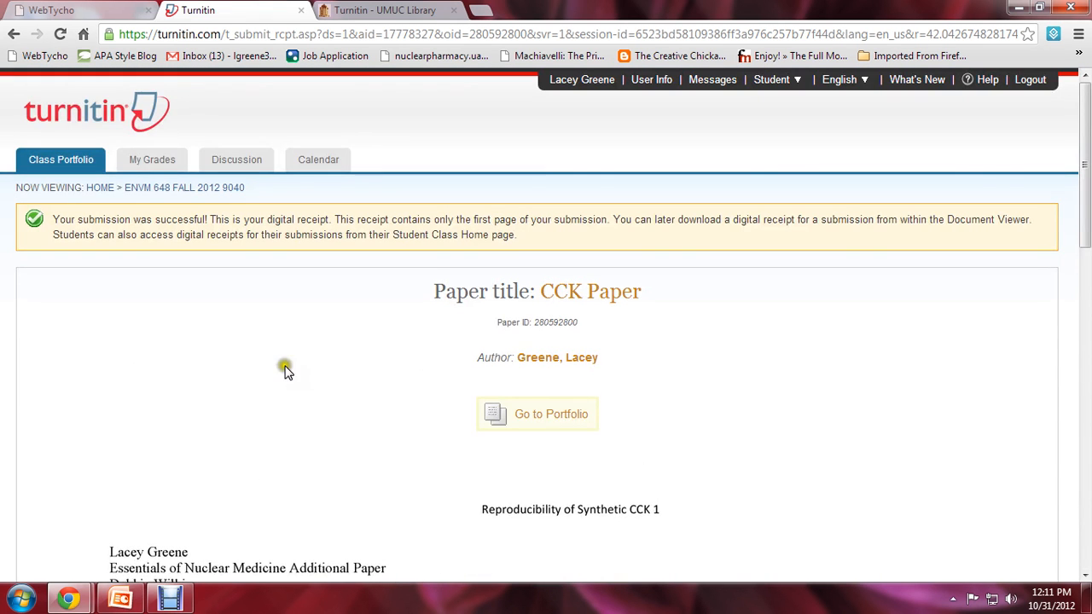
{"action": "mouse_move", "coordinate": [553, 424]}
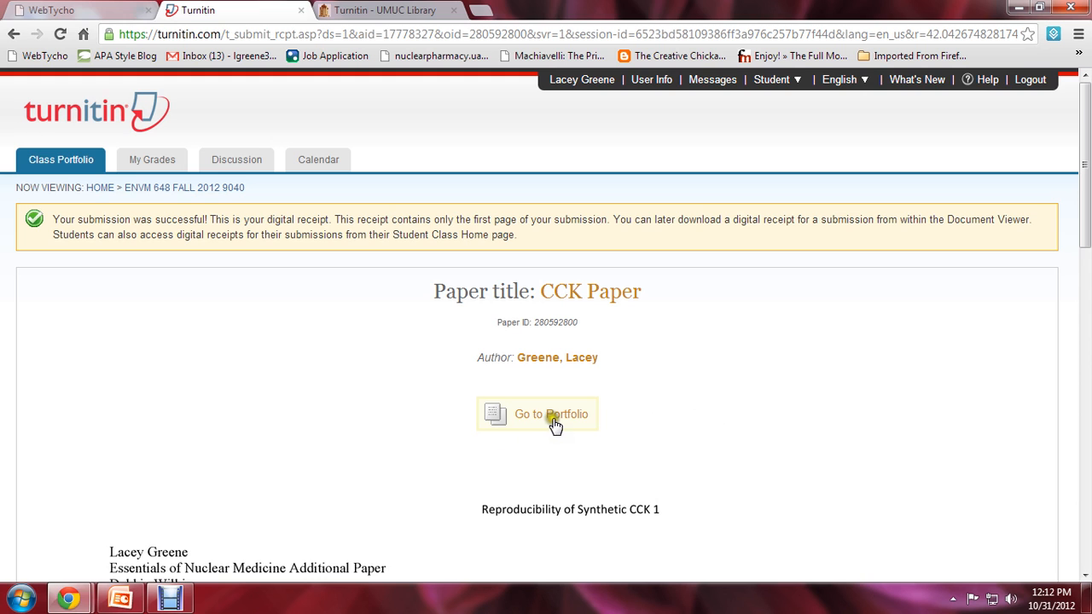
{"action": "left_click", "coordinate": [550, 414]}
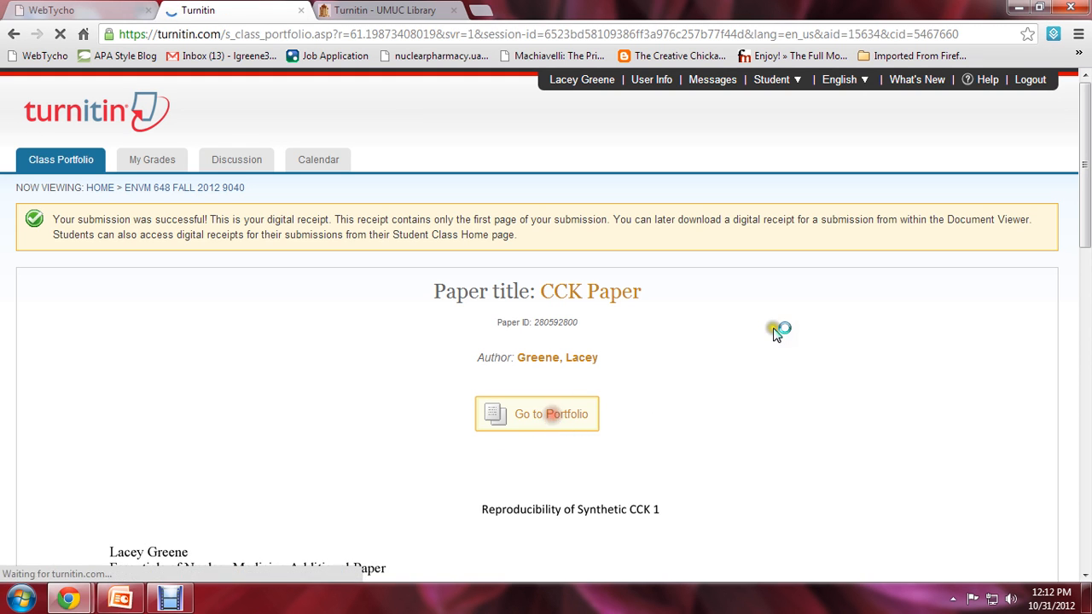
Step: From the Class Homepage, view the Research paper submission, still marked Processing
{"action": "left_click", "coordinate": [550, 413]}
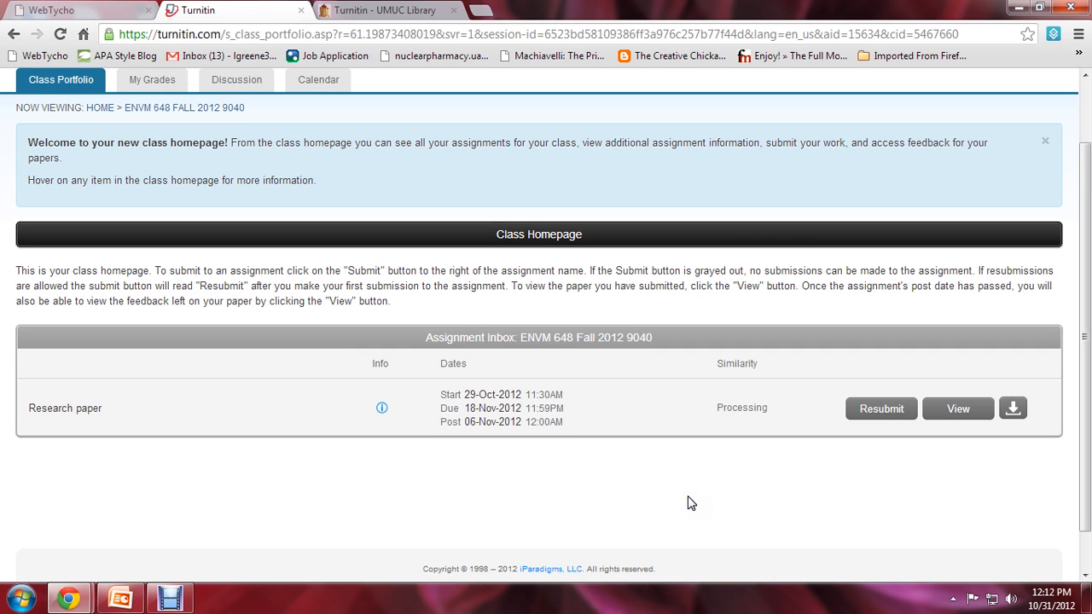
{"action": "mouse_move", "coordinate": [754, 375]}
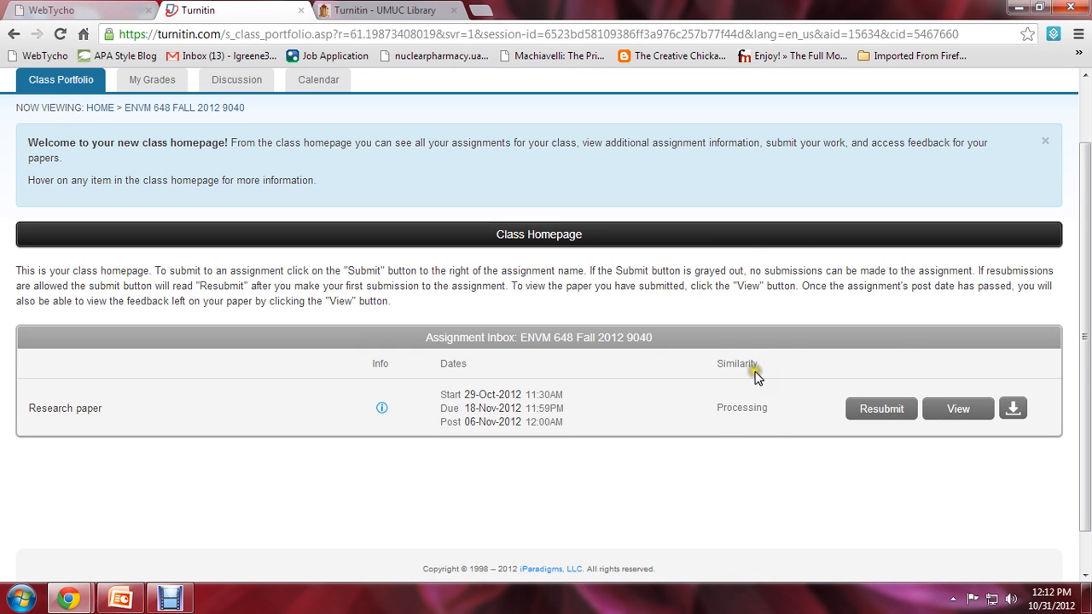
{"action": "mouse_move", "coordinate": [723, 471]}
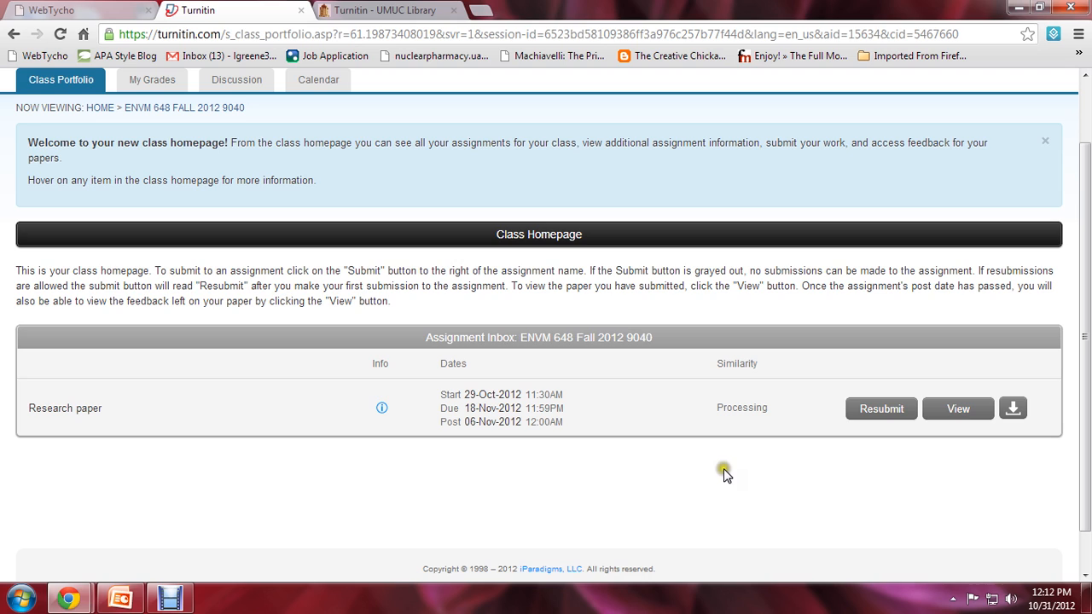
{"action": "mouse_move", "coordinate": [964, 475]}
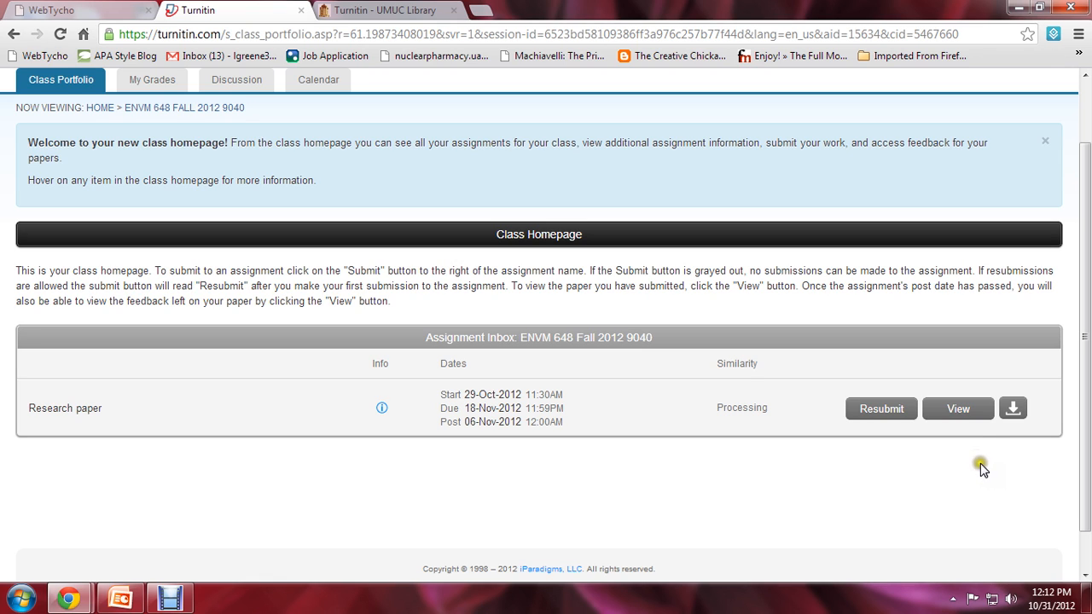
{"action": "mouse_move", "coordinate": [957, 503]}
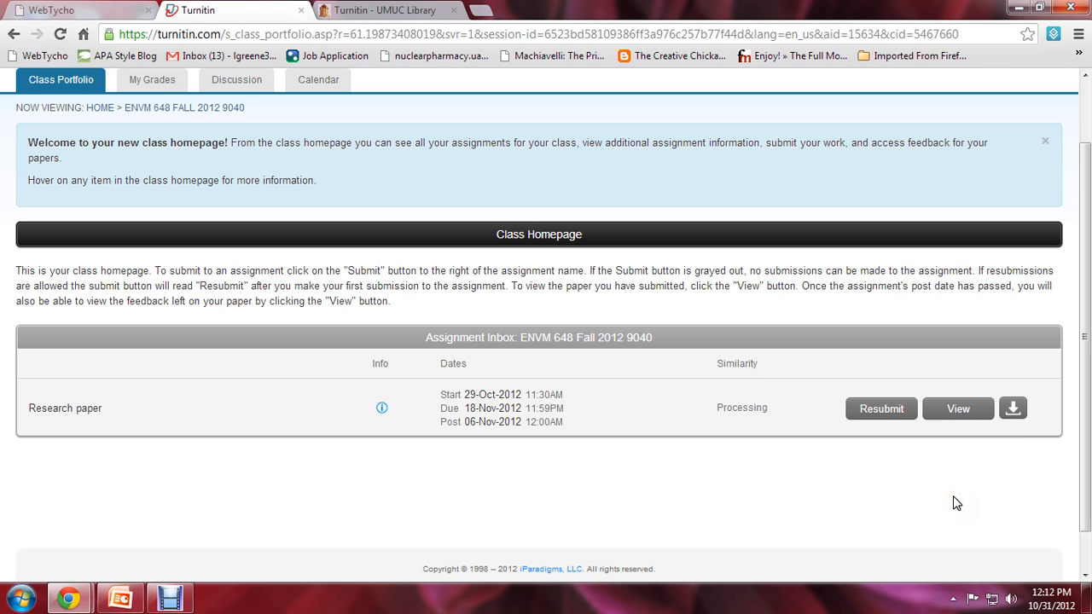
{"action": "mouse_move", "coordinate": [958, 488]}
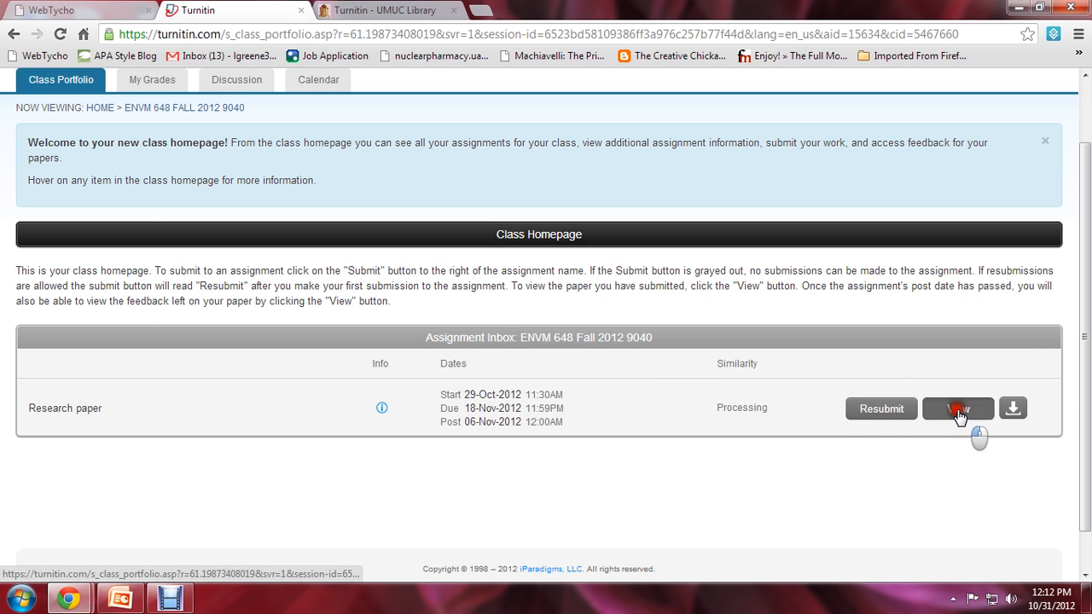
{"action": "left_click", "coordinate": [958, 408]}
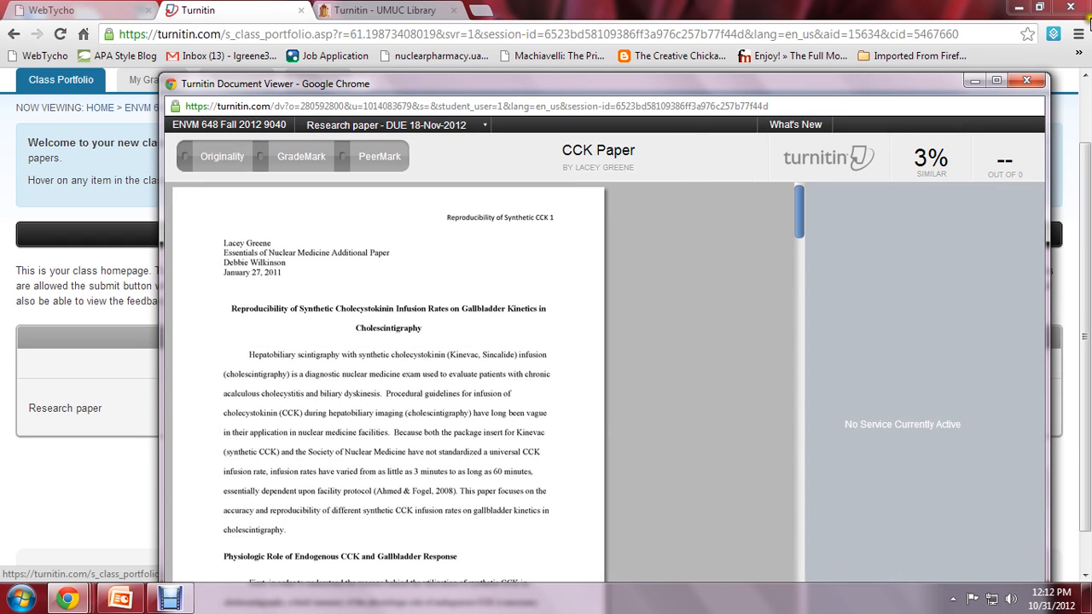
Step: Close the CCK Paper viewer and reopen the Research paper submission
{"action": "left_click", "coordinate": [1027, 80]}
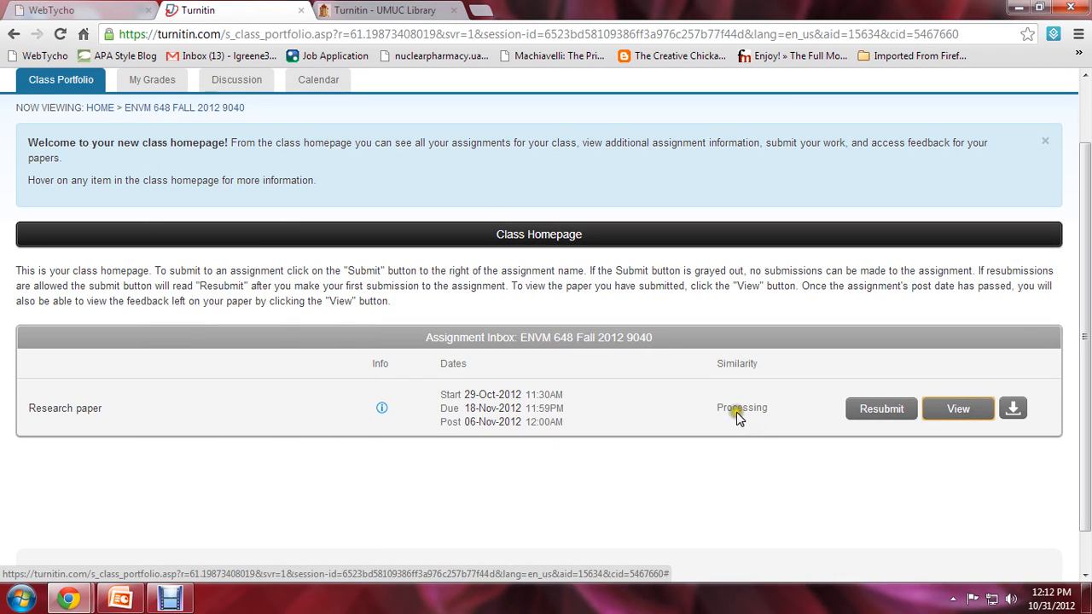
{"action": "mouse_move", "coordinate": [958, 408]}
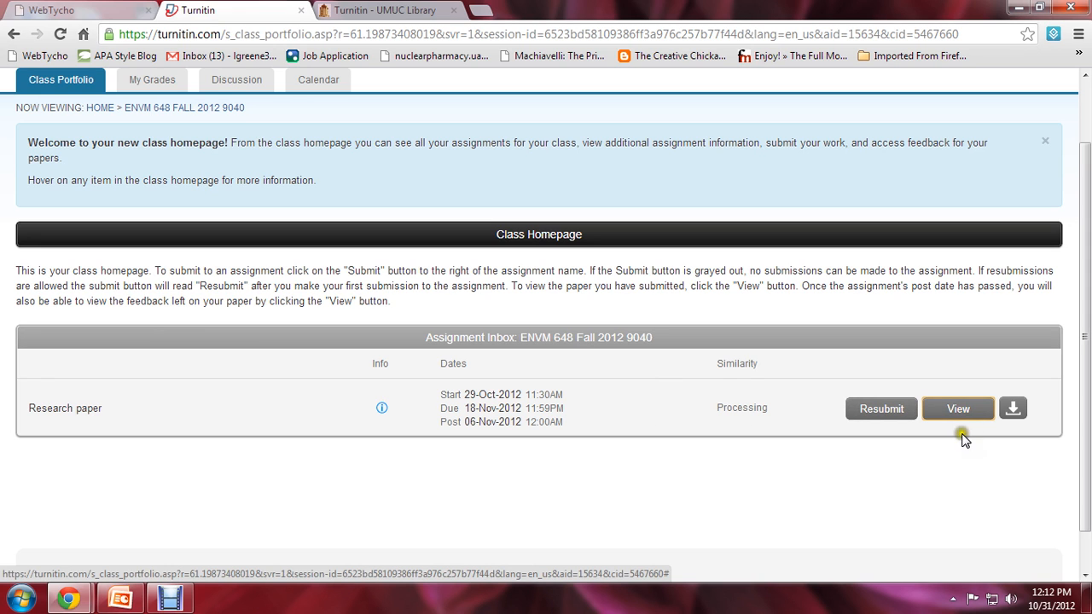
{"action": "left_click", "coordinate": [958, 407]}
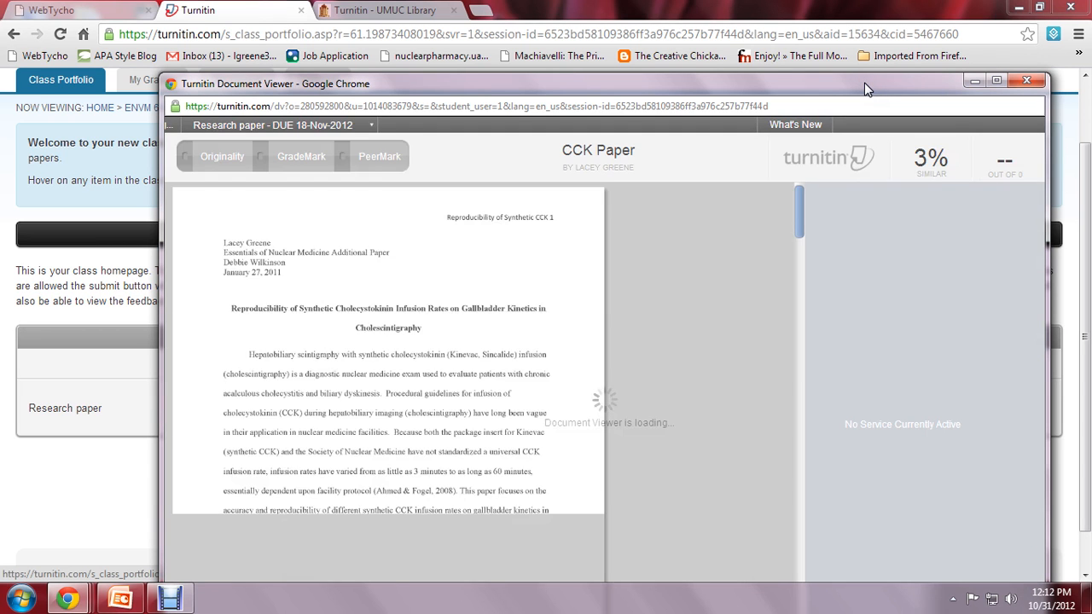
{"action": "mouse_move", "coordinate": [930, 162]}
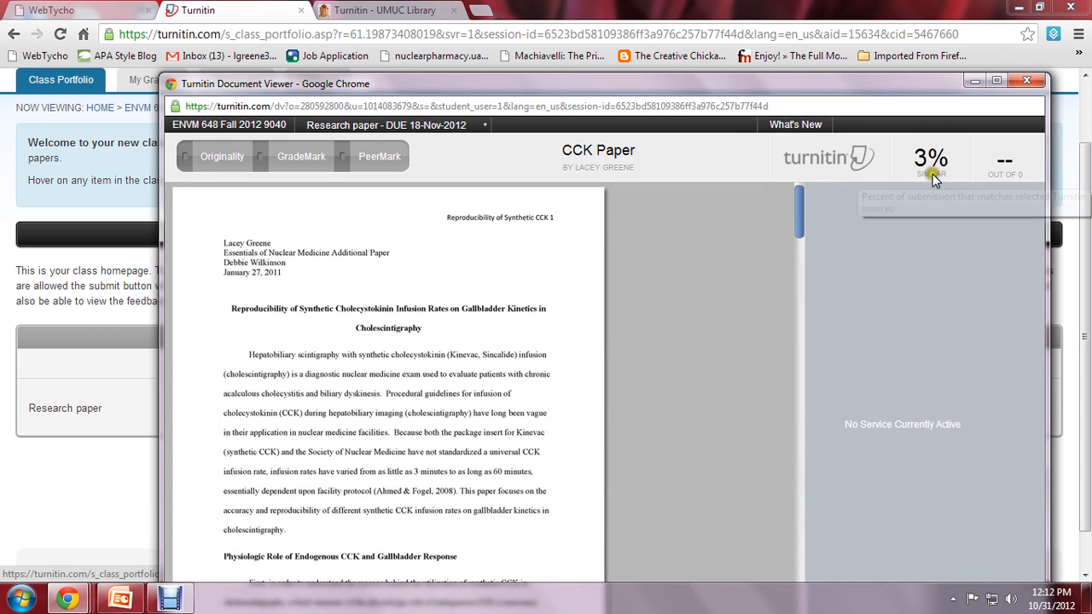
{"action": "mouse_move", "coordinate": [944, 155]}
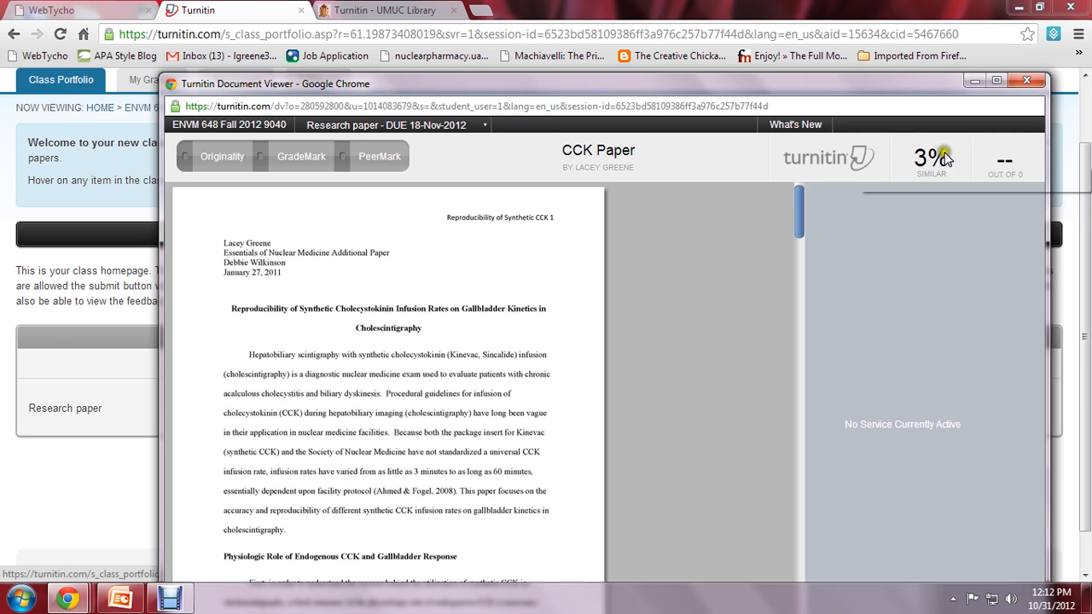
{"action": "mouse_move", "coordinate": [914, 205]}
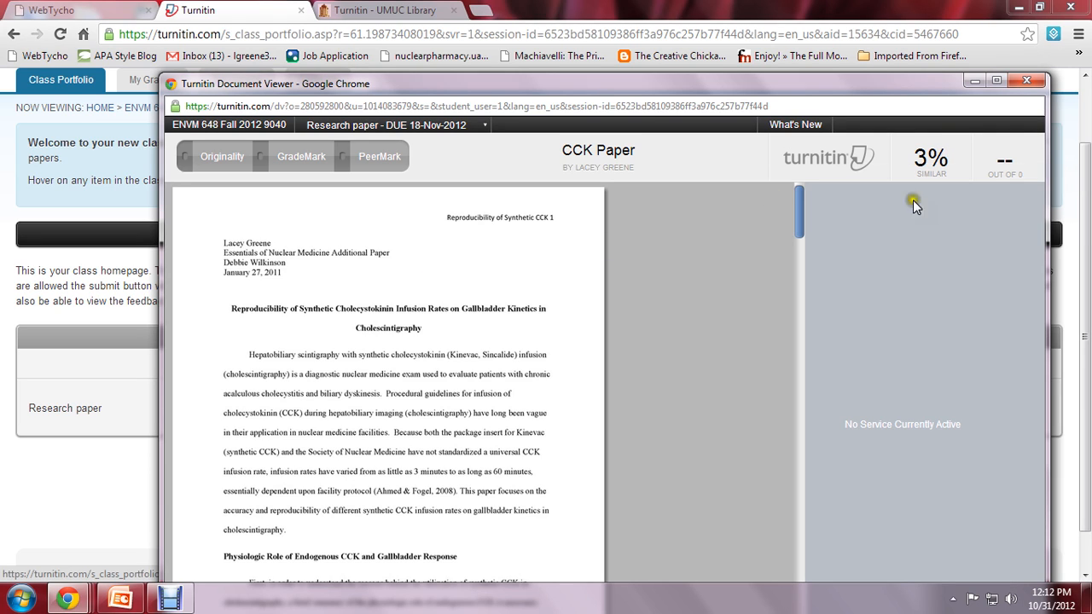
{"action": "mouse_move", "coordinate": [927, 195]}
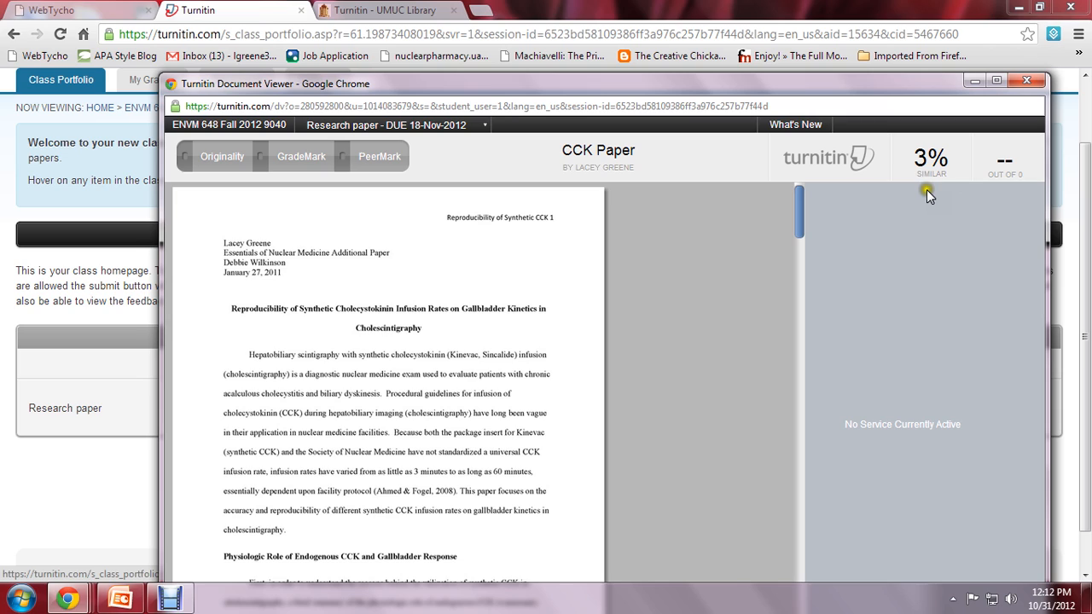
{"action": "mouse_move", "coordinate": [928, 198]}
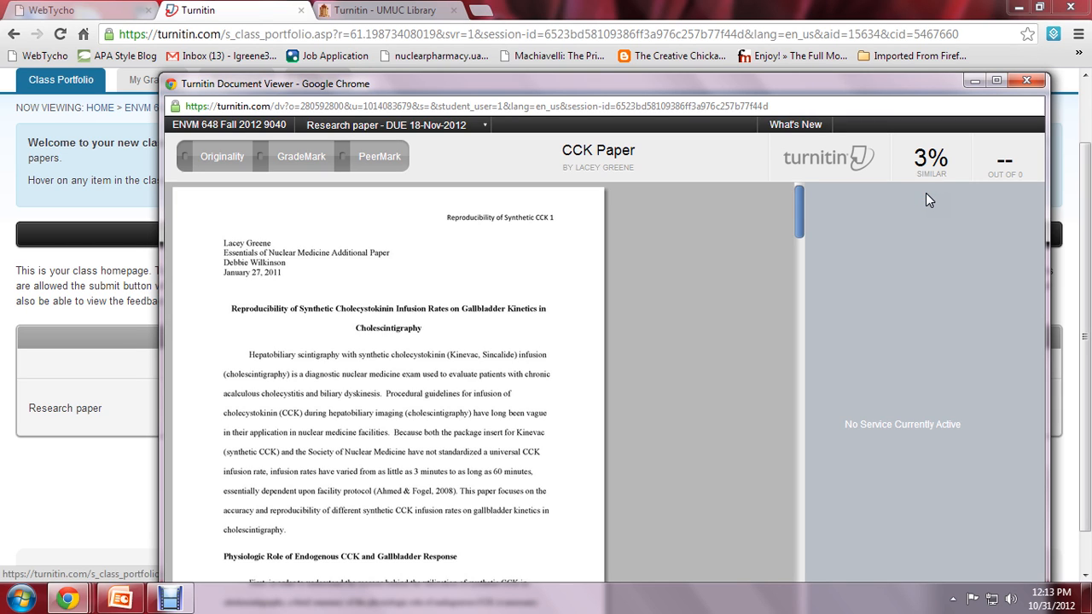
{"action": "mouse_move", "coordinate": [870, 215]}
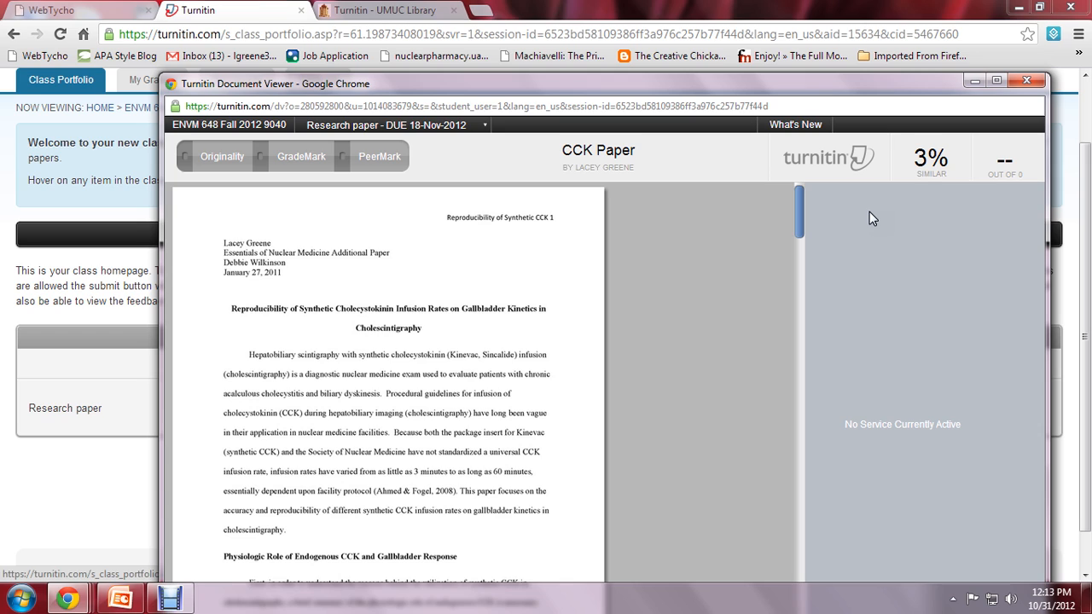
{"action": "mouse_move", "coordinate": [287, 237]}
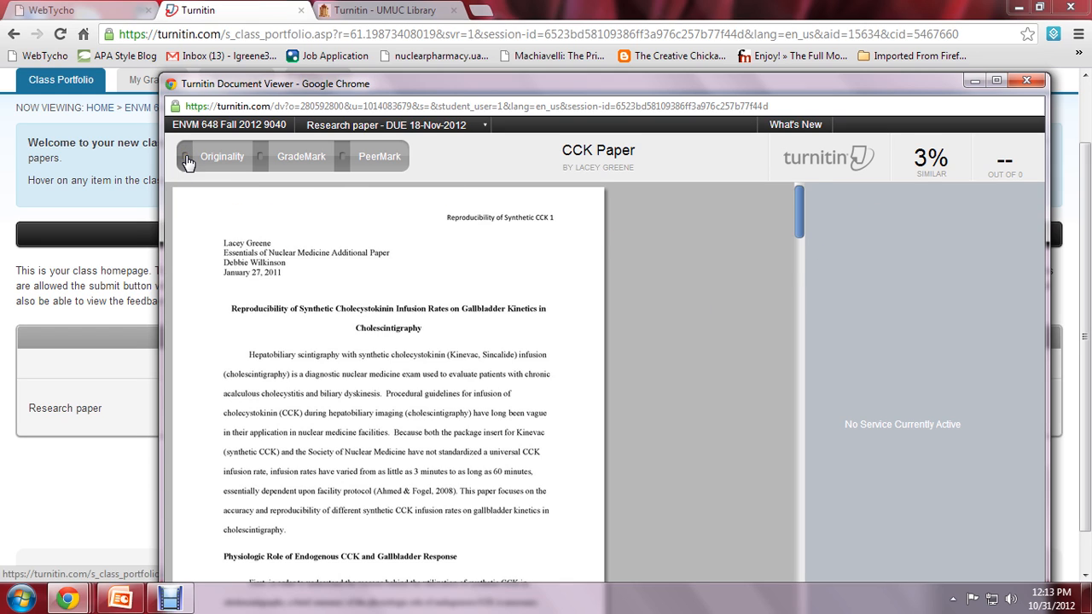
Step: Show highlighted originality matches and scroll CCK Paper down to its references page
{"action": "left_click", "coordinate": [187, 157]}
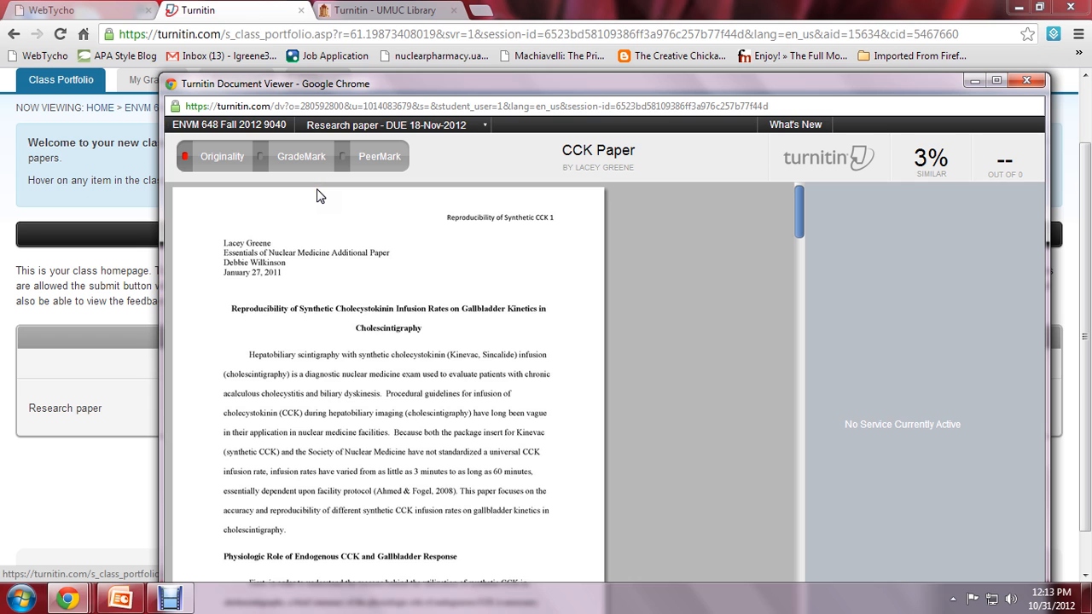
{"action": "scroll", "scroll_direction": "down", "scroll_amount": 3}
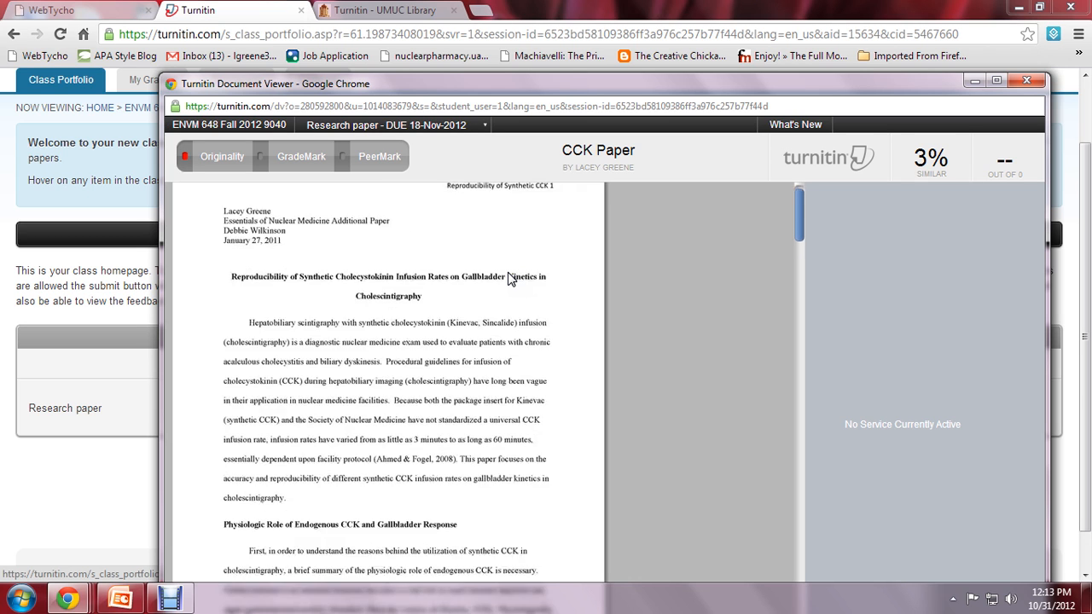
{"action": "scroll", "scroll_direction": "down", "scroll_amount": 3}
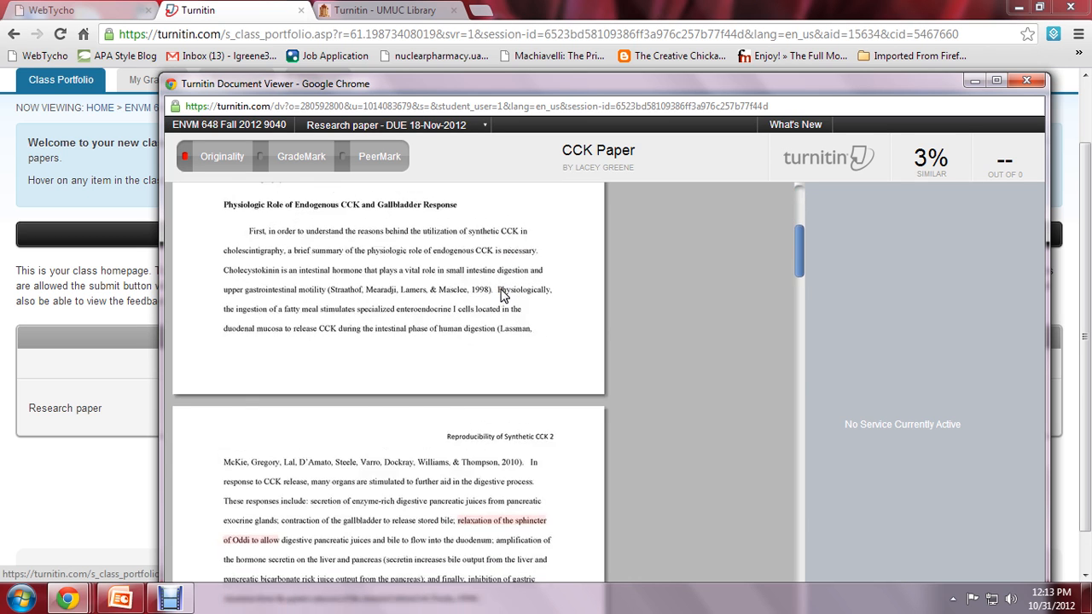
{"action": "scroll", "scroll_direction": "down", "scroll_amount": 3}
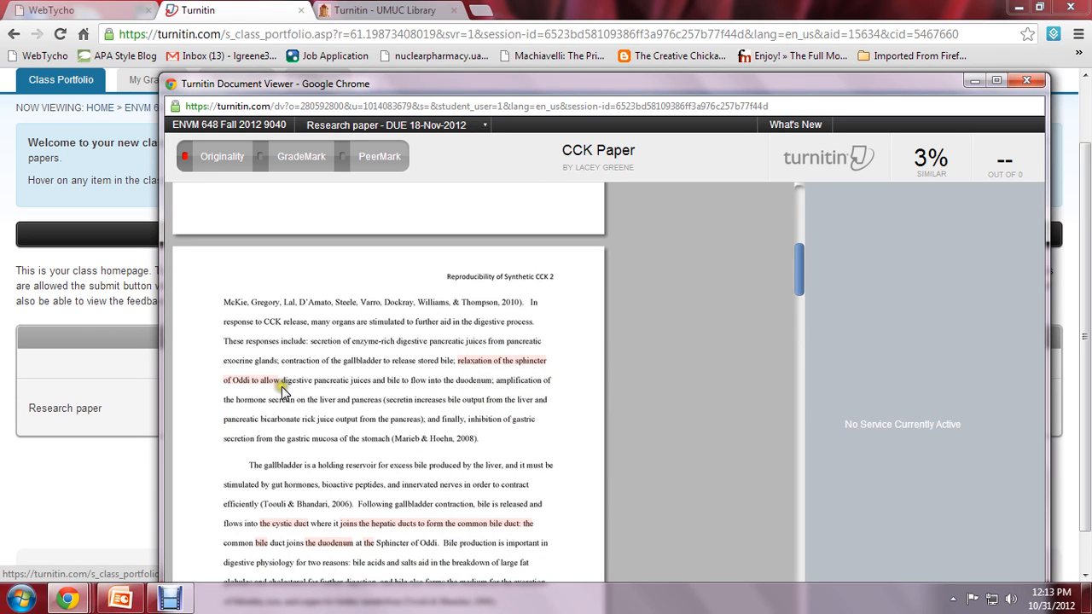
{"action": "scroll", "scroll_direction": "down", "scroll_amount": 3}
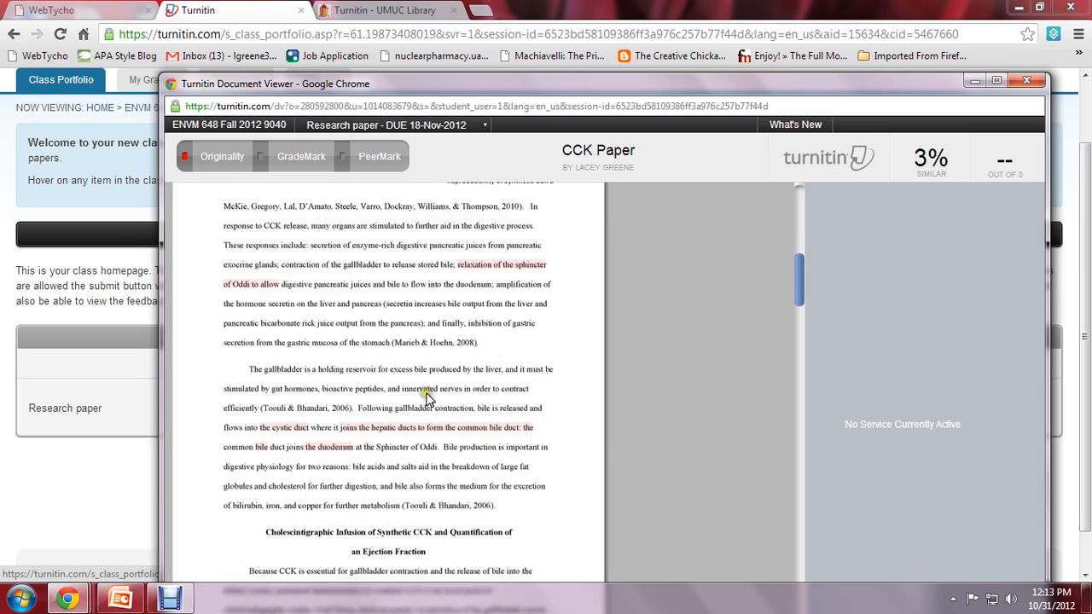
{"action": "mouse_move", "coordinate": [260, 435]}
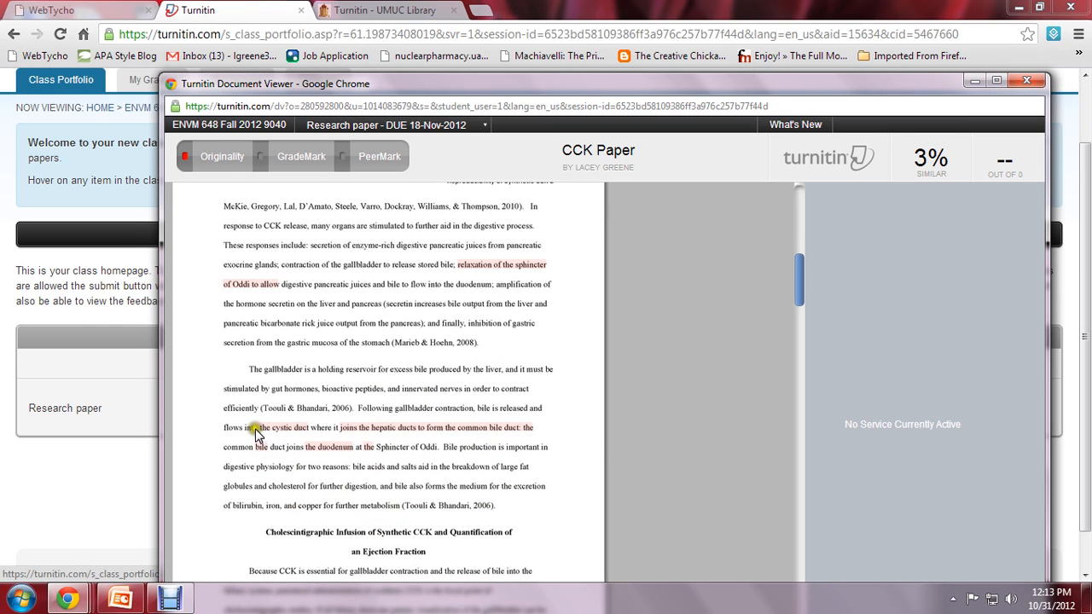
{"action": "mouse_move", "coordinate": [350, 439]}
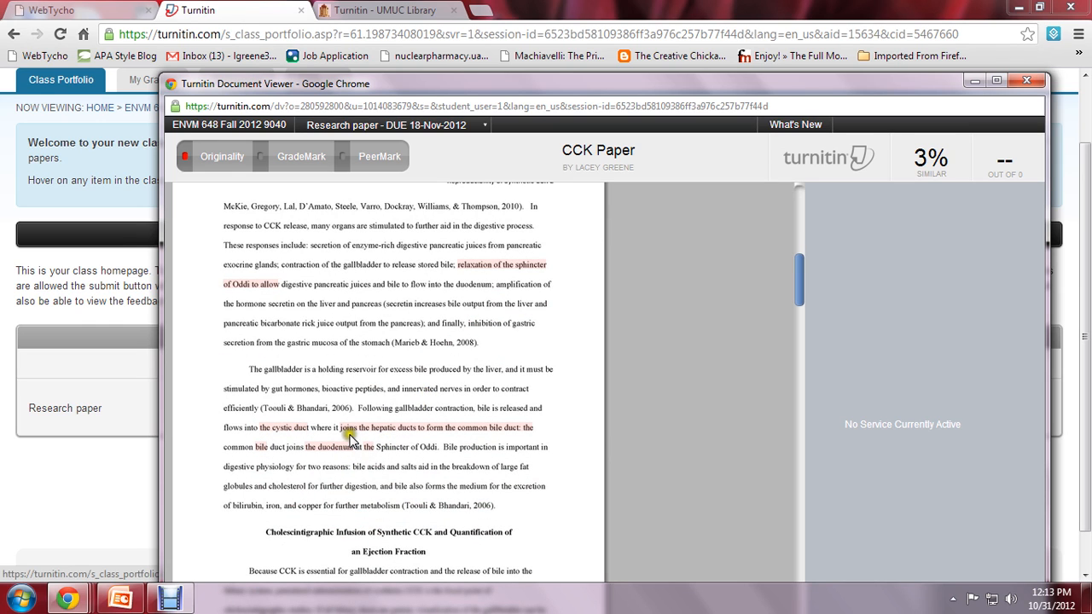
{"action": "mouse_move", "coordinate": [260, 448]}
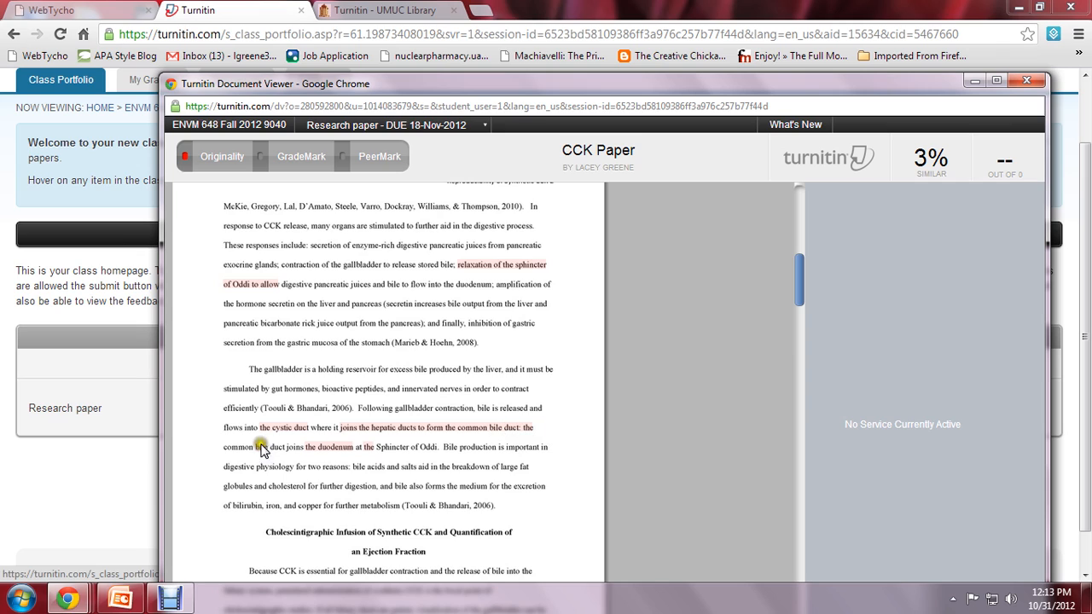
{"action": "mouse_move", "coordinate": [290, 457]}
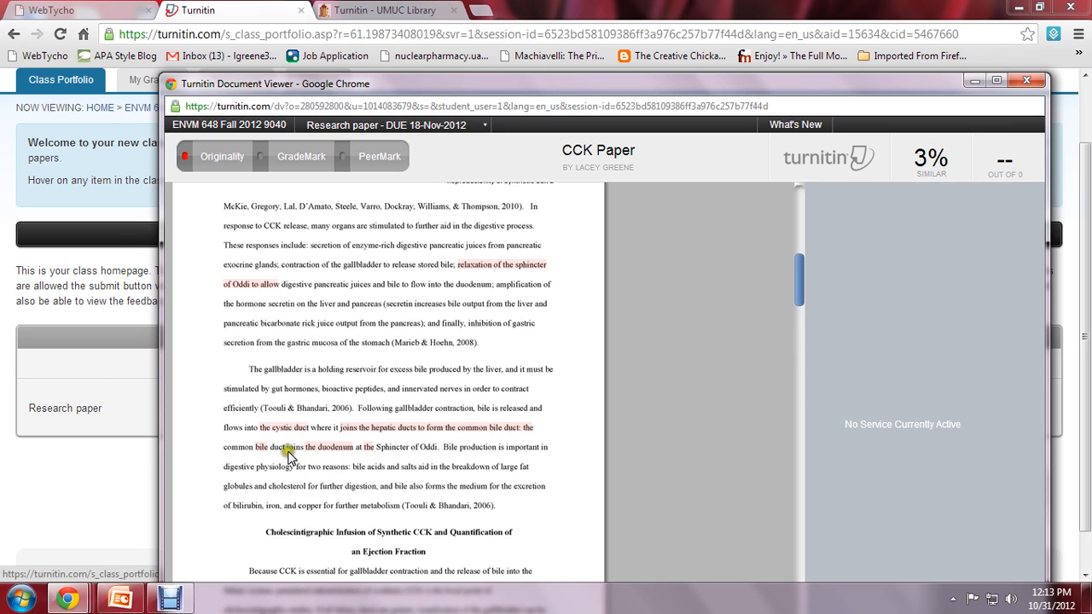
{"action": "mouse_move", "coordinate": [535, 463]}
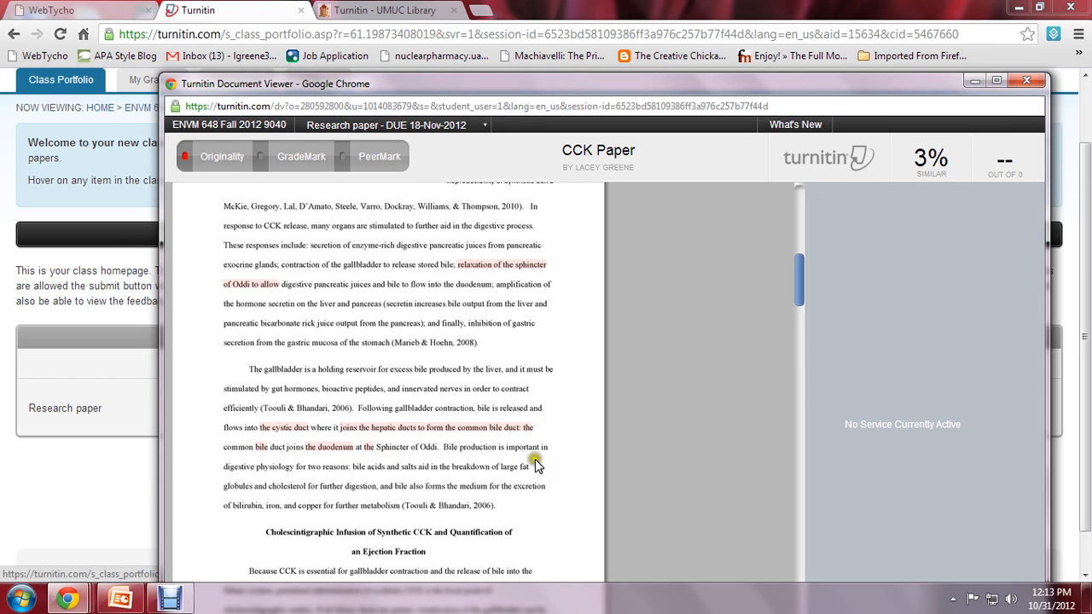
{"action": "mouse_move", "coordinate": [360, 431]}
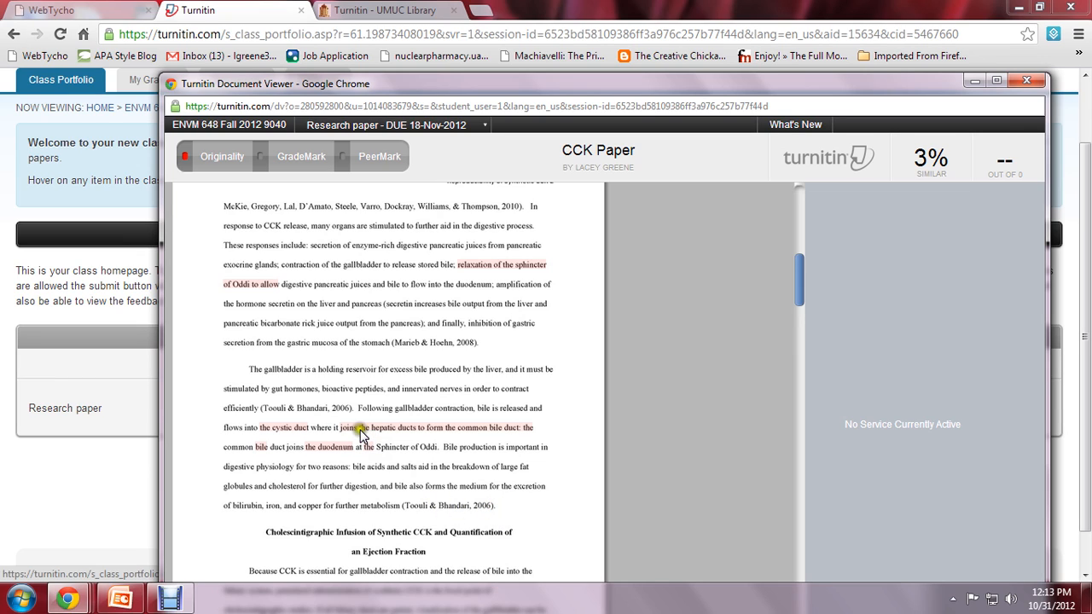
{"action": "mouse_move", "coordinate": [316, 292]}
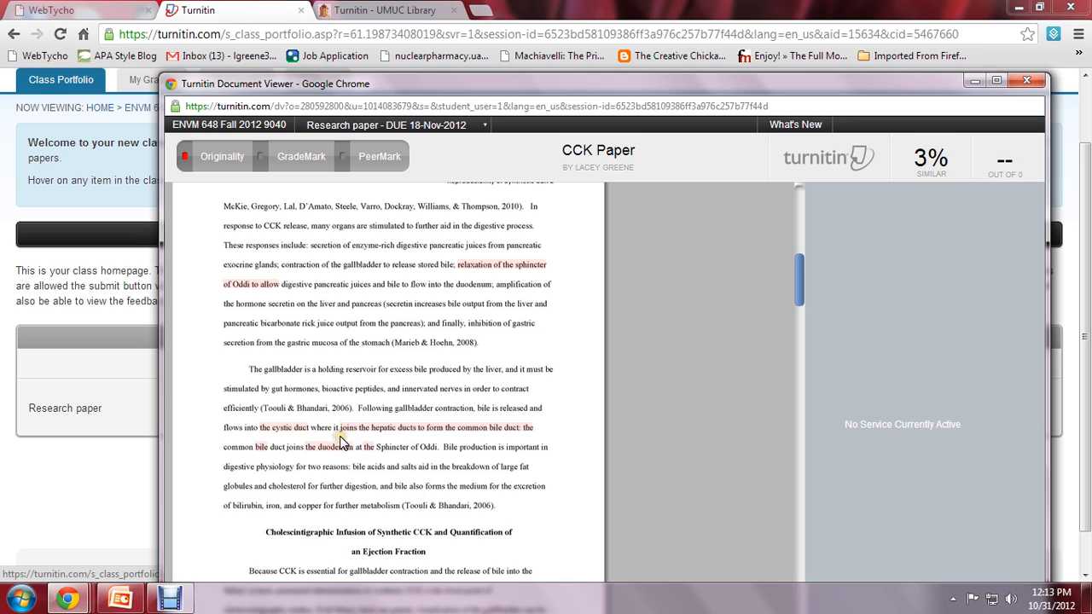
{"action": "mouse_move", "coordinate": [405, 472]}
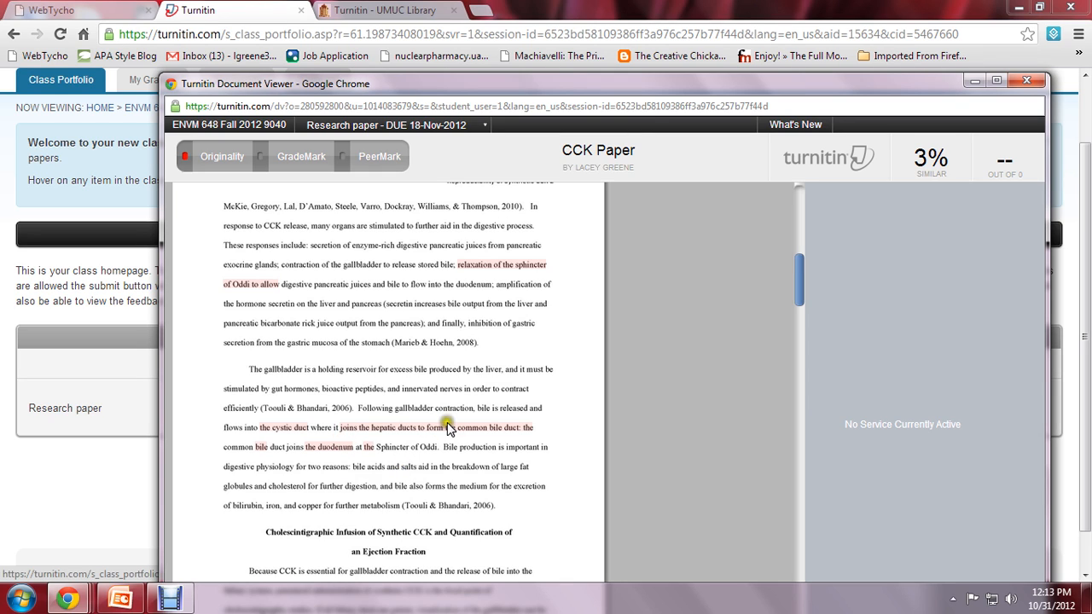
{"action": "mouse_move", "coordinate": [345, 444]}
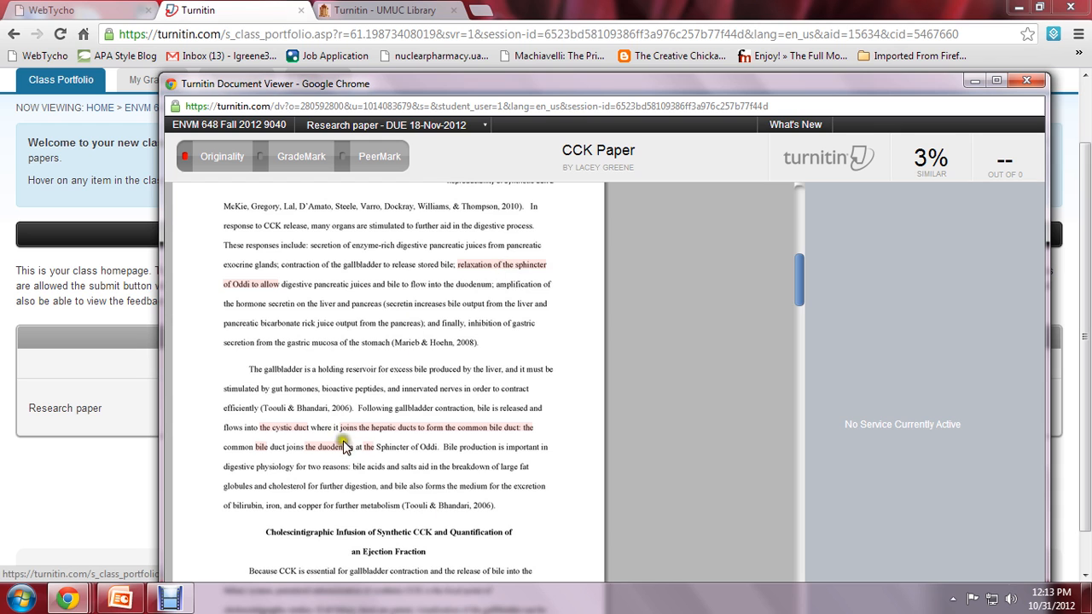
{"action": "scroll", "scroll_direction": "down", "scroll_amount": 3}
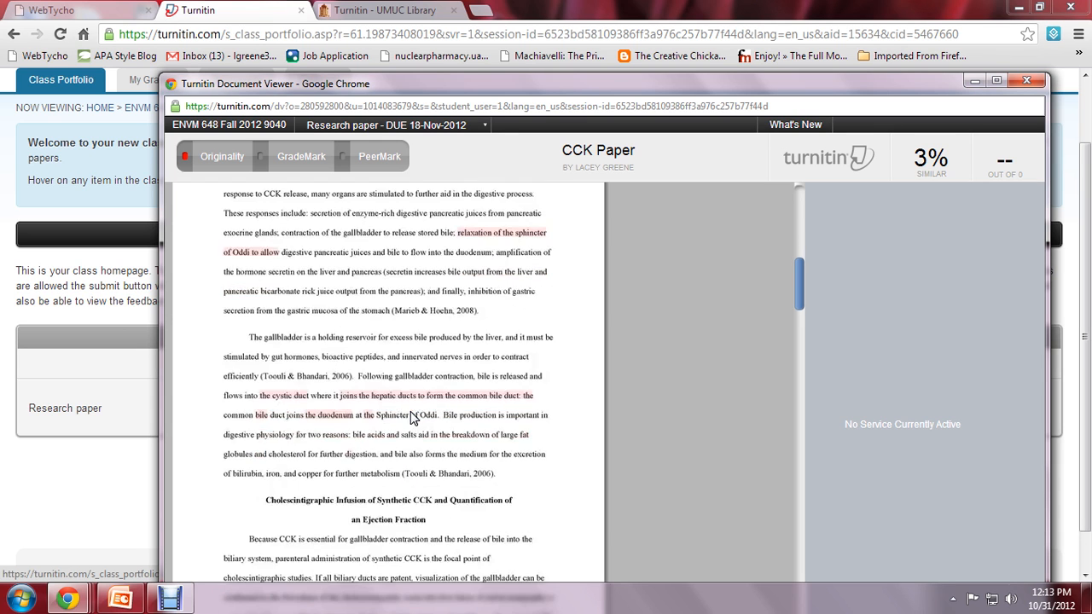
{"action": "scroll", "scroll_direction": "down", "scroll_amount": 3}
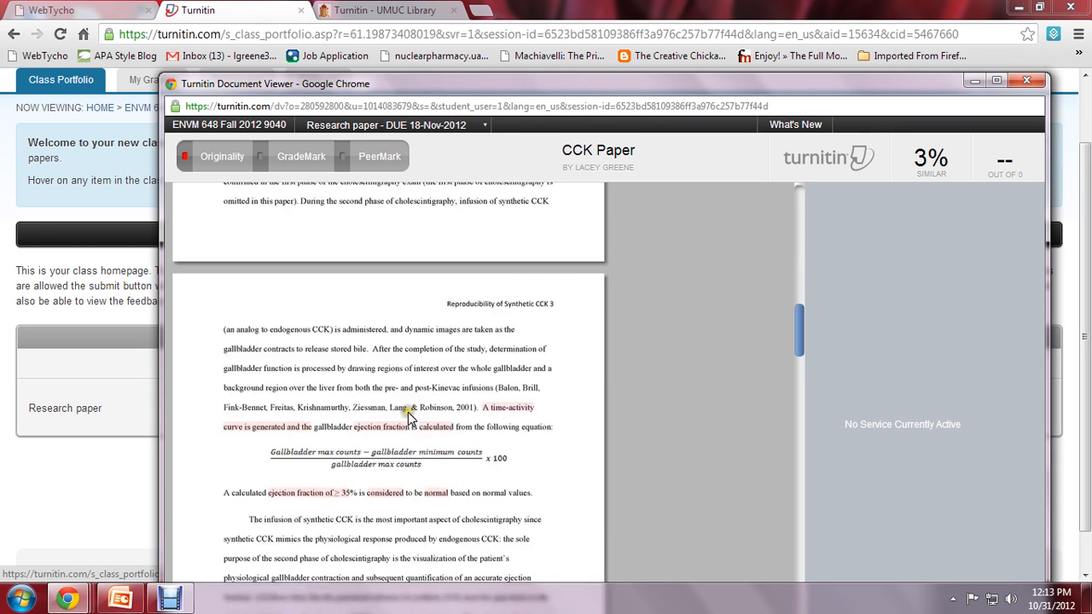
{"action": "scroll", "scroll_direction": "down", "scroll_amount": 3}
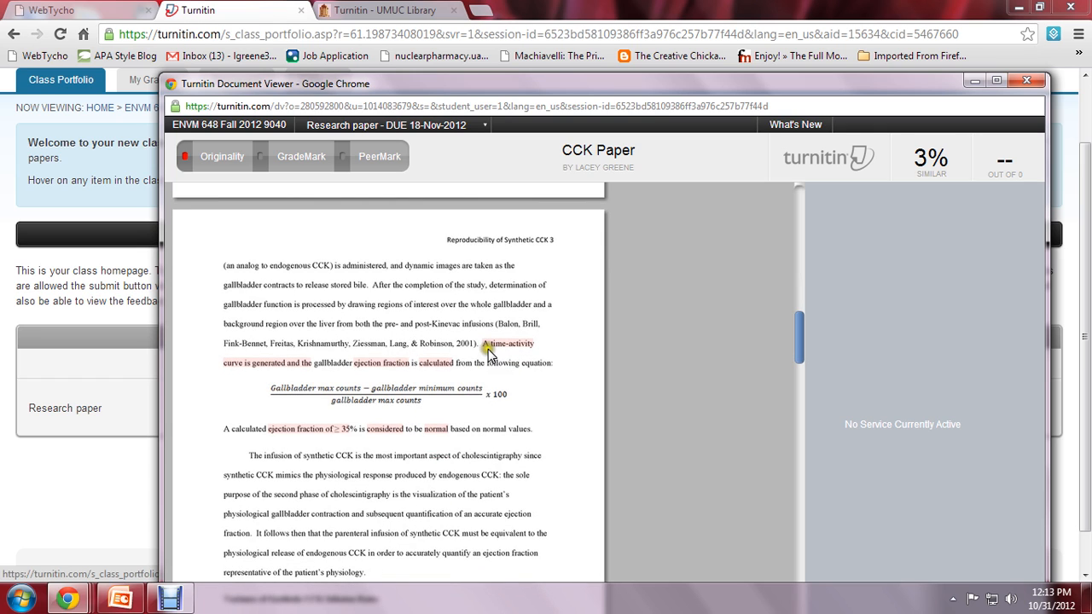
{"action": "mouse_move", "coordinate": [406, 375]}
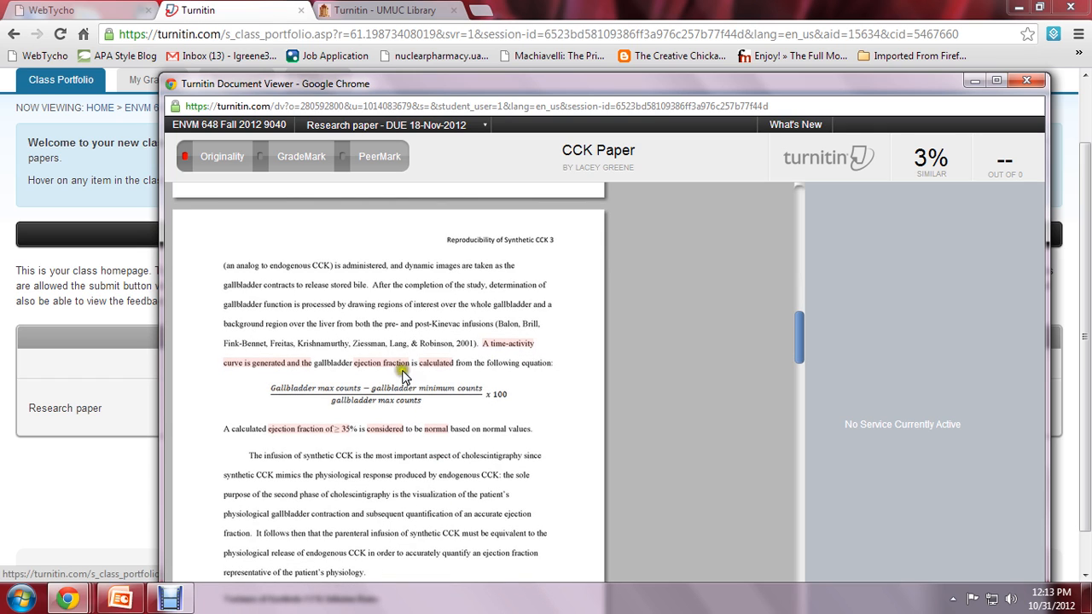
{"action": "scroll", "scroll_direction": "down", "scroll_amount": 3}
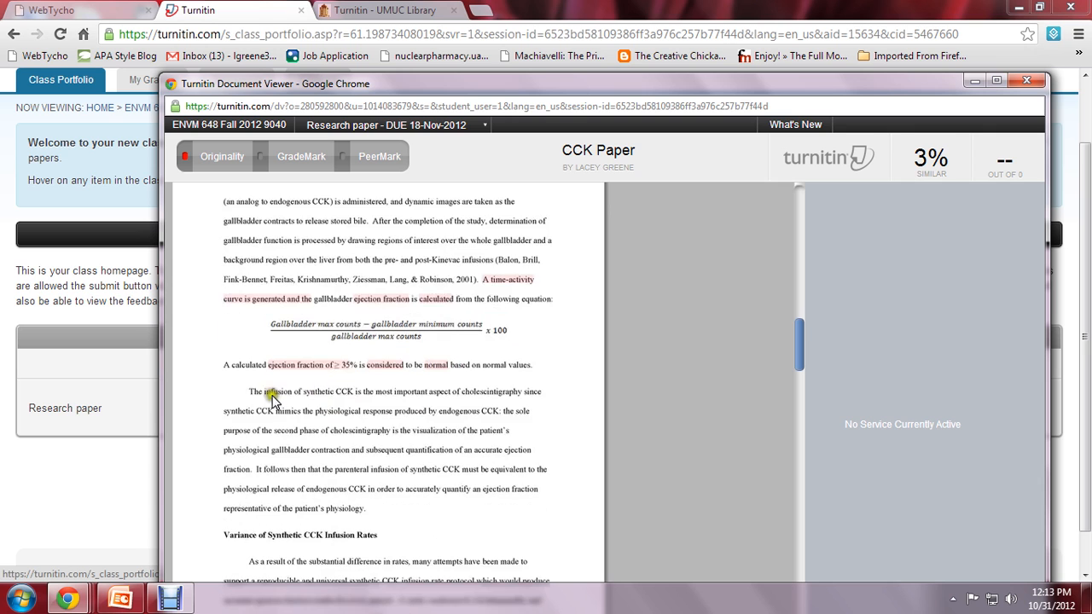
{"action": "mouse_move", "coordinate": [381, 380]}
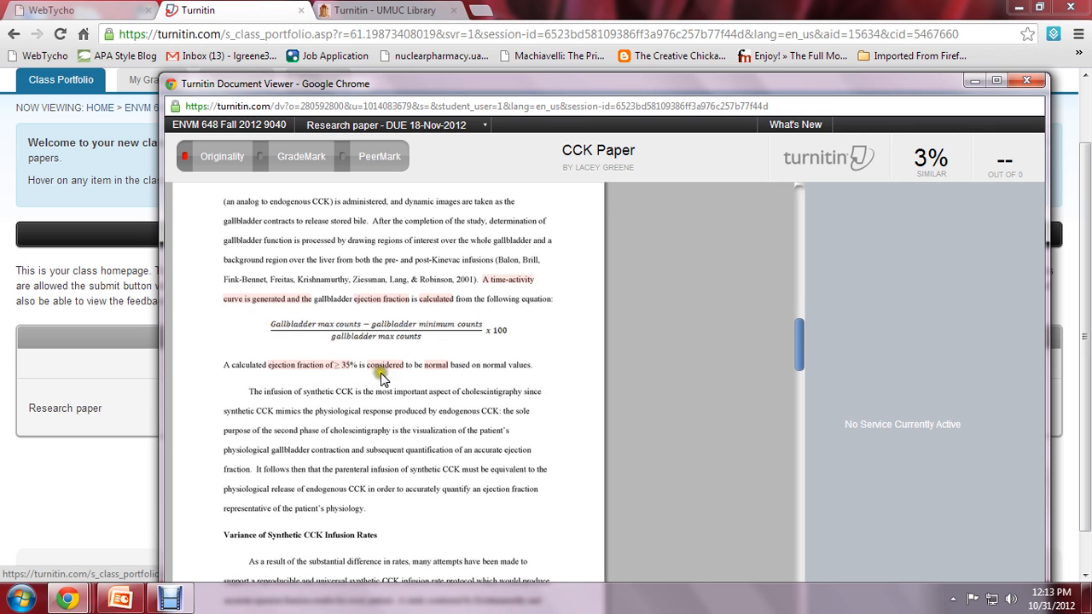
{"action": "scroll", "scroll_direction": "down", "scroll_amount": 3}
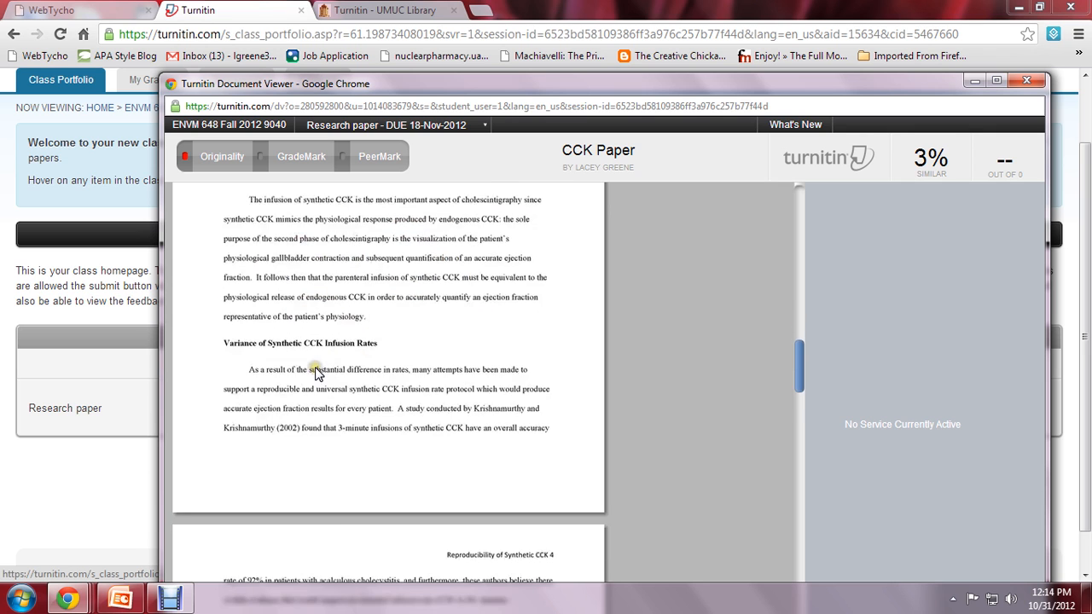
{"action": "scroll", "scroll_direction": "down", "scroll_amount": 3}
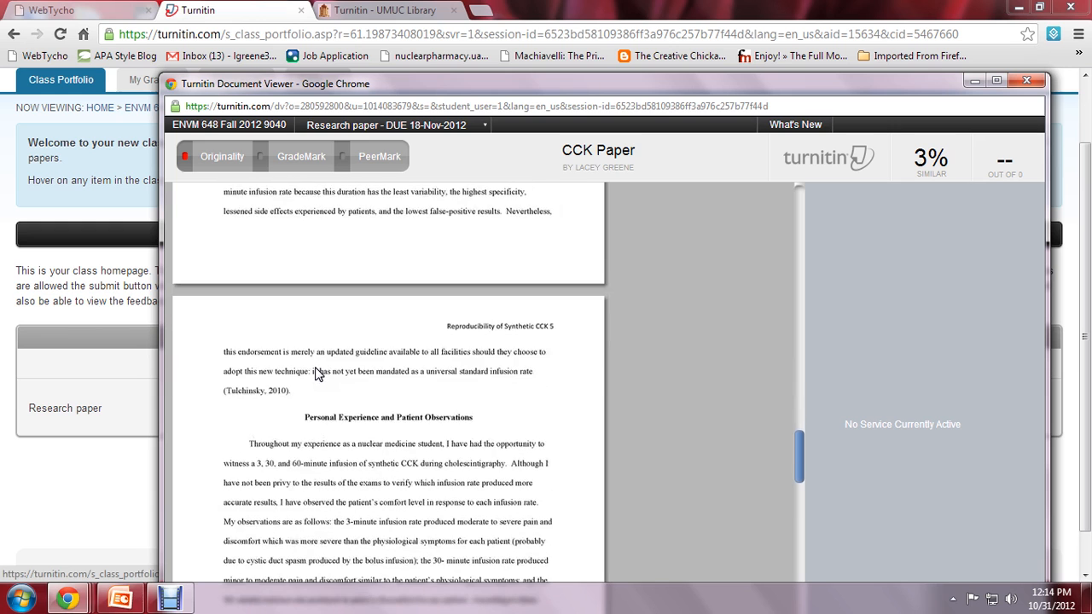
{"action": "scroll", "scroll_direction": "down", "scroll_amount": 3}
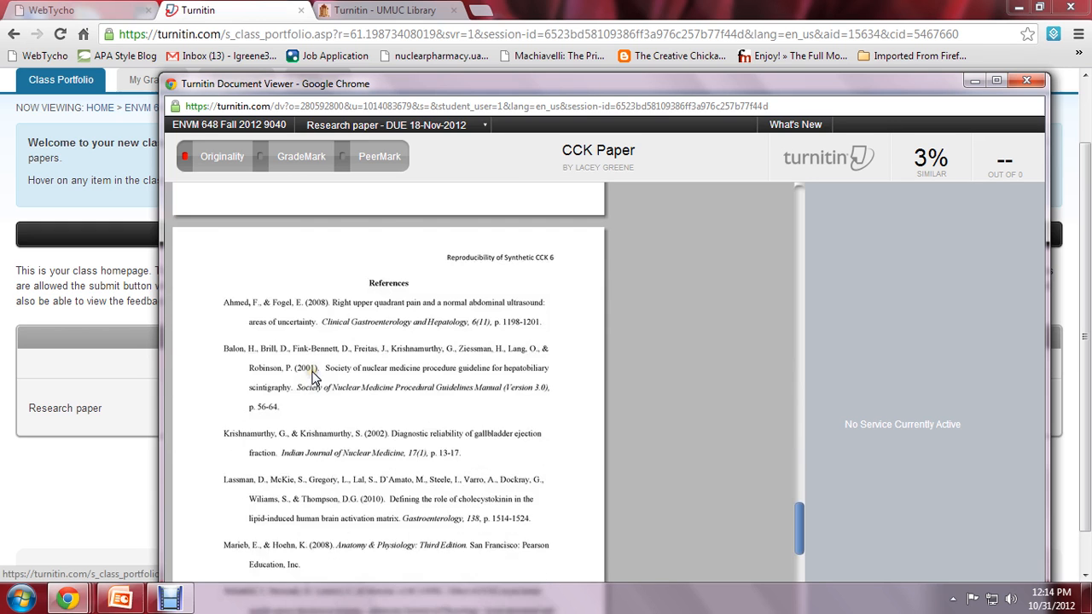
{"action": "scroll", "scroll_direction": "down", "scroll_amount": 3}
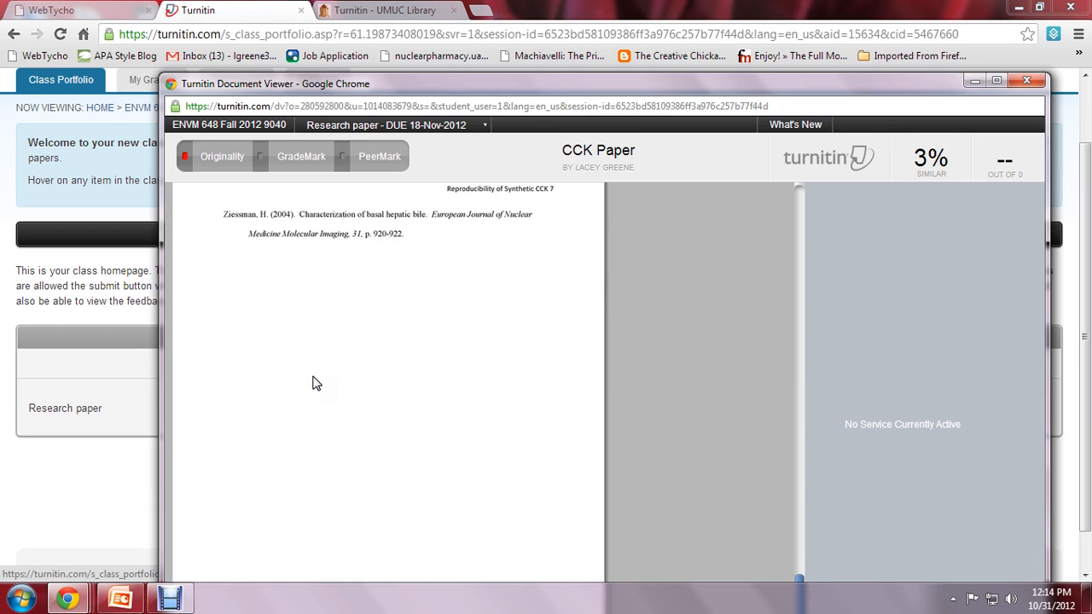
{"action": "scroll", "scroll_direction": "down", "scroll_amount": 3}
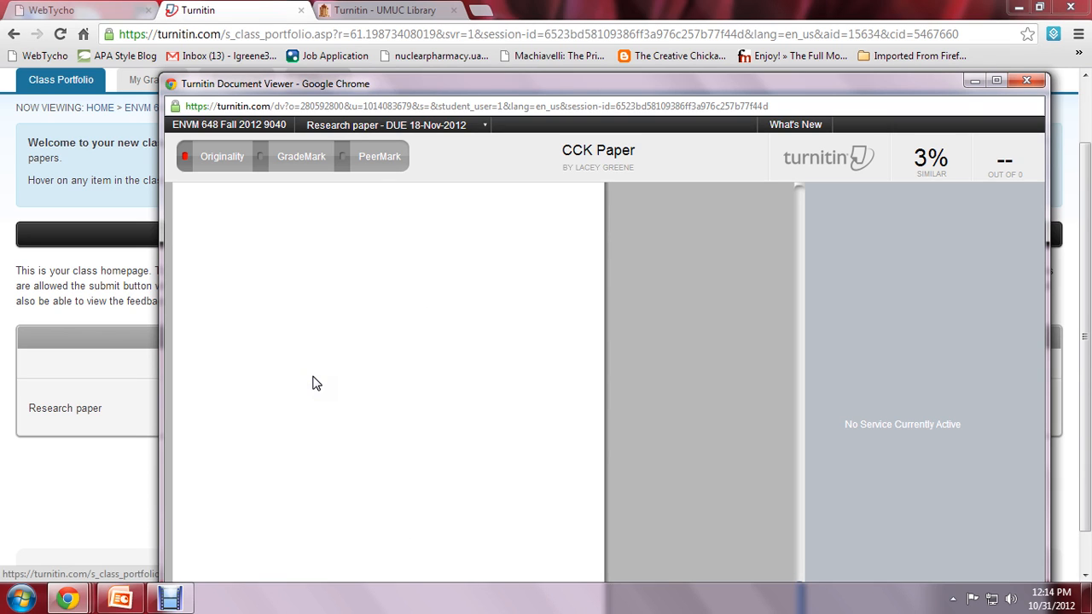
Step: Maximize the viewer and download the current view as CCK_Paper.pdf, keeping the file
{"action": "left_click", "coordinate": [996, 84]}
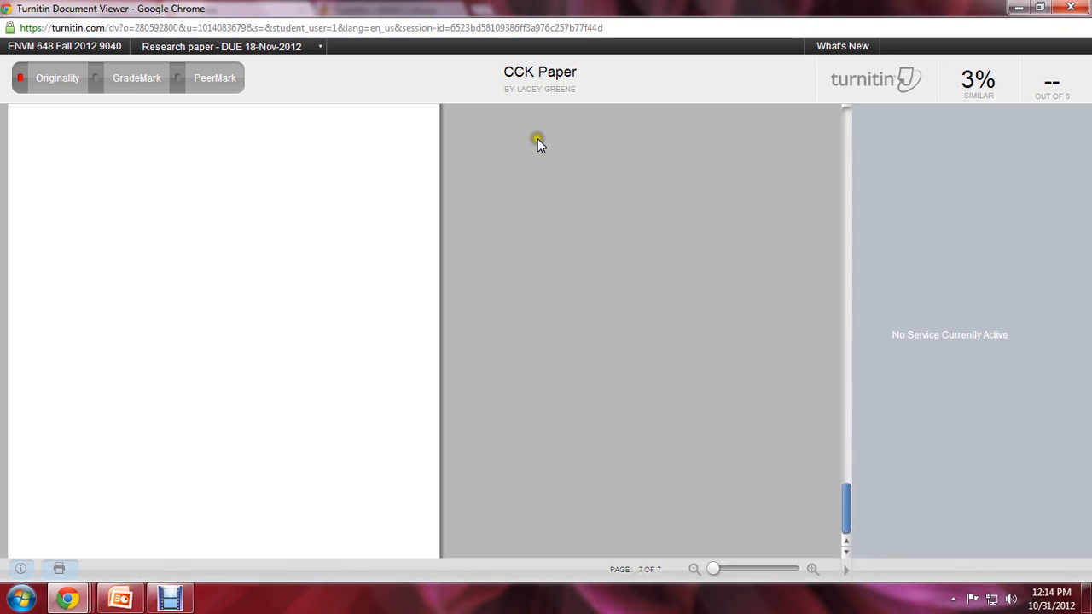
{"action": "mouse_move", "coordinate": [328, 322]}
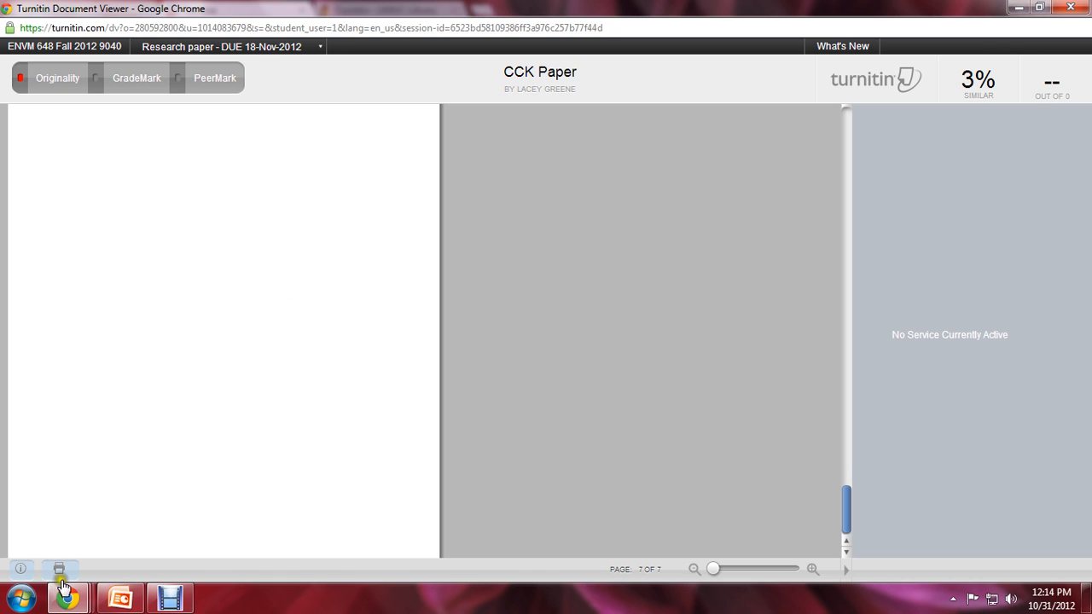
{"action": "mouse_move", "coordinate": [60, 569]}
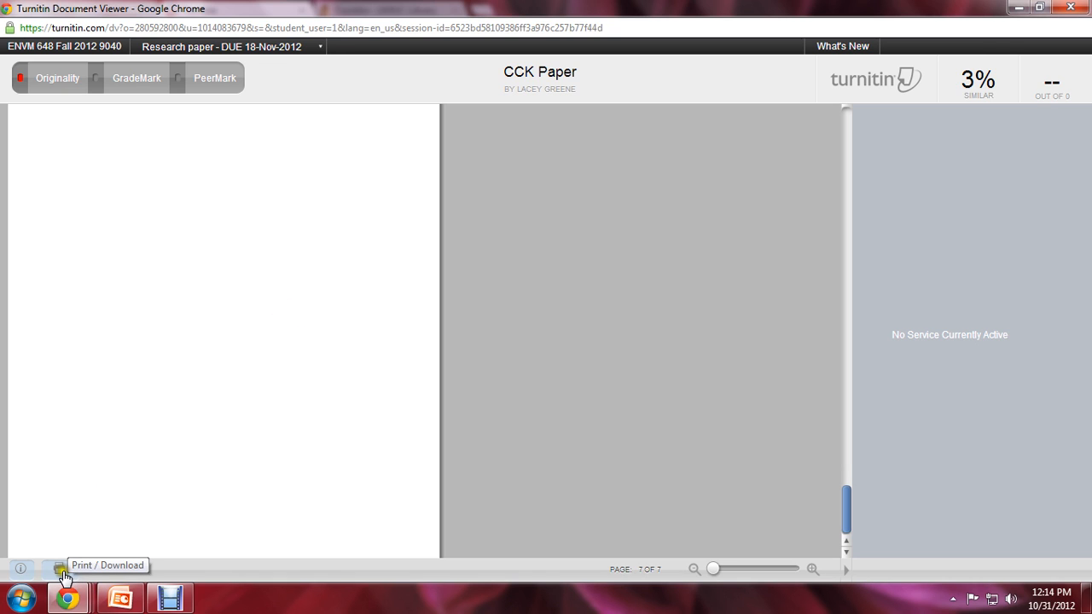
{"action": "left_click", "coordinate": [59, 569]}
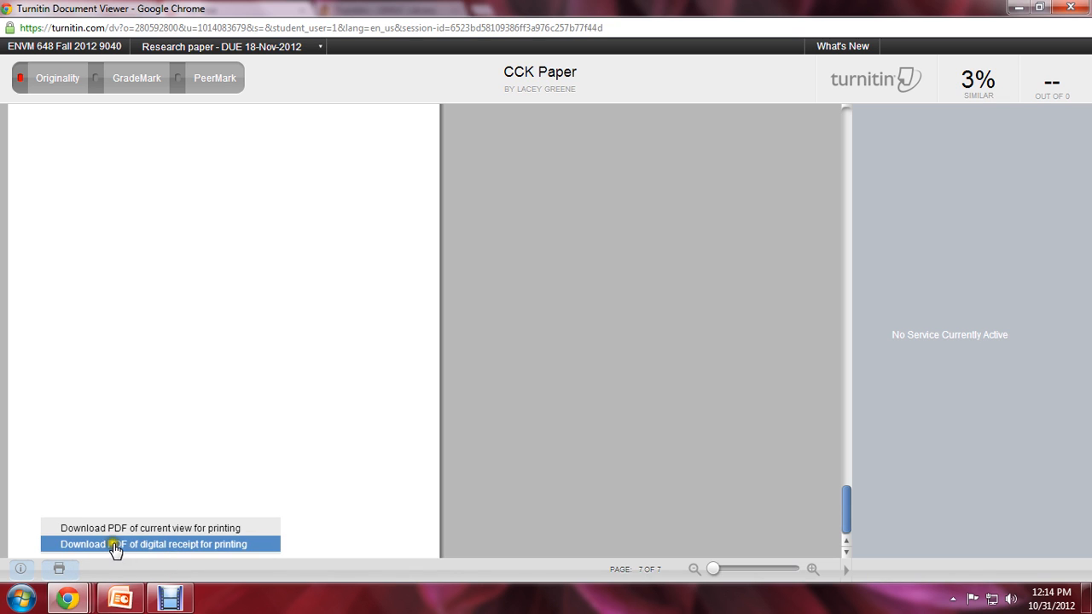
{"action": "mouse_move", "coordinate": [238, 528]}
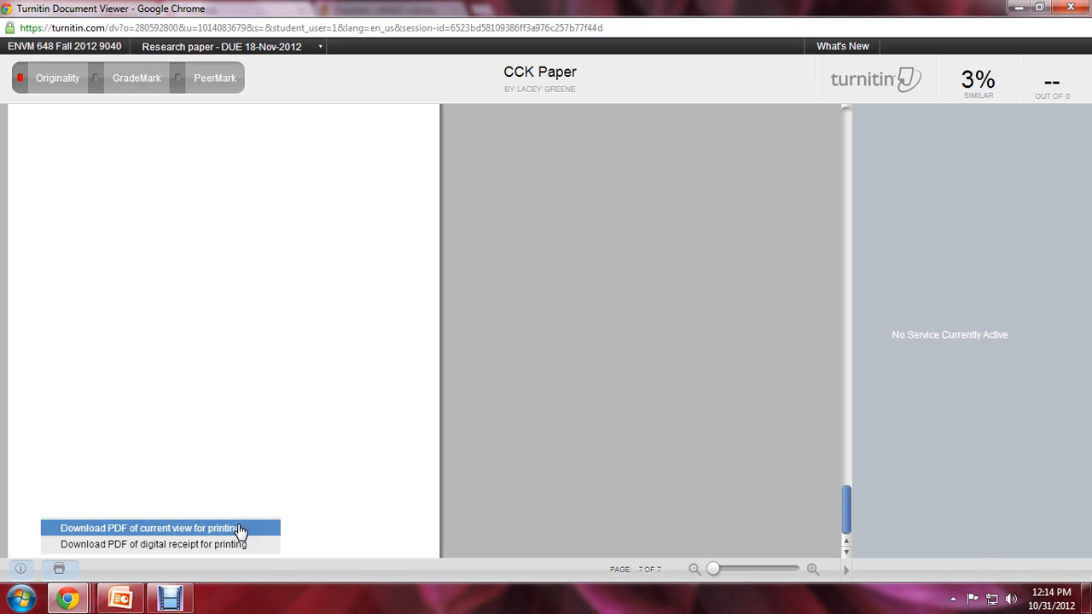
{"action": "mouse_move", "coordinate": [150, 561]}
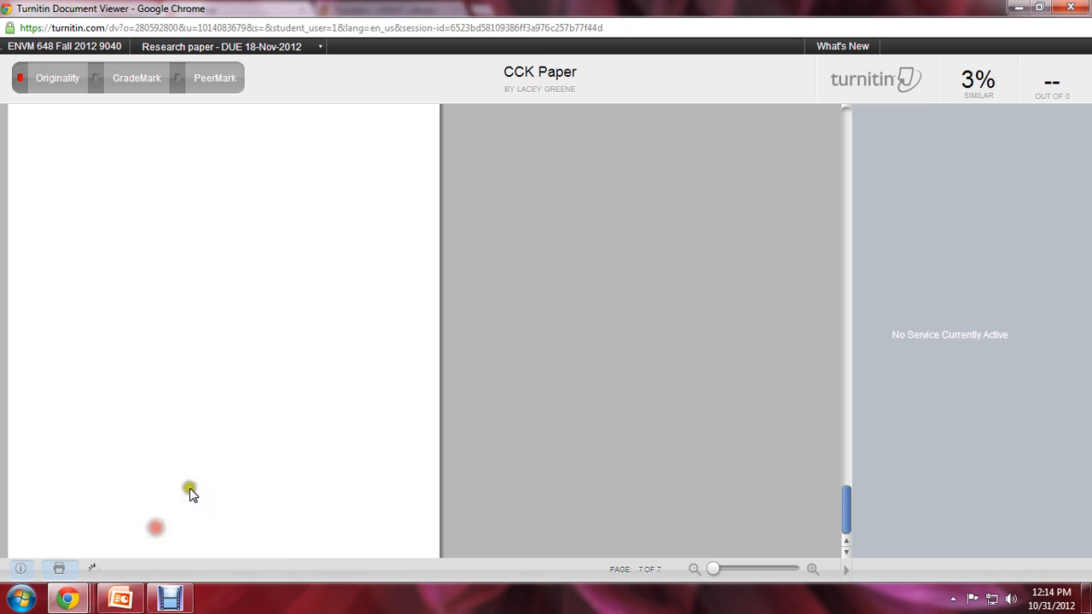
{"action": "mouse_move", "coordinate": [192, 362]}
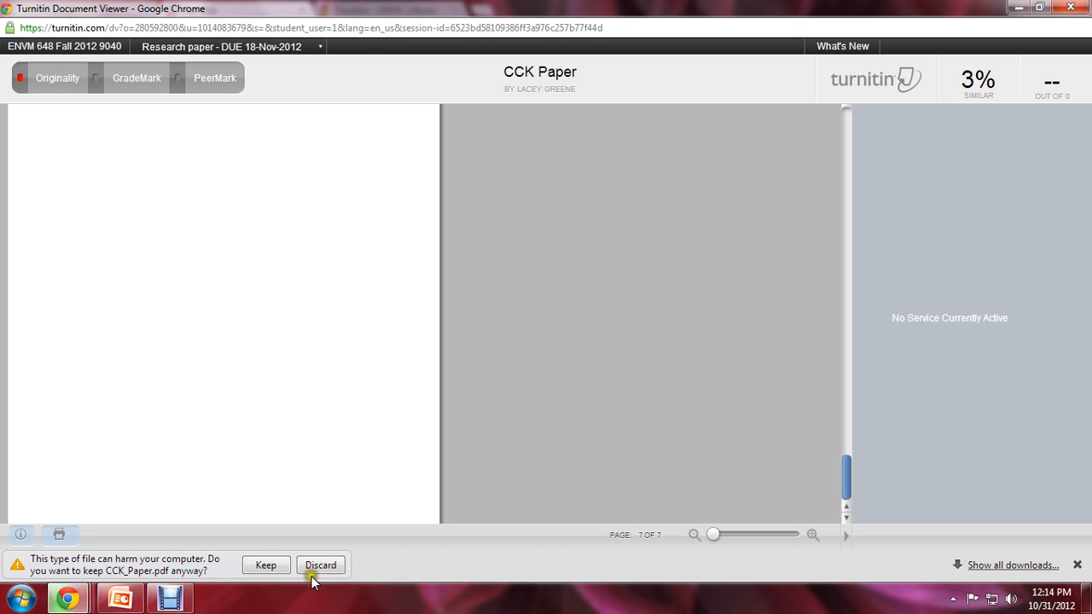
{"action": "left_click", "coordinate": [265, 564]}
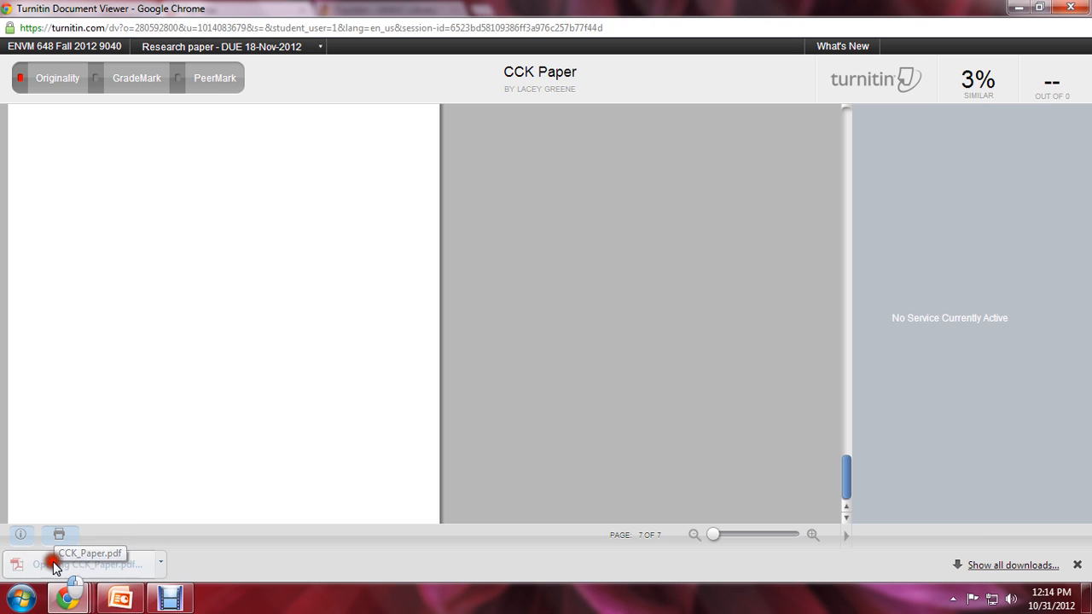
Step: Open CCK_Paper.pdf in Adobe Reader and scroll through highlighted pages to the references
{"action": "left_click", "coordinate": [56, 563]}
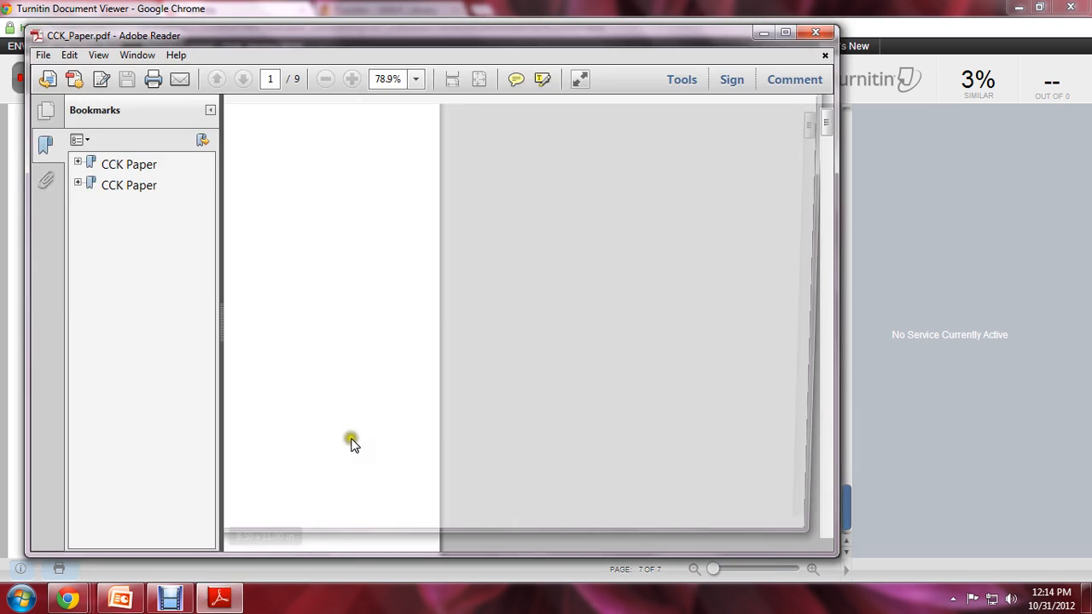
{"action": "scroll", "scroll_direction": "down", "scroll_amount": 3}
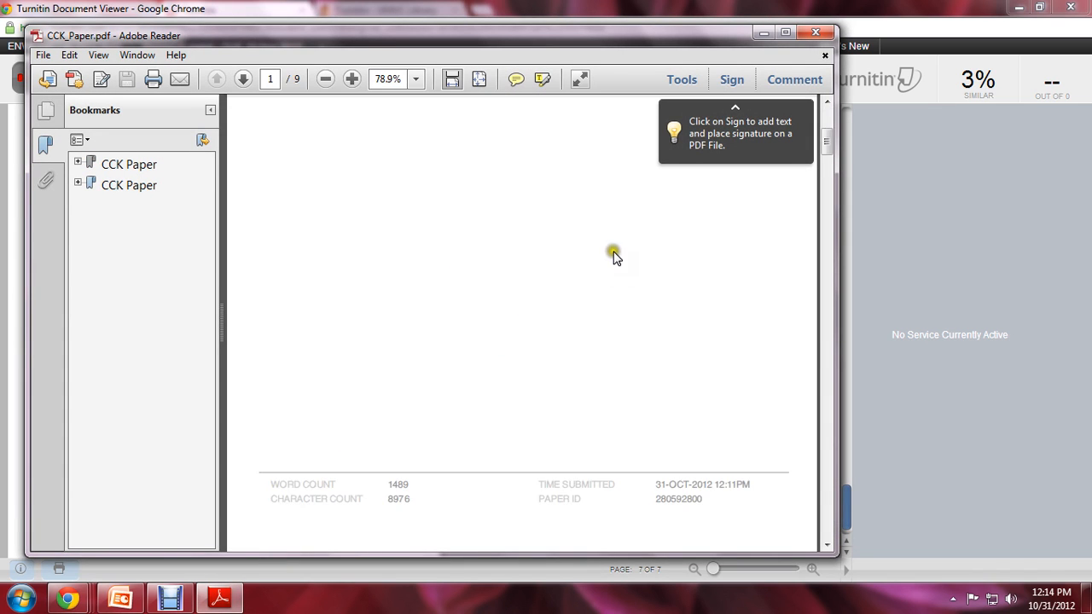
{"action": "scroll", "scroll_direction": "down", "scroll_amount": 3}
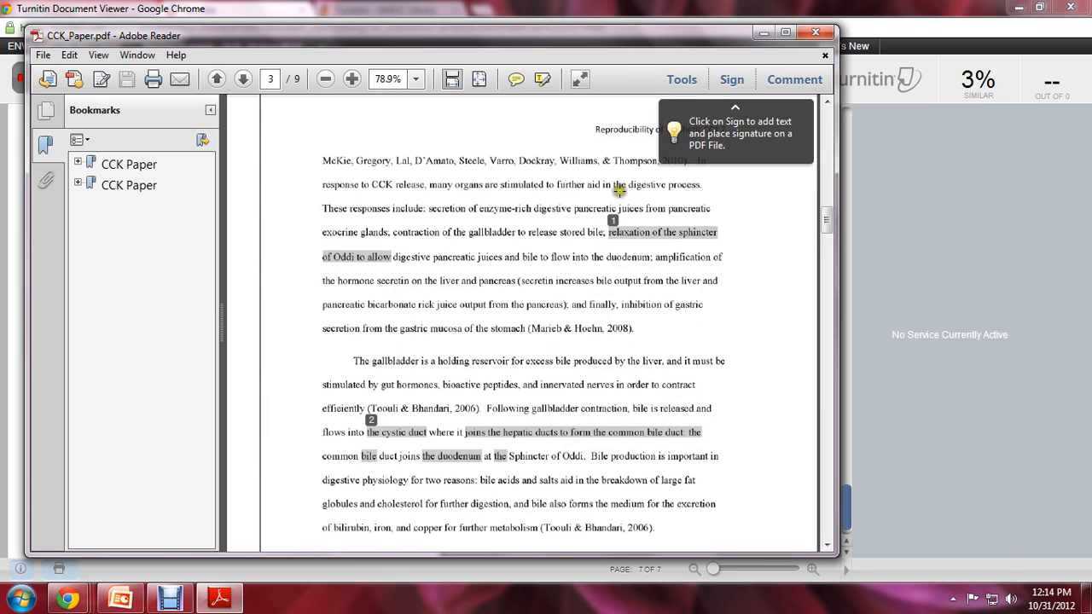
{"action": "mouse_move", "coordinate": [630, 234]}
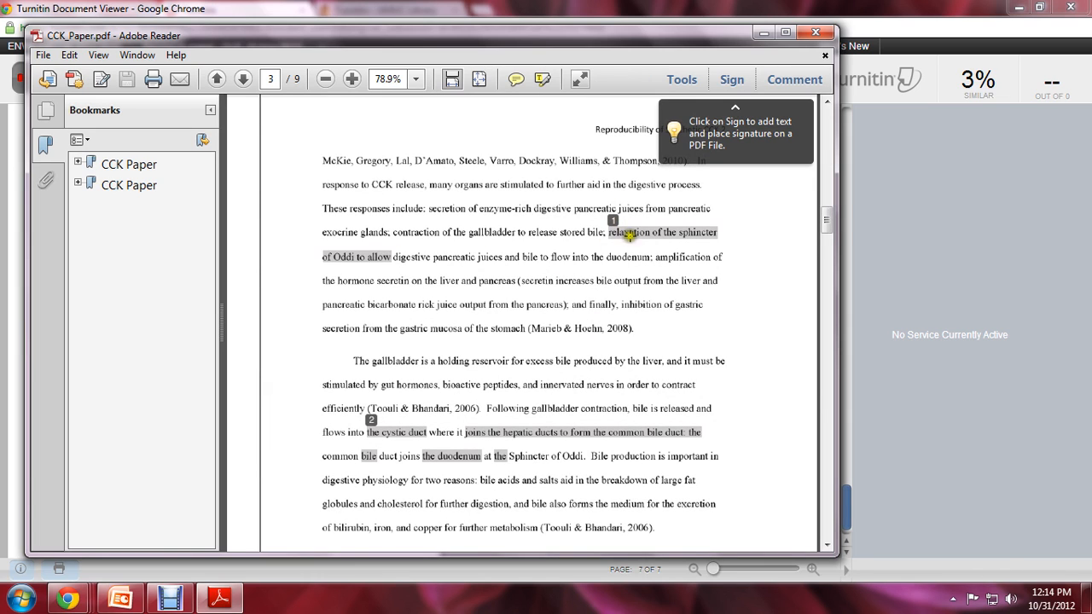
{"action": "mouse_move", "coordinate": [685, 246]}
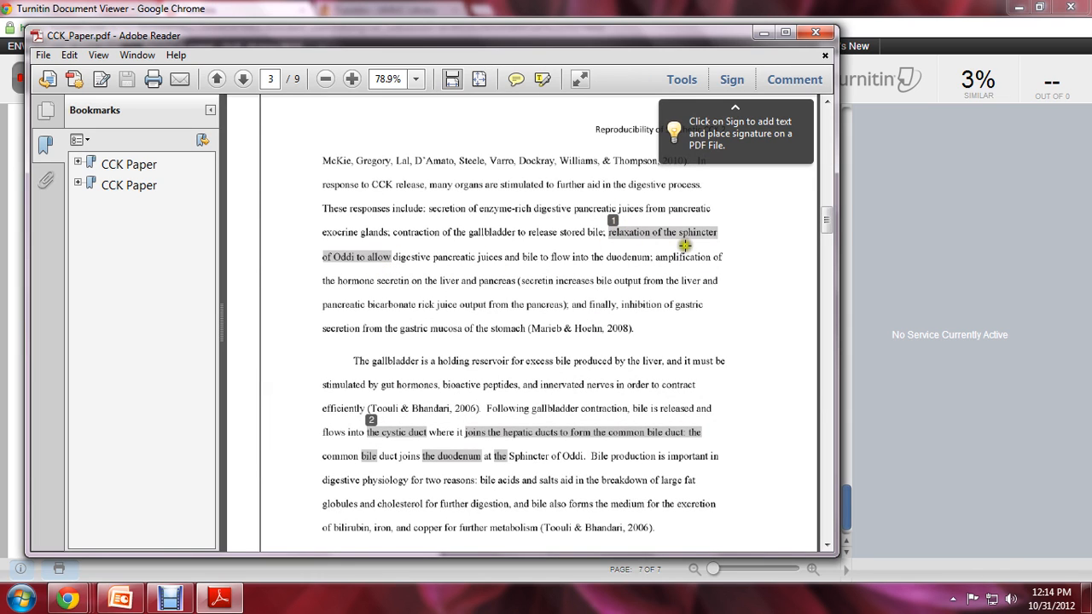
{"action": "scroll", "scroll_direction": "down", "scroll_amount": 3}
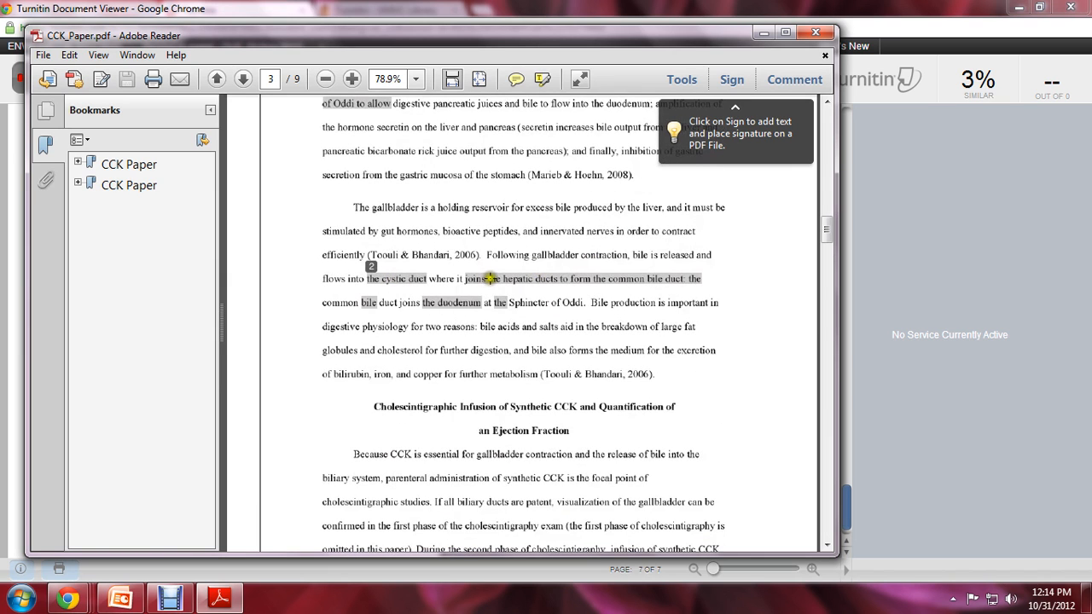
{"action": "scroll", "scroll_direction": "down", "scroll_amount": 3}
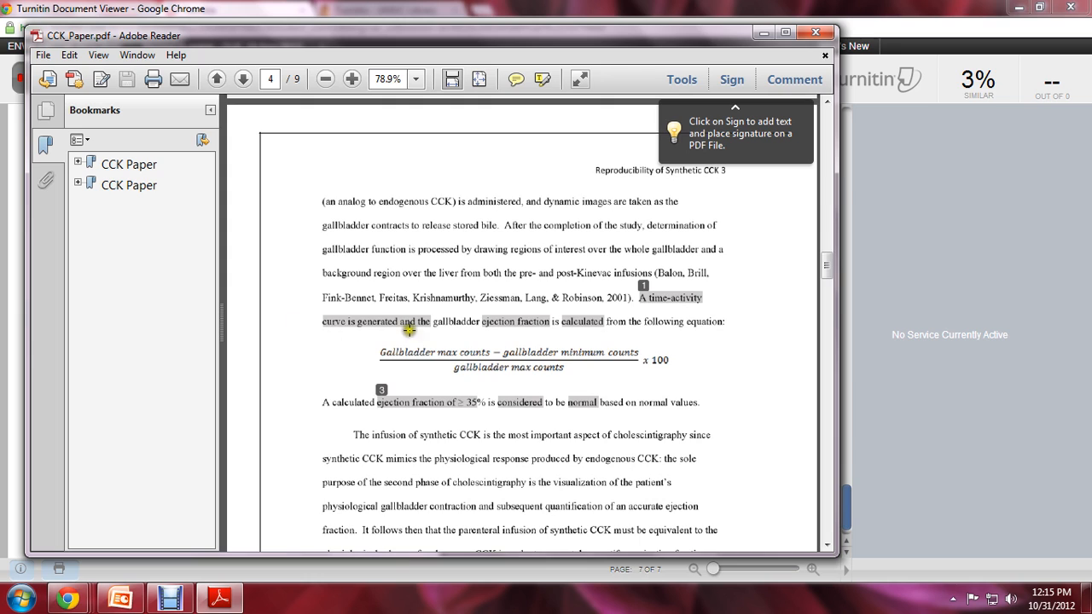
{"action": "scroll", "scroll_direction": "down", "scroll_amount": 3}
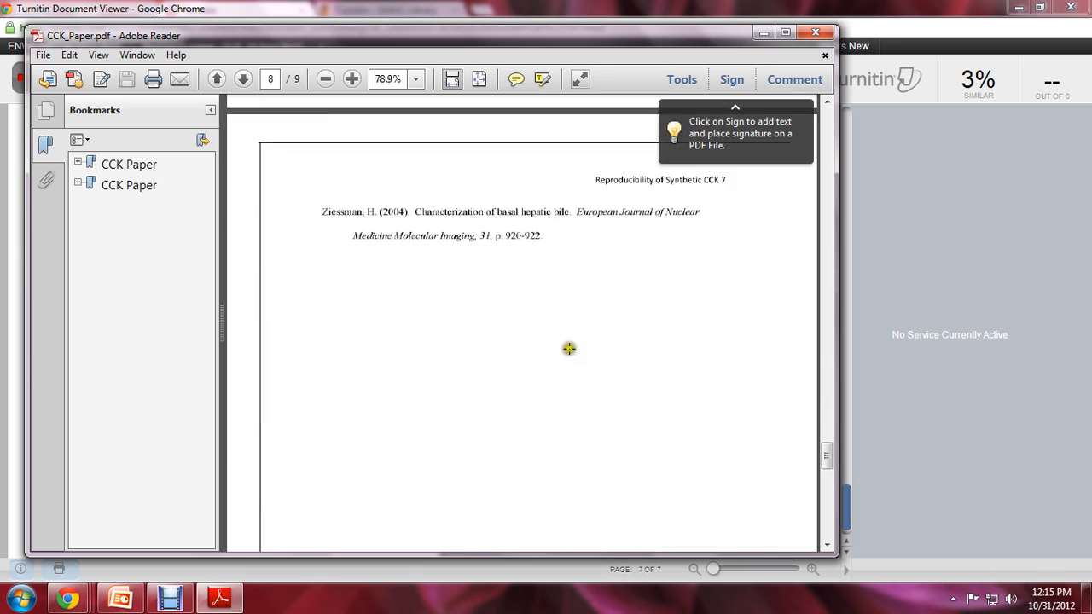
{"action": "left_click", "coordinate": [243, 78]}
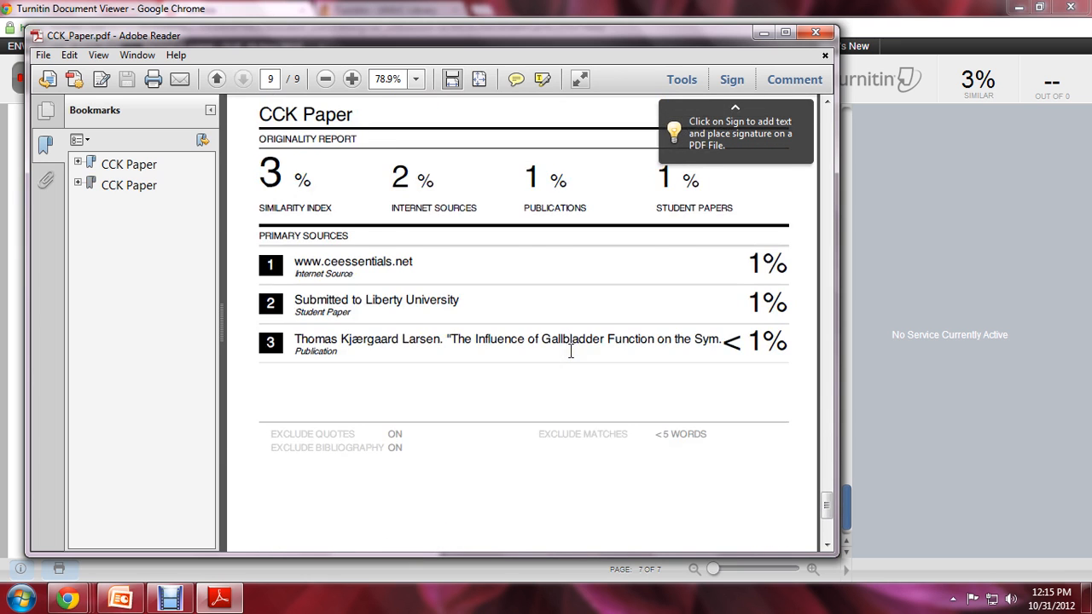
{"action": "scroll", "scroll_direction": "up", "scroll_amount": 3}
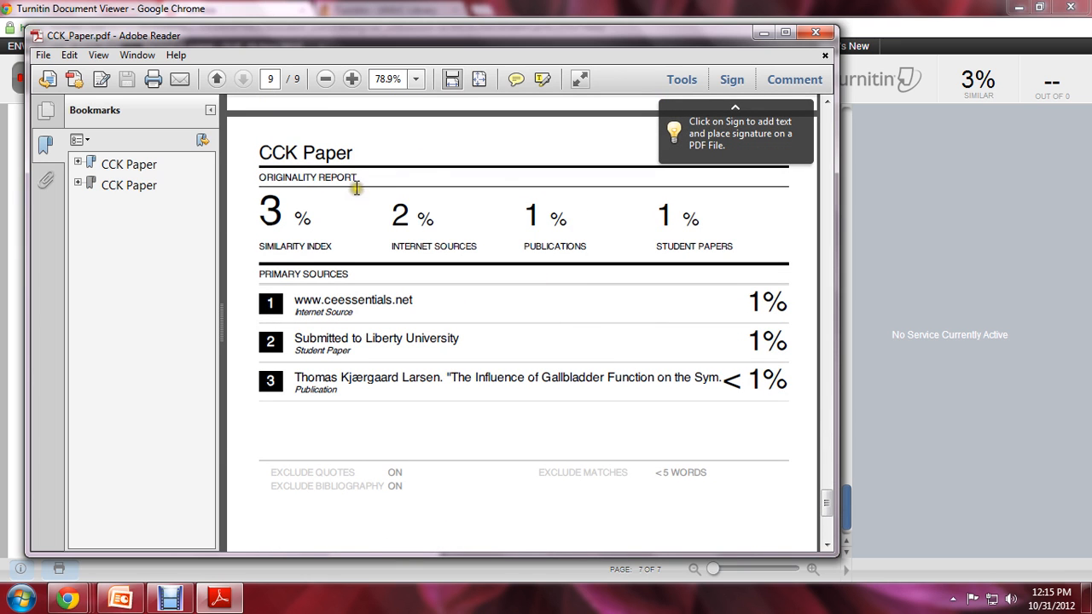
{"action": "mouse_move", "coordinate": [347, 240]}
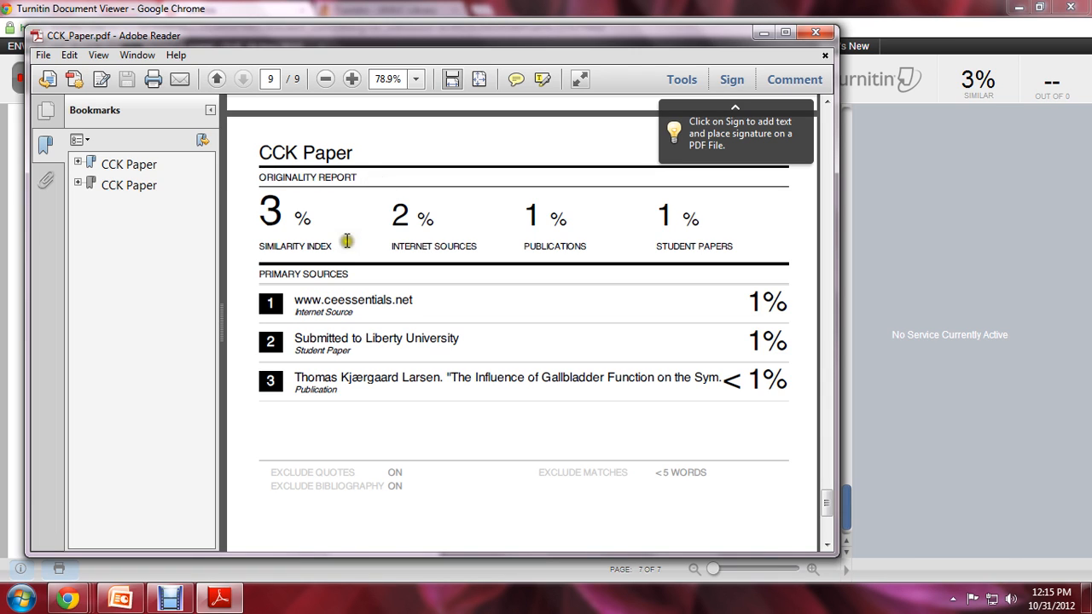
{"action": "mouse_move", "coordinate": [340, 248]}
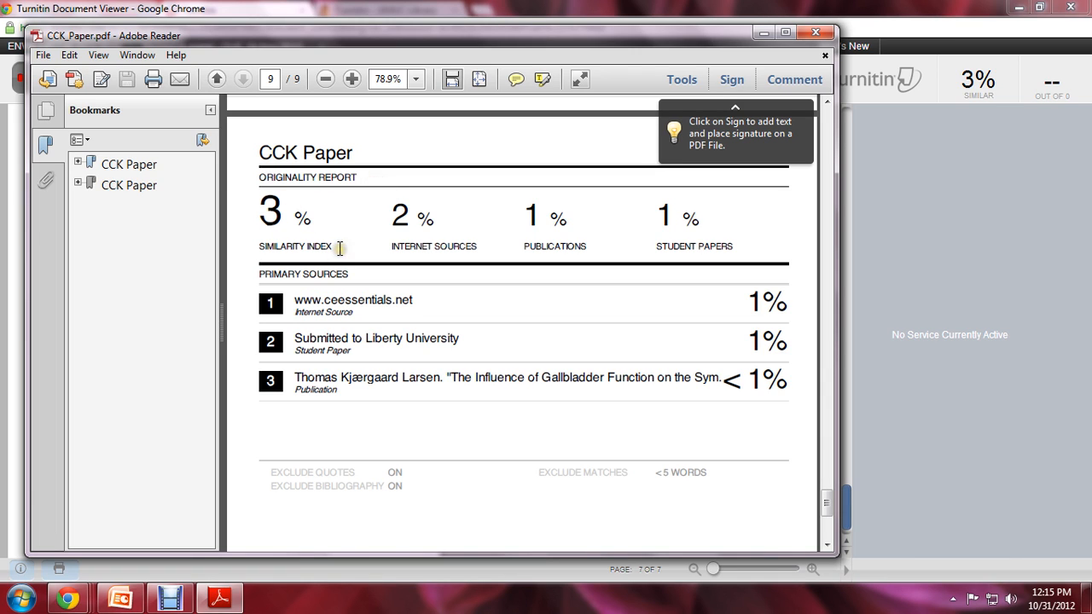
{"action": "mouse_move", "coordinate": [510, 233]}
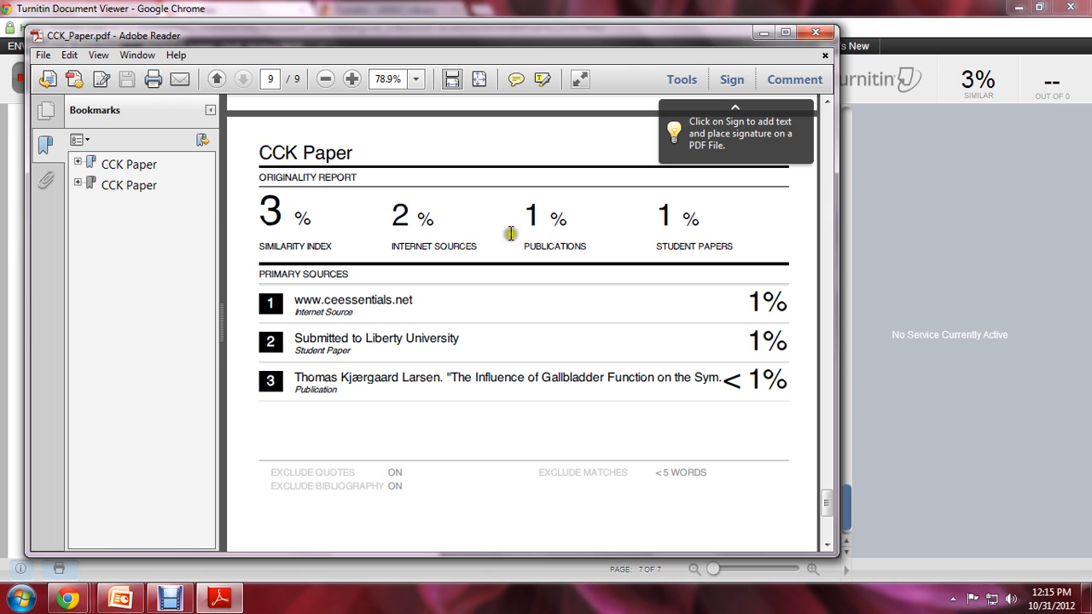
{"action": "mouse_move", "coordinate": [626, 246]}
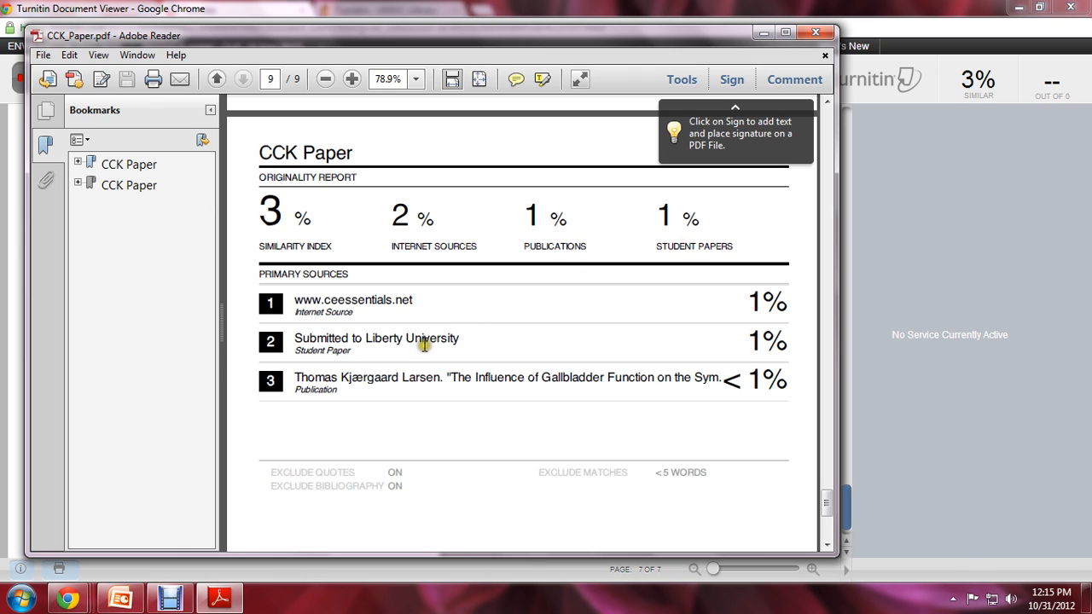
{"action": "mouse_move", "coordinate": [517, 389]}
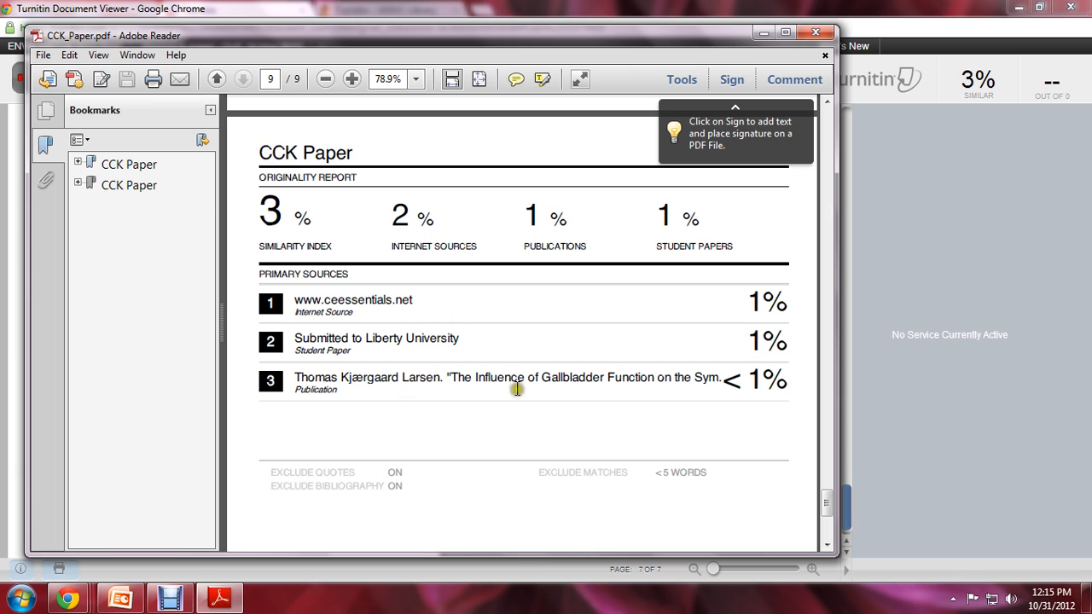
{"action": "mouse_move", "coordinate": [794, 380]}
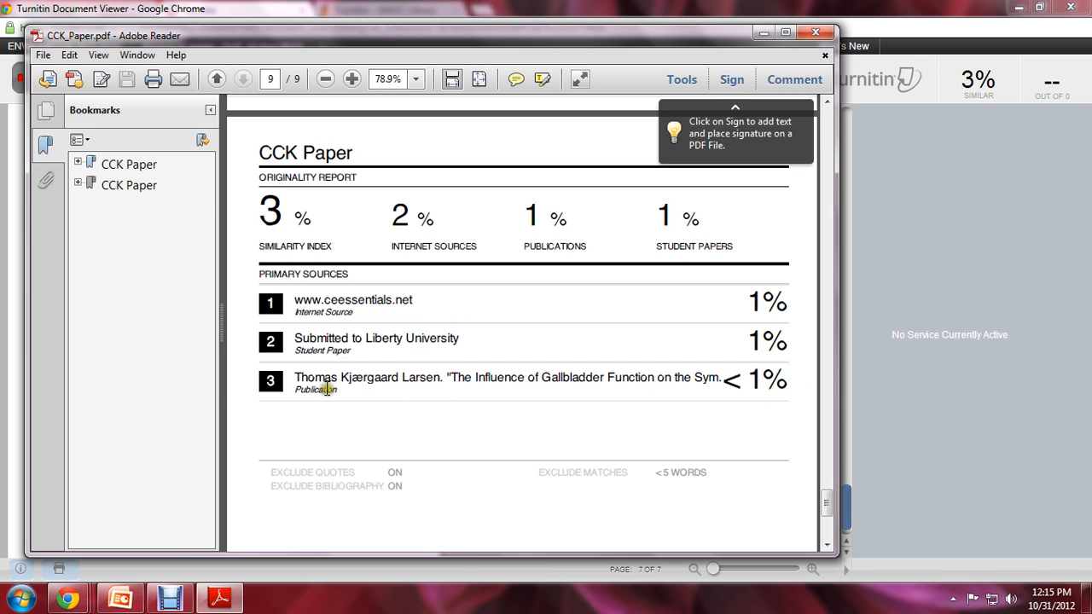
{"action": "mouse_move", "coordinate": [538, 398]}
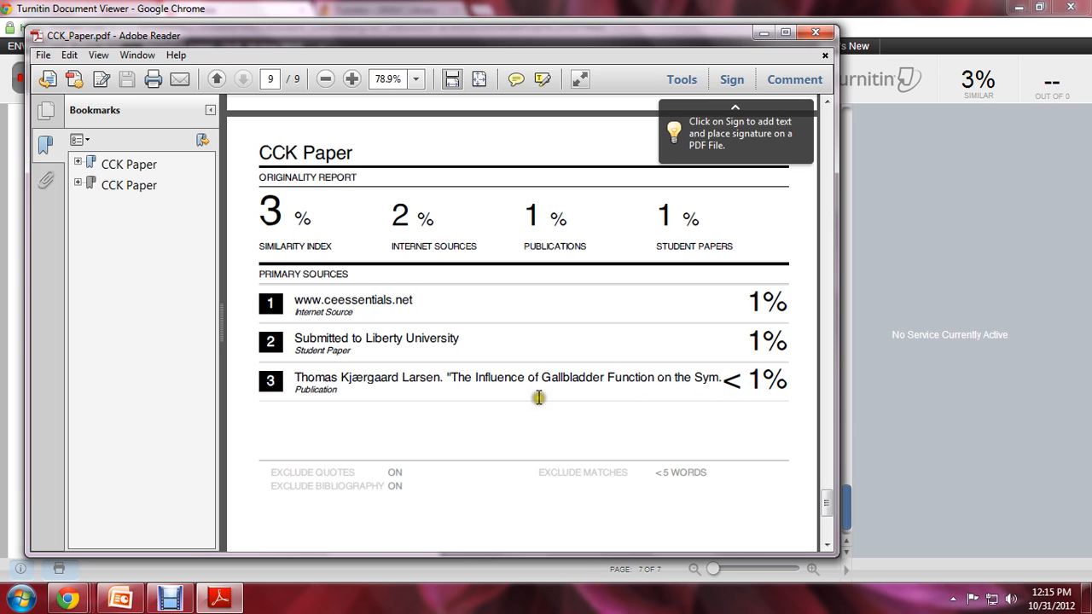
{"action": "mouse_move", "coordinate": [603, 346]}
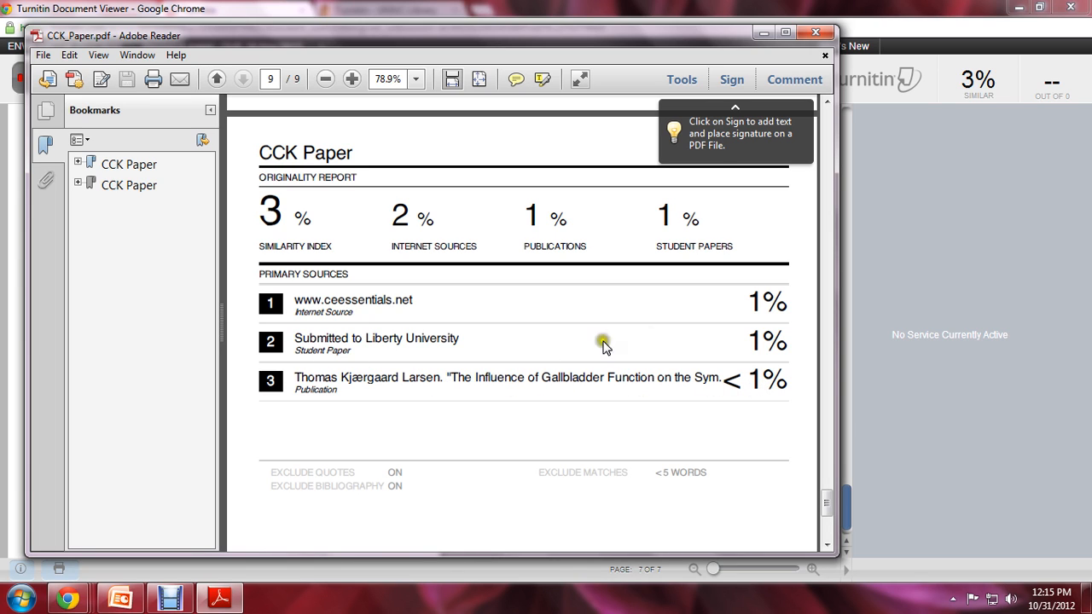
{"action": "mouse_move", "coordinate": [472, 354]}
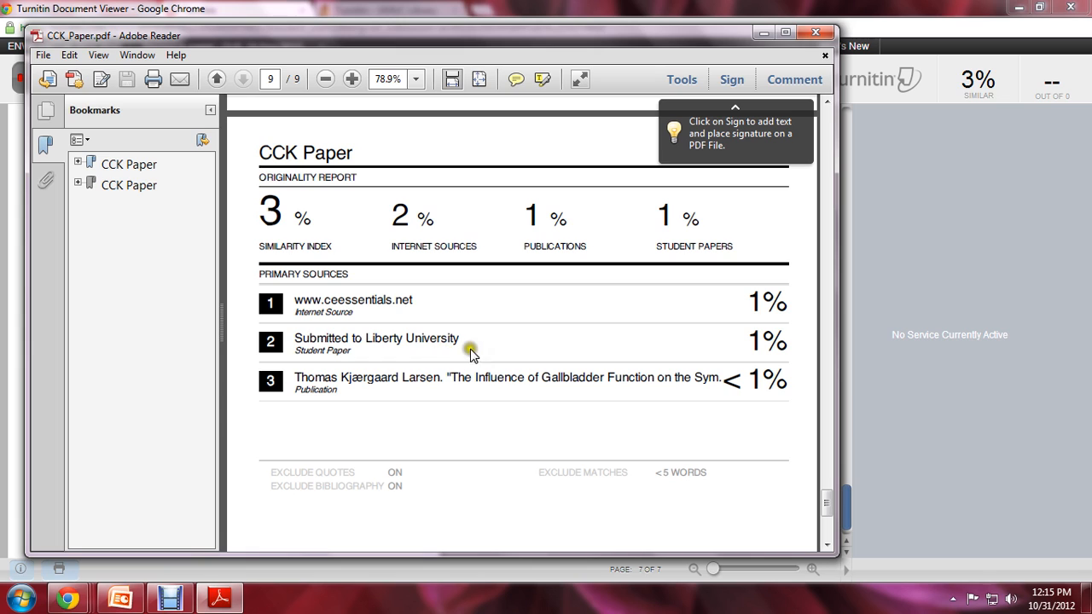
{"action": "mouse_move", "coordinate": [327, 316]}
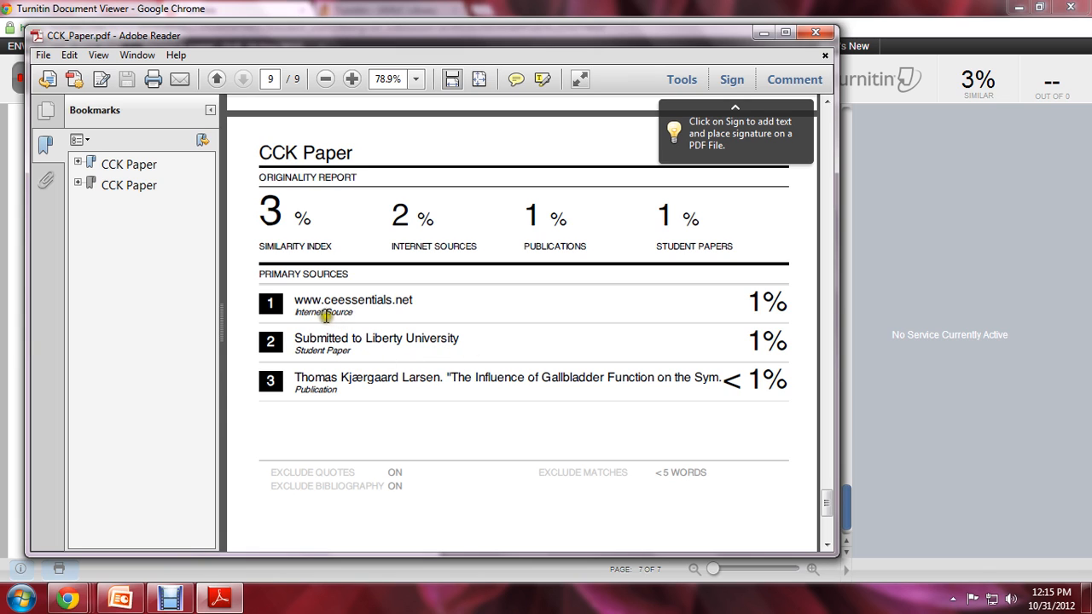
{"action": "mouse_move", "coordinate": [758, 303]}
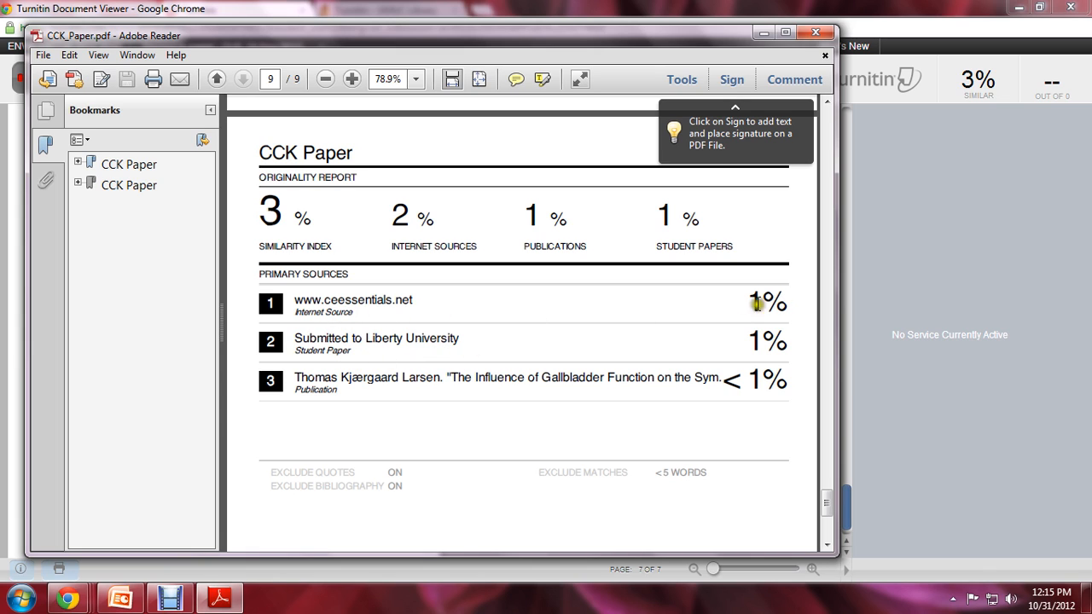
{"action": "mouse_move", "coordinate": [357, 257]}
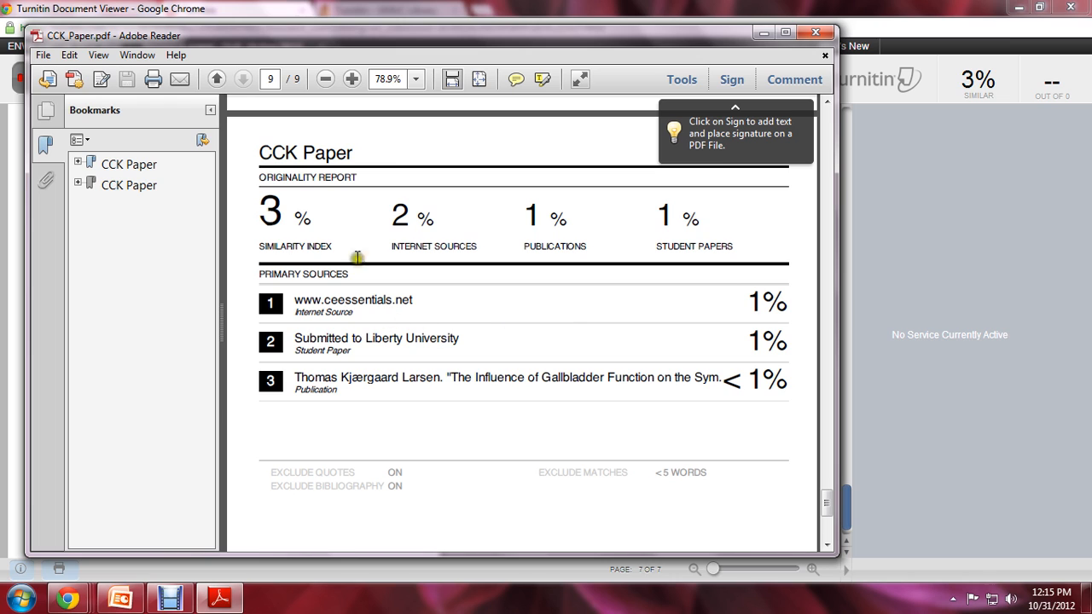
{"action": "mouse_move", "coordinate": [368, 268]}
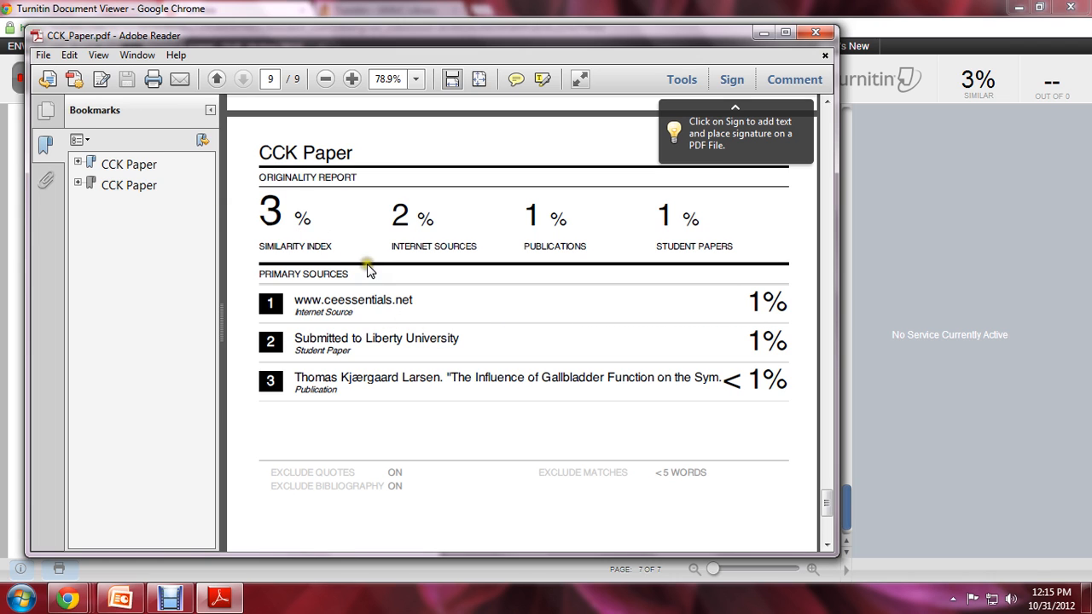
{"action": "scroll", "scroll_direction": "down", "scroll_amount": 3}
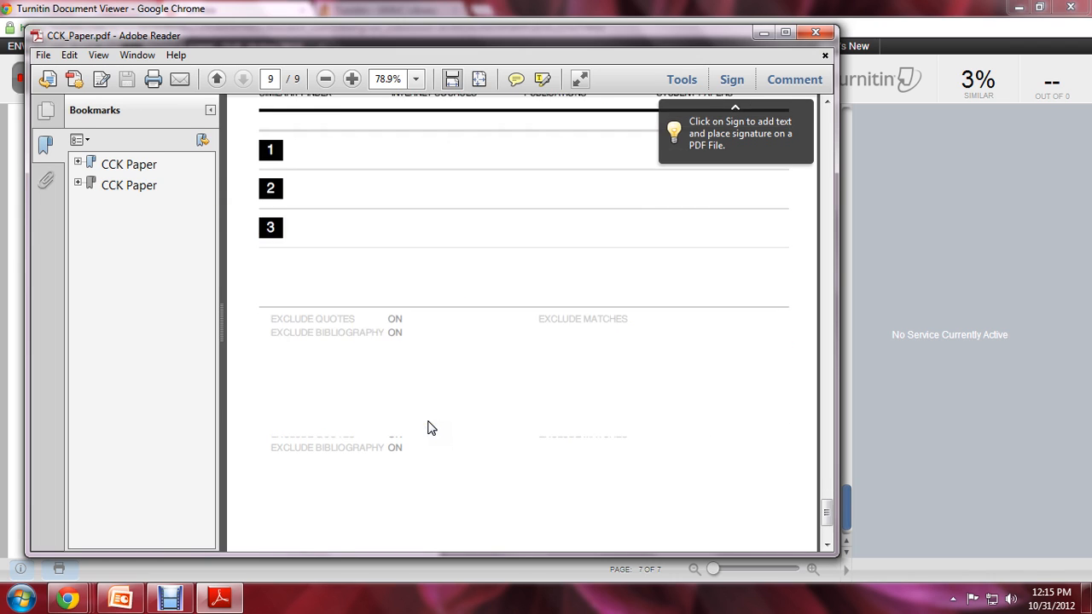
{"action": "scroll", "scroll_direction": "up", "scroll_amount": 3}
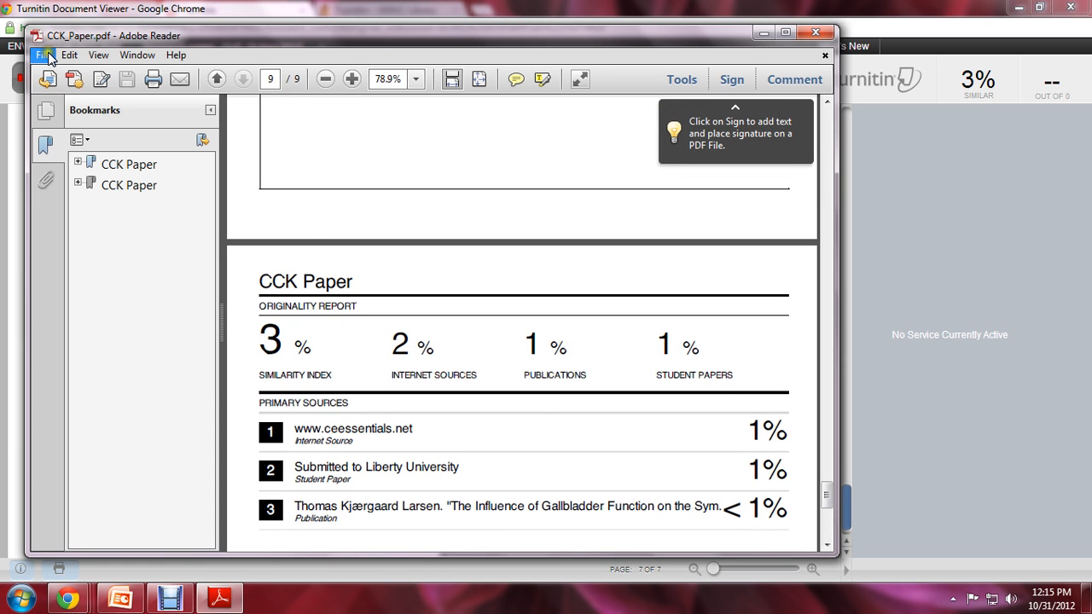
{"action": "left_click", "coordinate": [42, 55]}
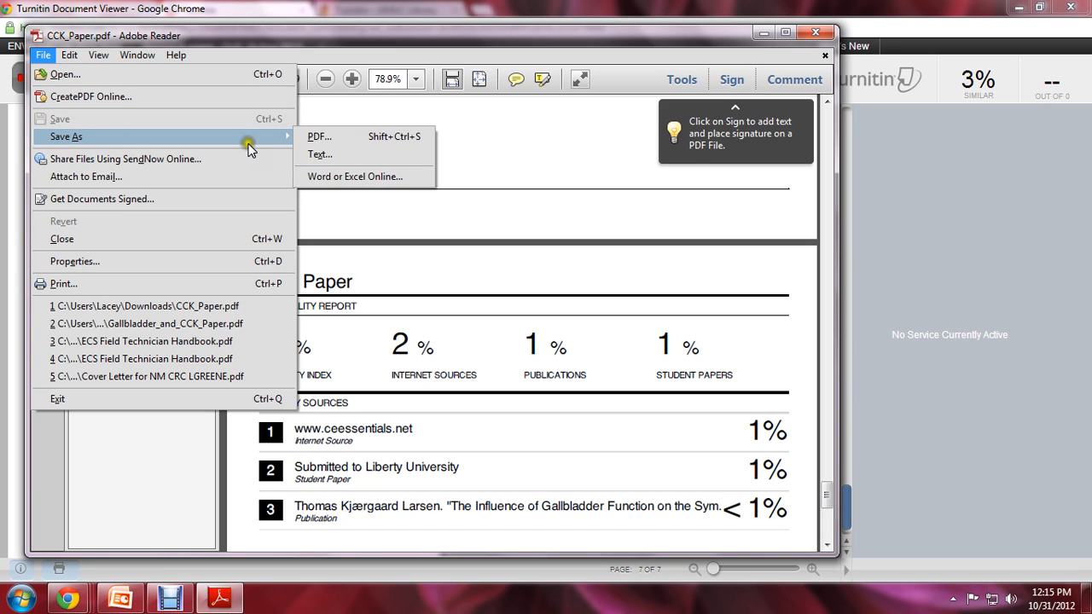
{"action": "mouse_move", "coordinate": [341, 137]}
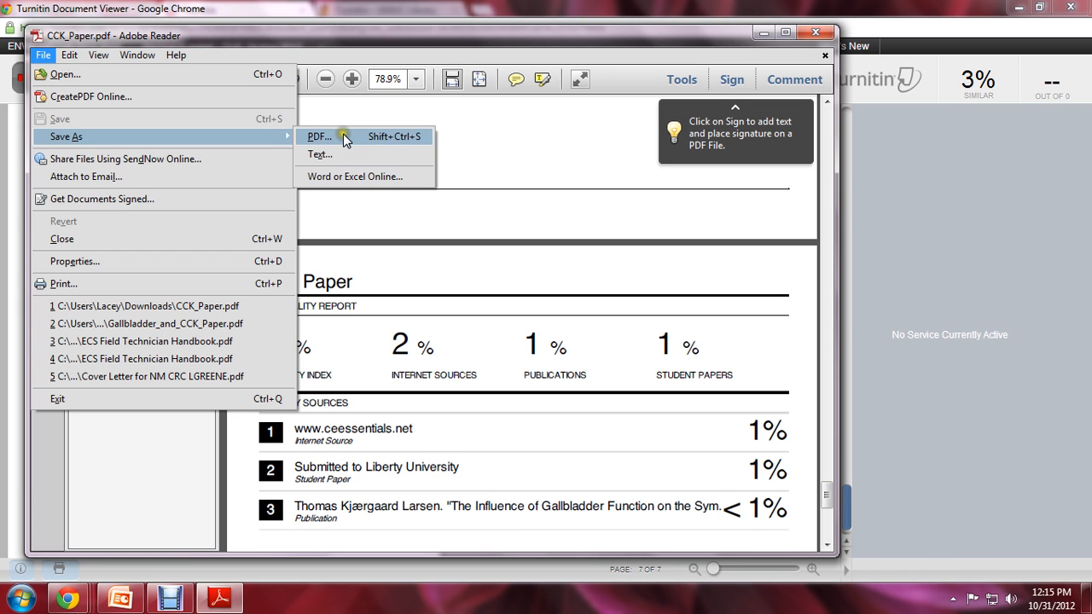
{"action": "left_click", "coordinate": [319, 136]}
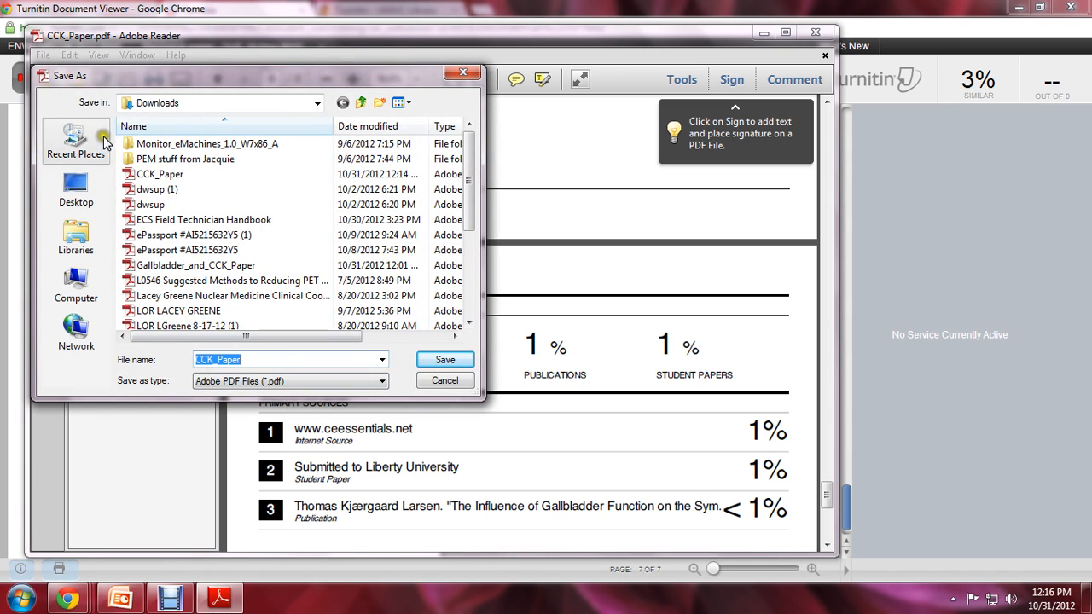
{"action": "left_click", "coordinate": [76, 188]}
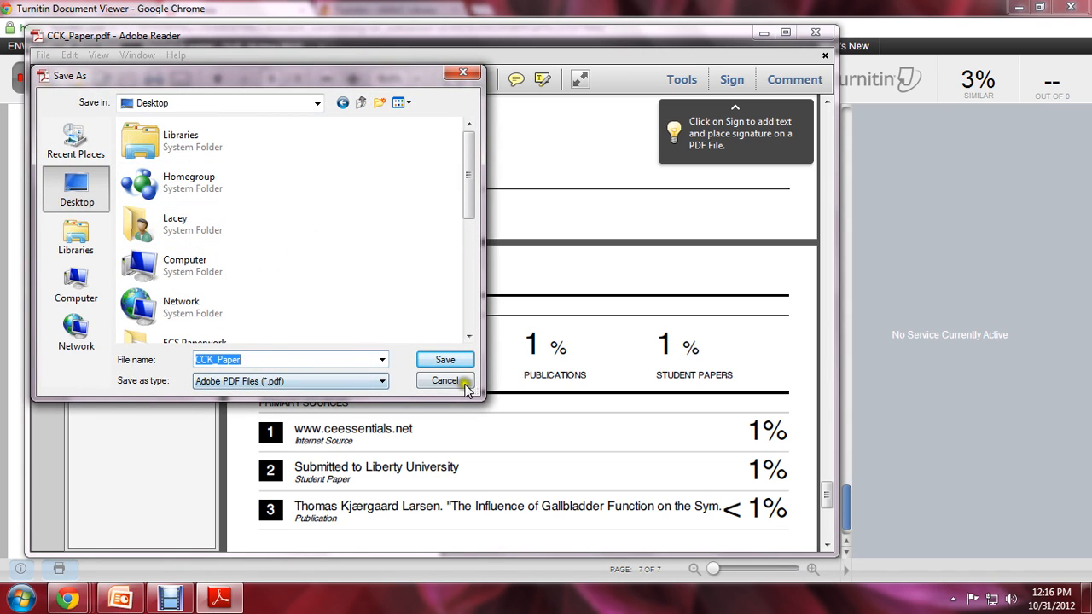
{"action": "left_click", "coordinate": [381, 382]}
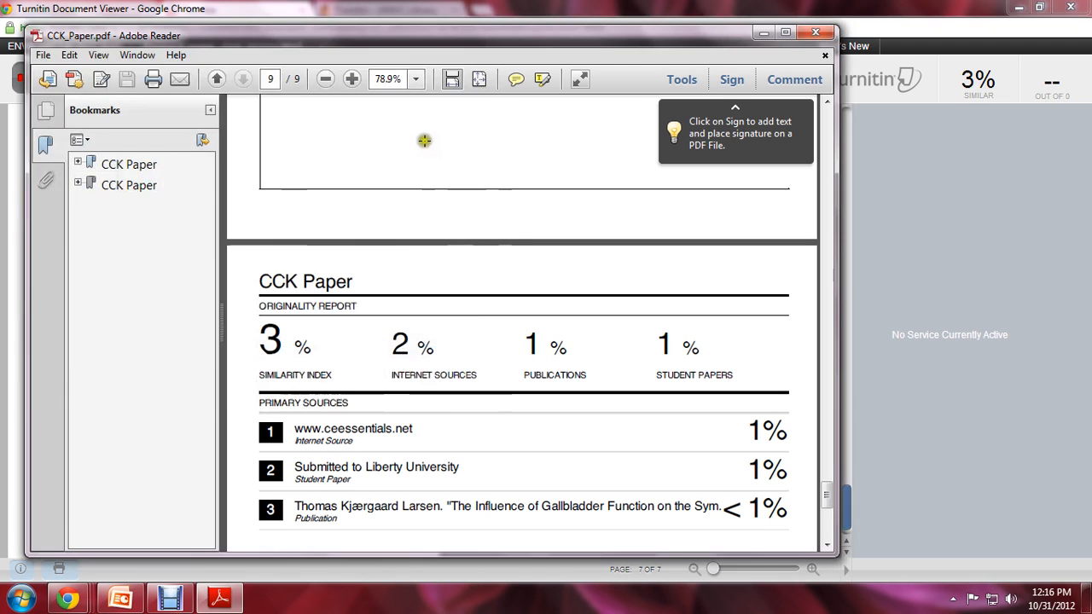
{"action": "mouse_move", "coordinate": [371, 286]}
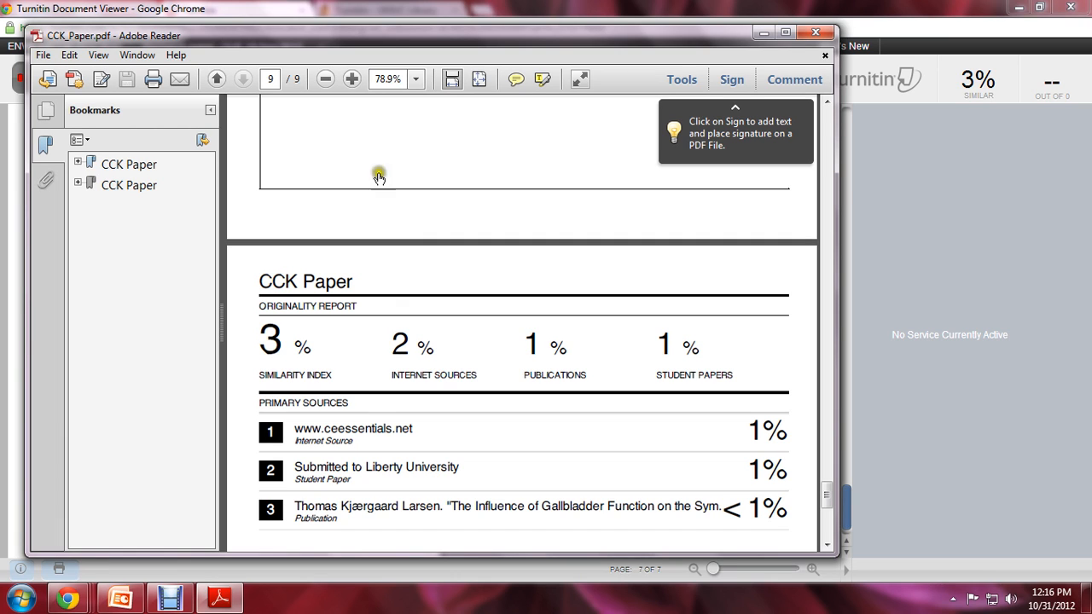
{"action": "mouse_move", "coordinate": [452, 43]}
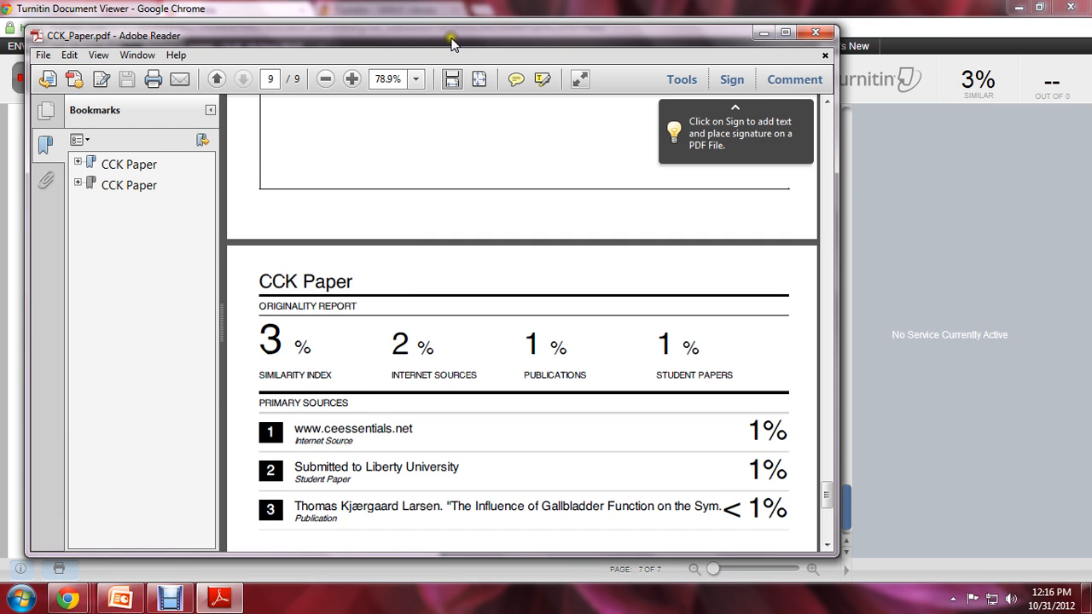
{"action": "mouse_move", "coordinate": [523, 7]}
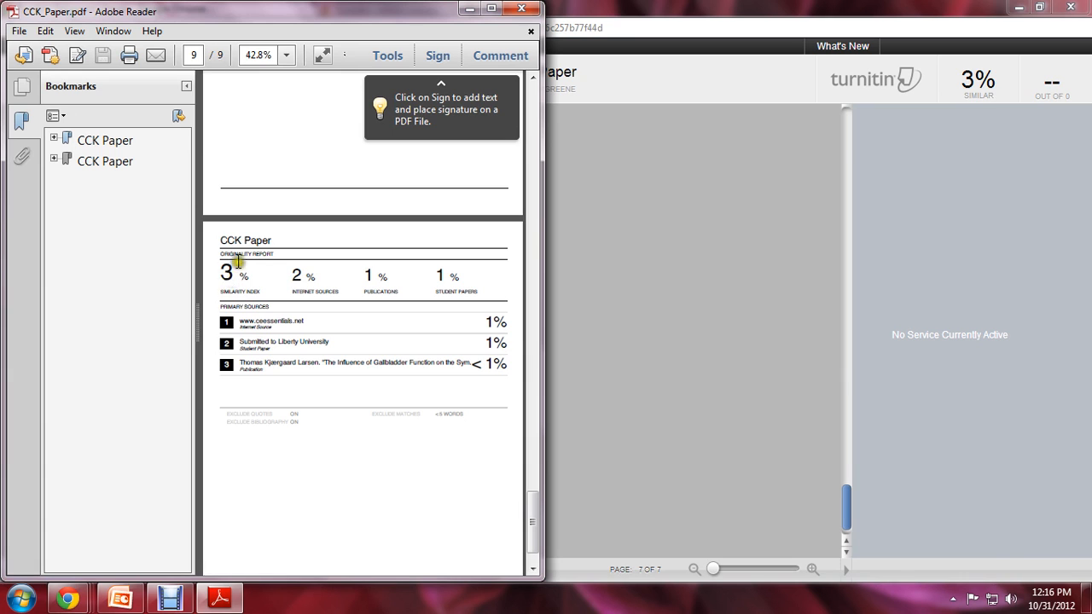
Step: Scroll Adobe Reader back up to earlier highlighted body pages of CCK_Paper
{"action": "scroll", "scroll_direction": "up", "scroll_amount": 3}
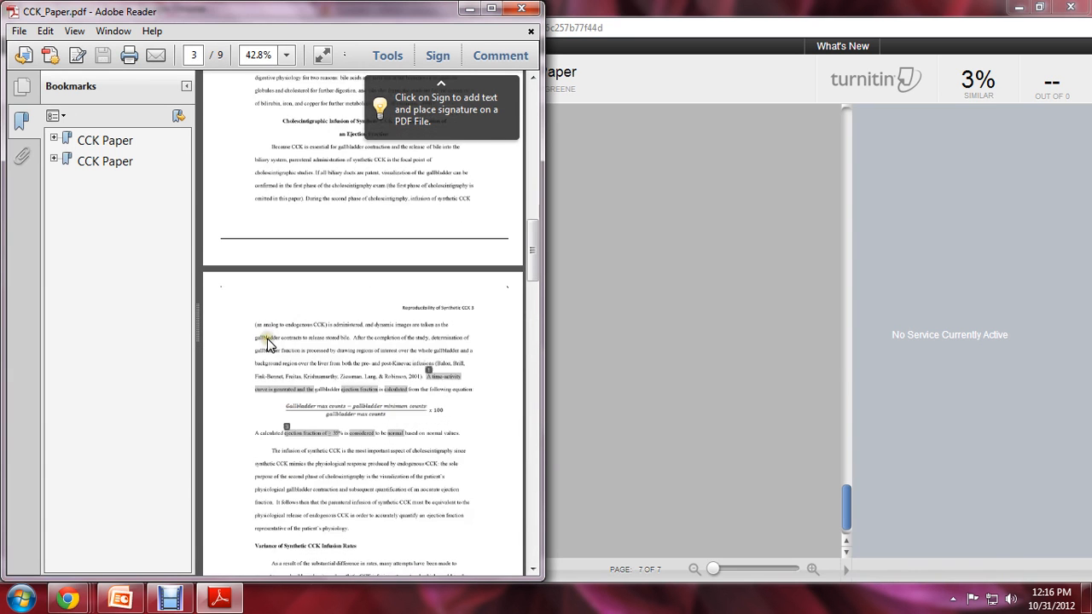
{"action": "scroll", "scroll_direction": "up", "scroll_amount": 3}
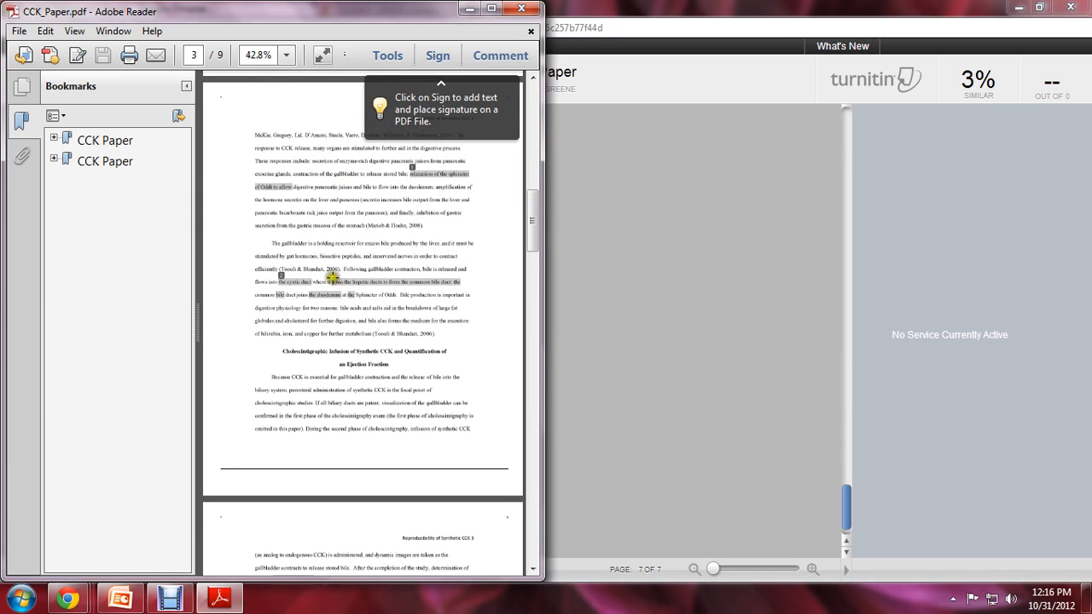
{"action": "mouse_move", "coordinate": [866, 192]}
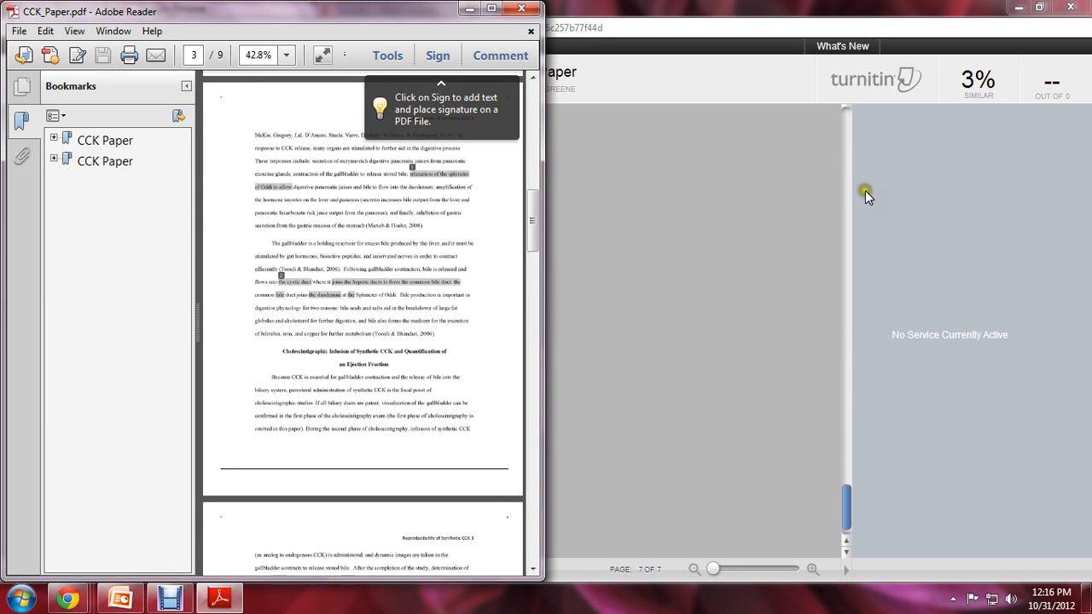
{"action": "mouse_move", "coordinate": [821, 282]}
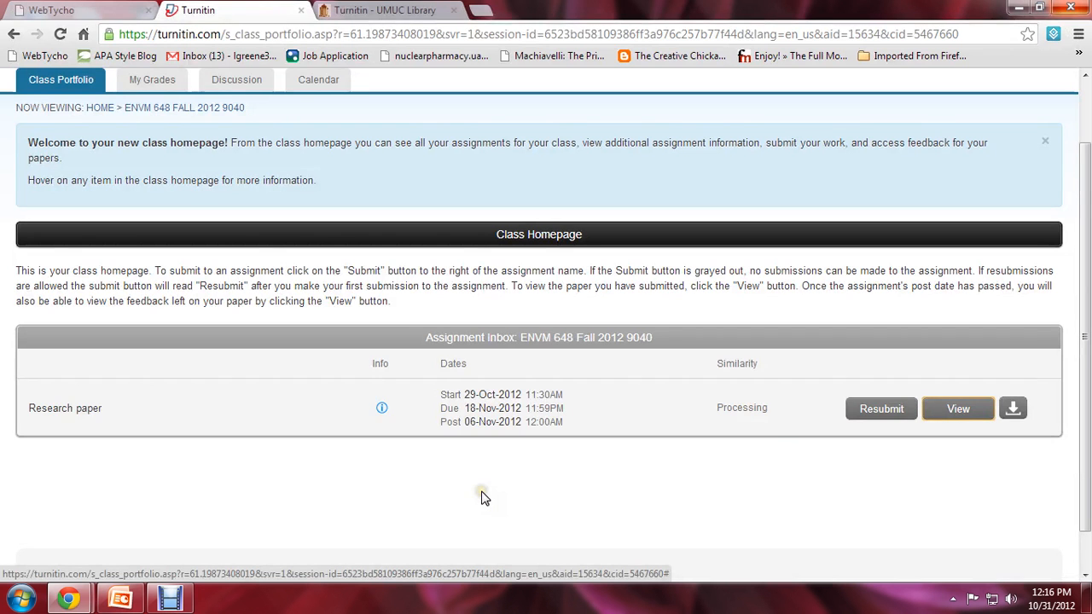
{"action": "mouse_move", "coordinate": [885, 489]}
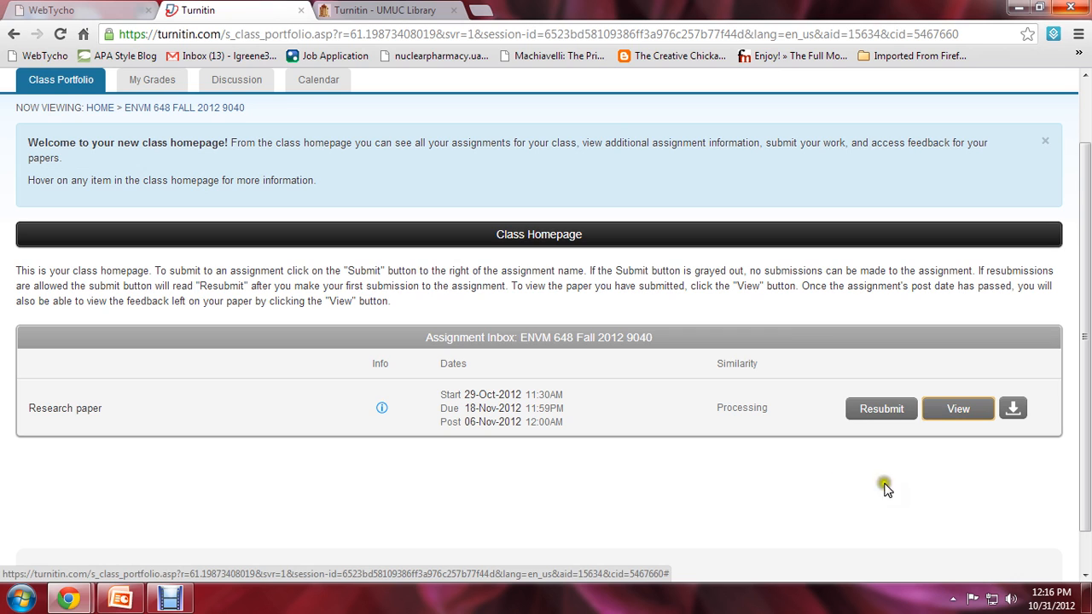
{"action": "mouse_move", "coordinate": [881, 409]}
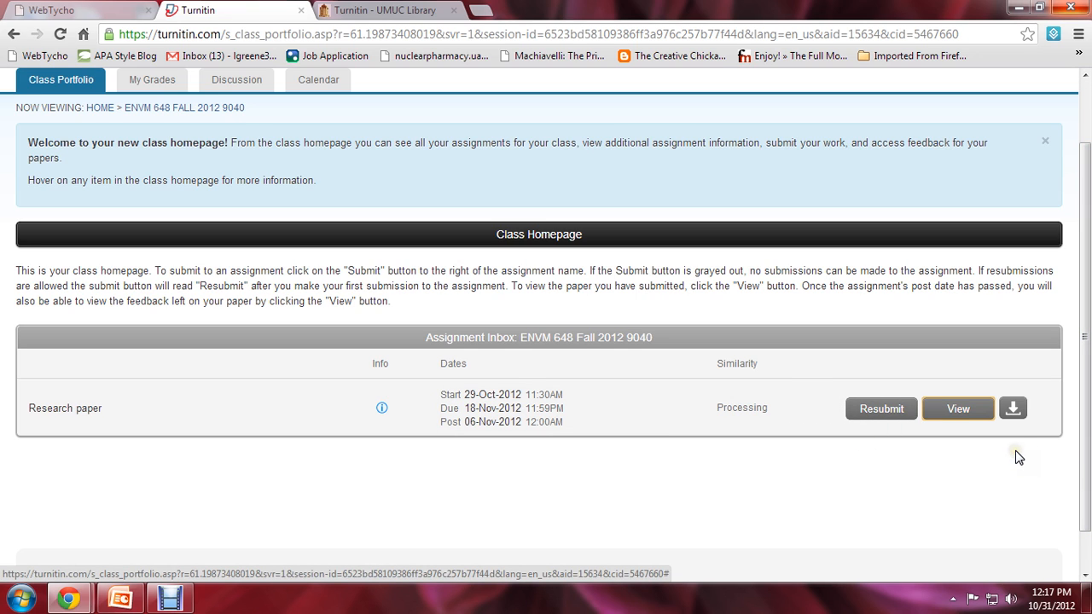
{"action": "mouse_move", "coordinate": [325, 524]}
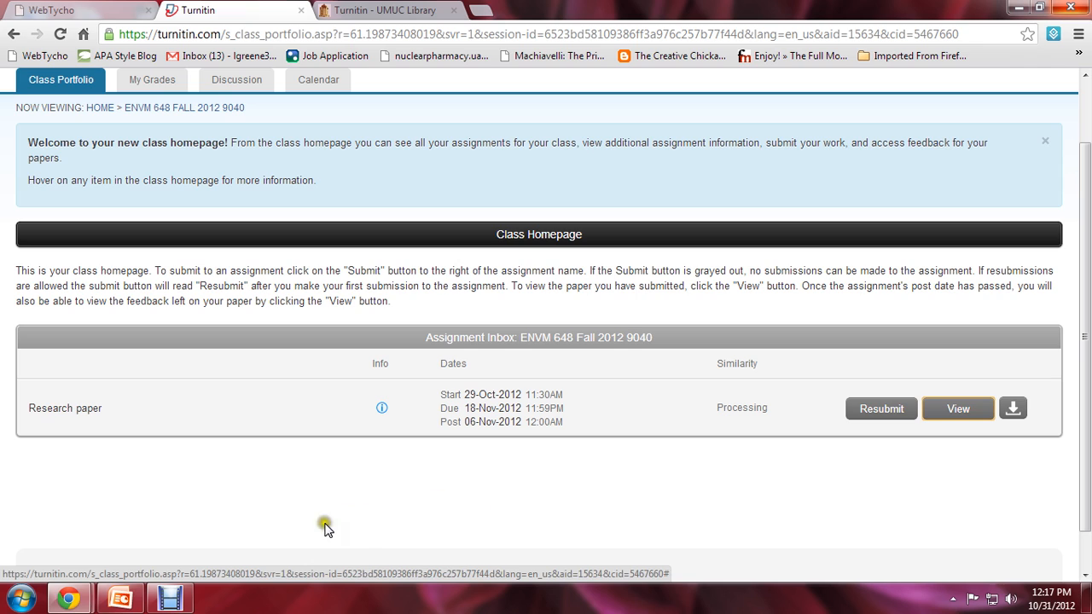
{"action": "mouse_move", "coordinate": [311, 547]}
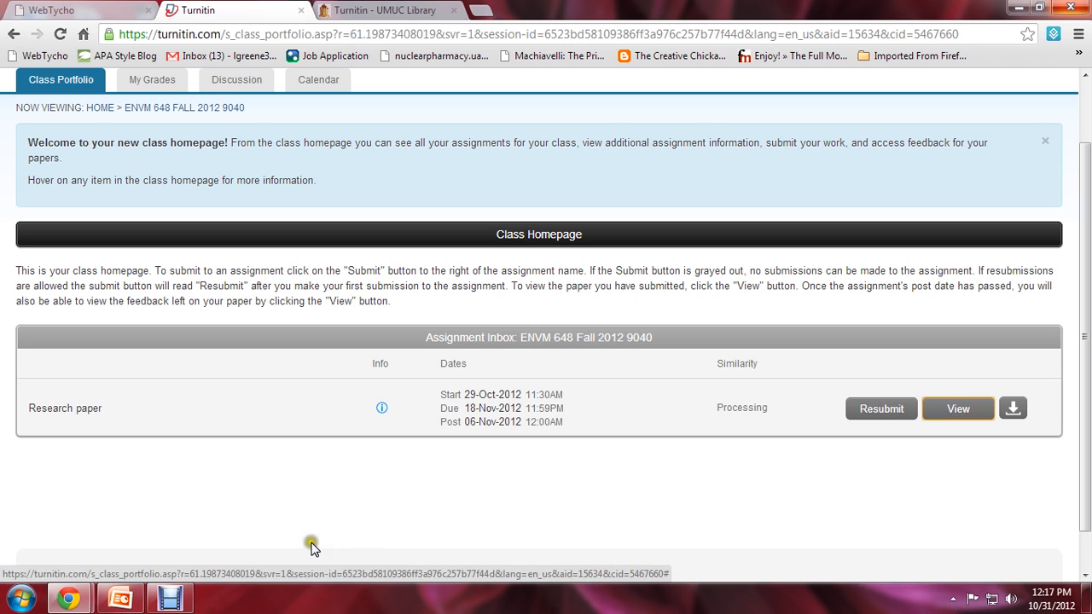
{"action": "mouse_move", "coordinate": [340, 472]}
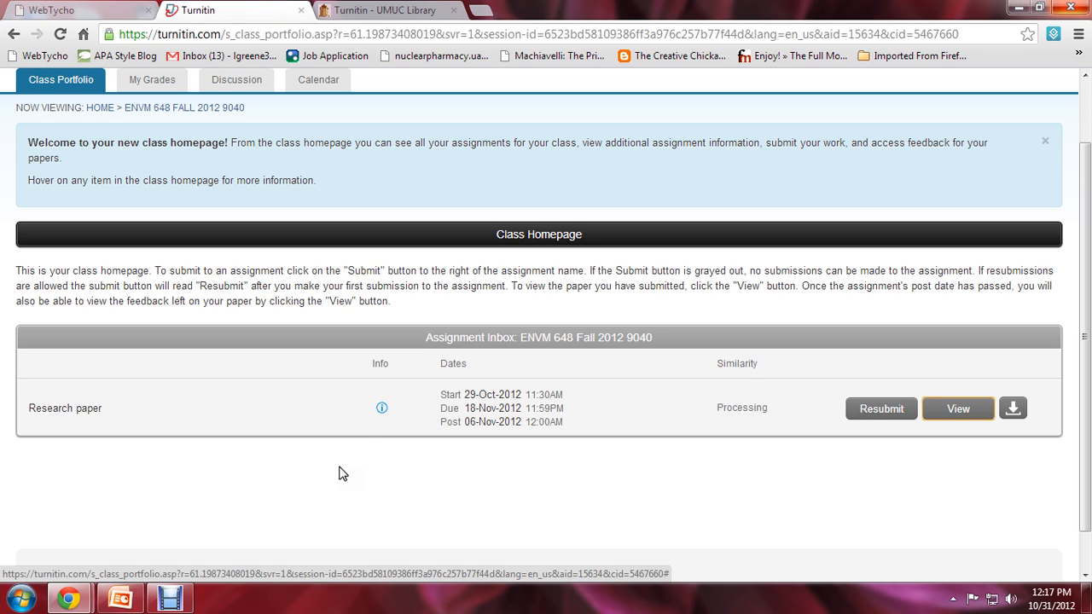
{"action": "mouse_move", "coordinate": [365, 453]}
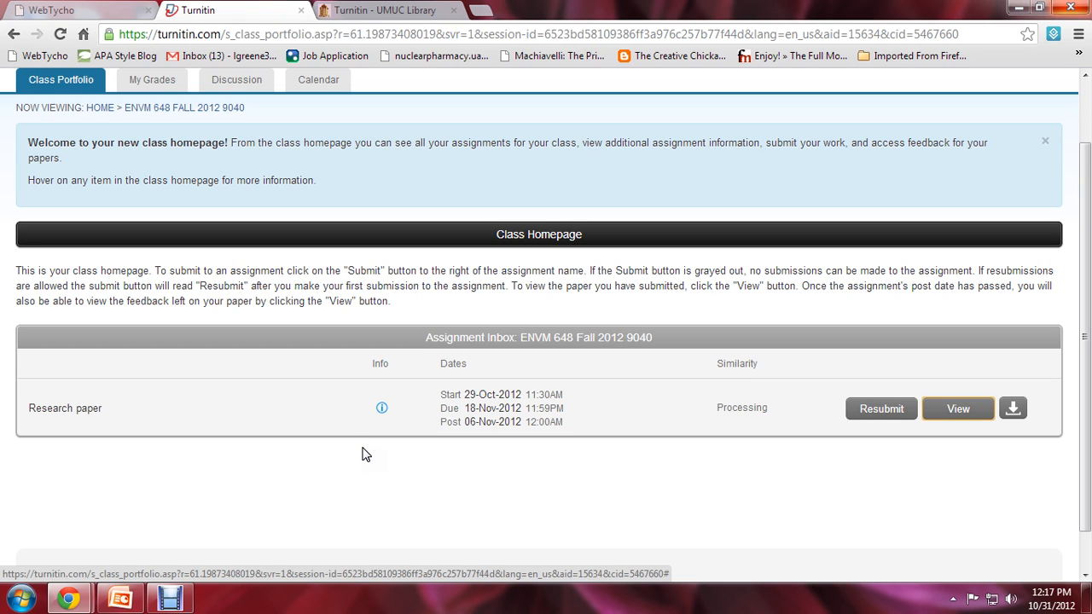